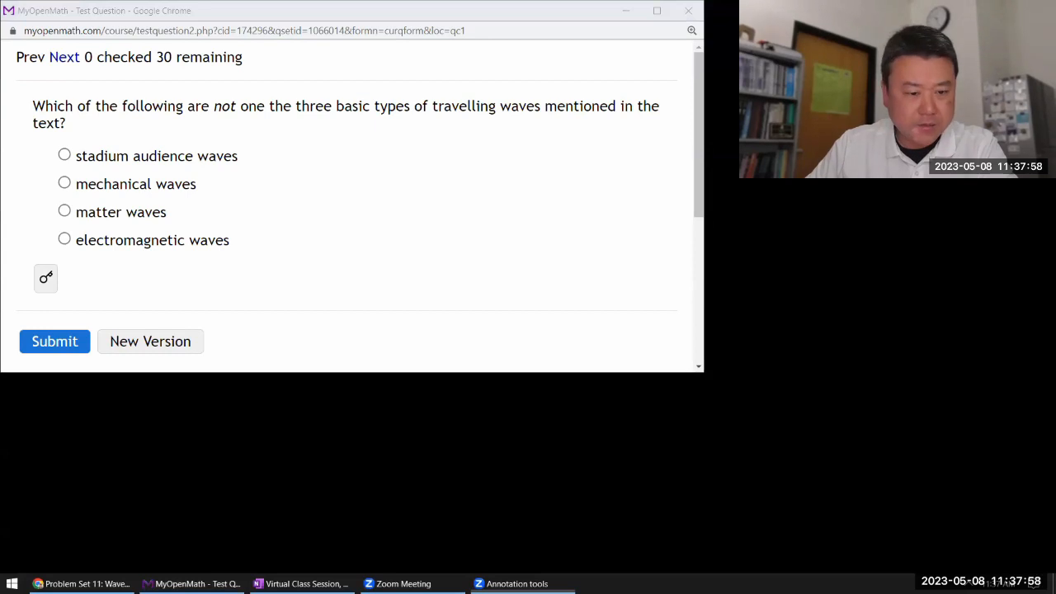
# Cross out mechanical and electromagnetic waves in red and write 'QM' beside matter waves.
pyautogui.click(517, 583)
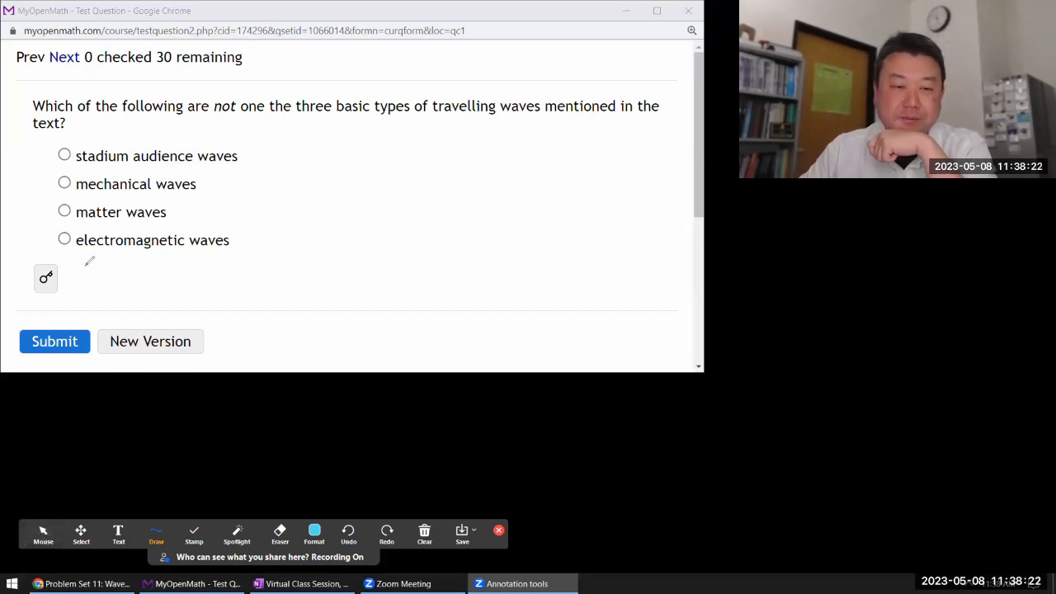
pyautogui.click(43, 534)
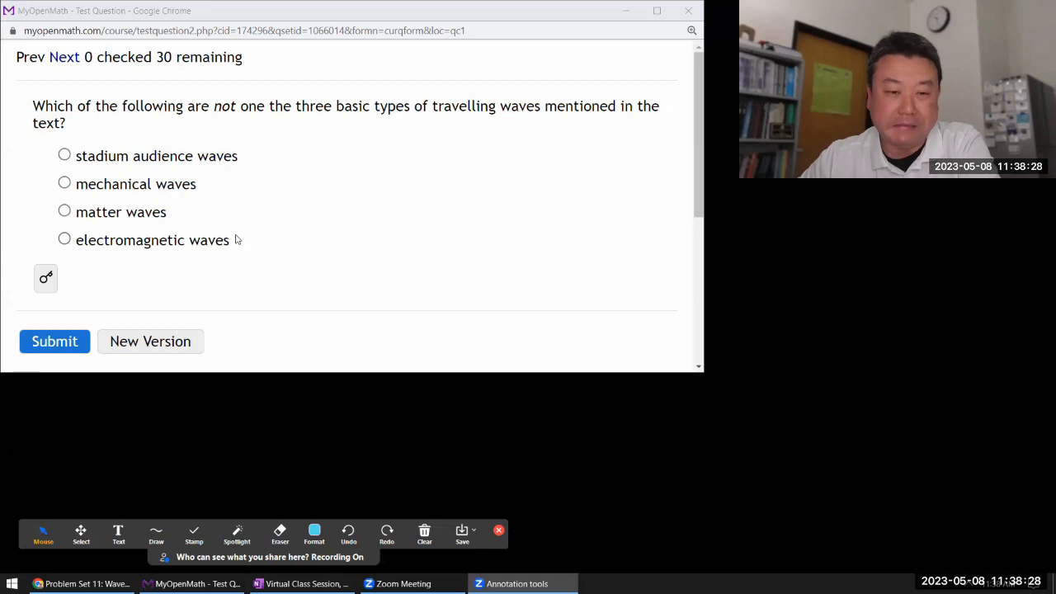
pyautogui.moveTo(301, 283)
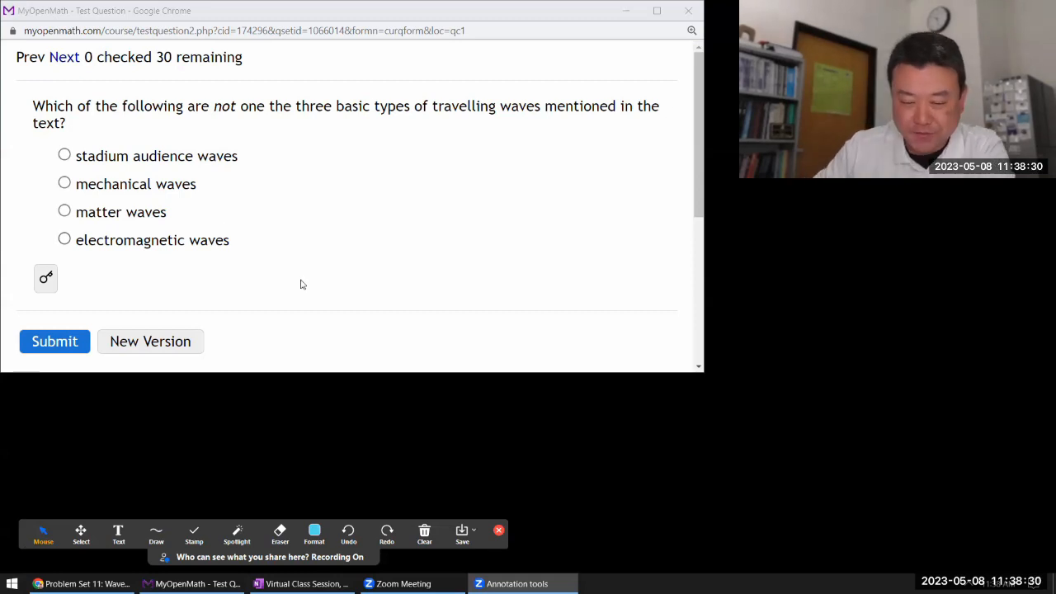
pyautogui.click(313, 535)
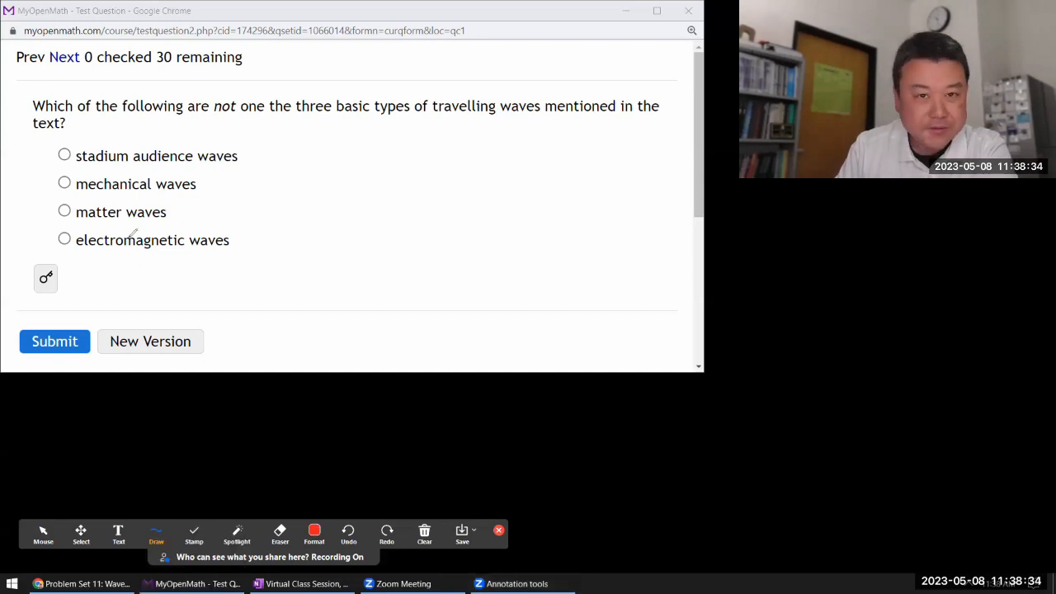
pyautogui.moveTo(56, 246); pyautogui.dragTo(72, 232)
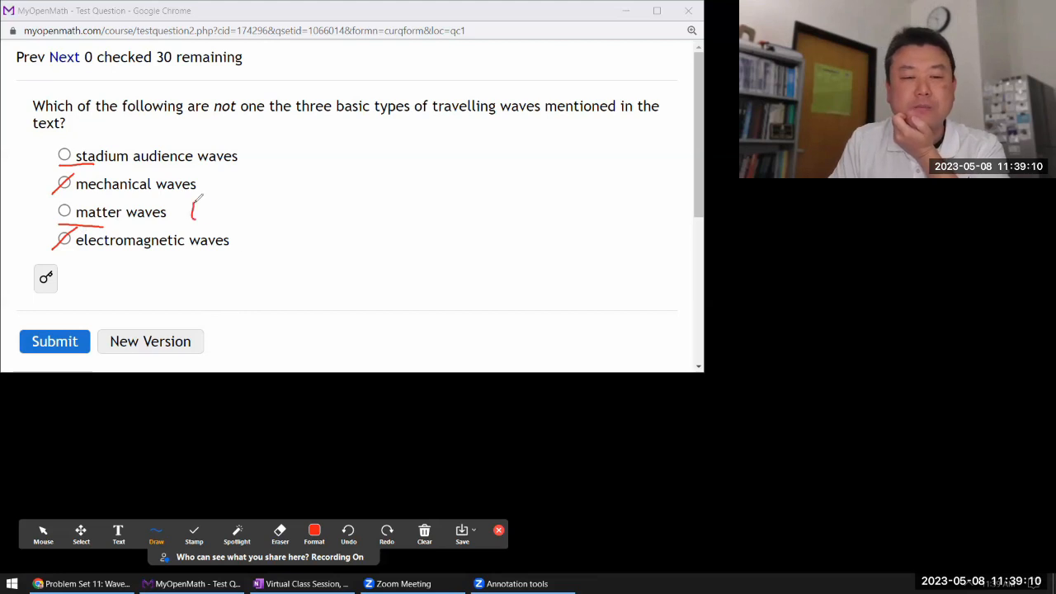
pyautogui.moveTo(197, 205); pyautogui.dragTo(205, 216)
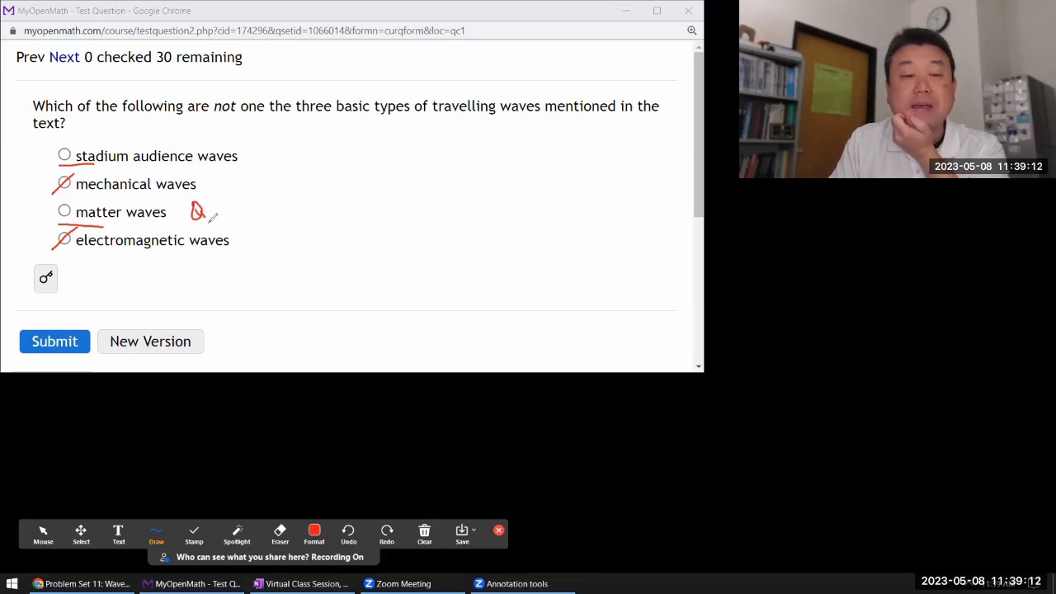
pyautogui.moveTo(202, 215); pyautogui.dragTo(227, 206)
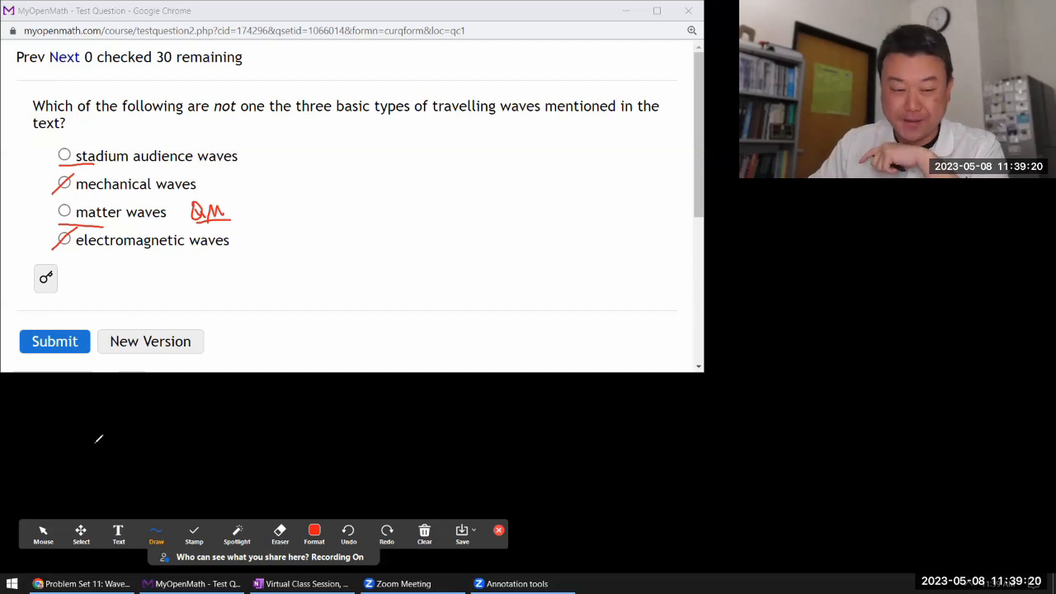
# Submit matter waves as the answer, scoring 0/1.
pyautogui.click(43, 534)
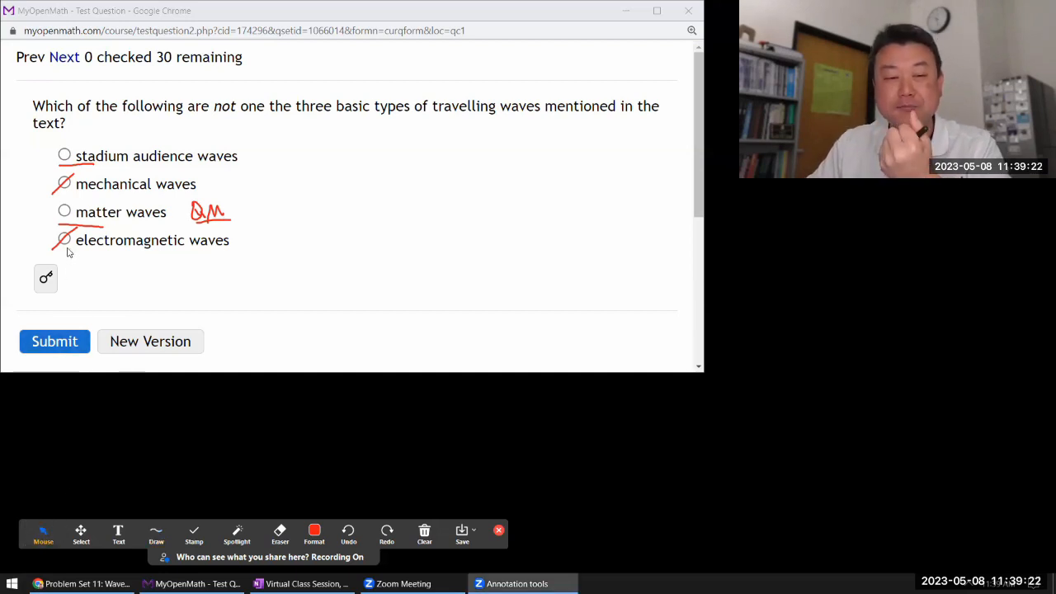
pyautogui.click(65, 211)
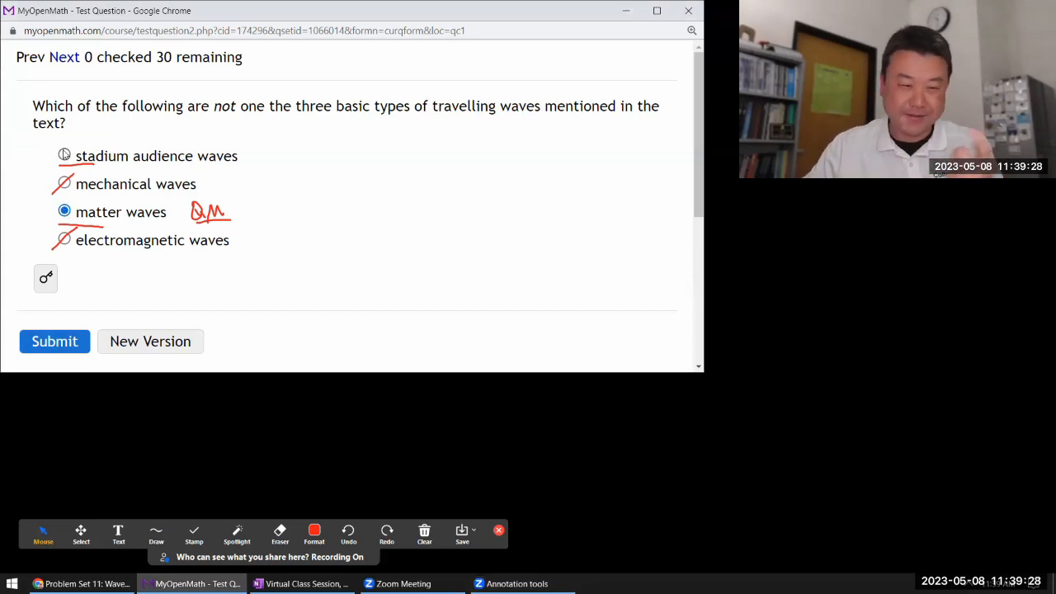
pyautogui.moveTo(89, 268)
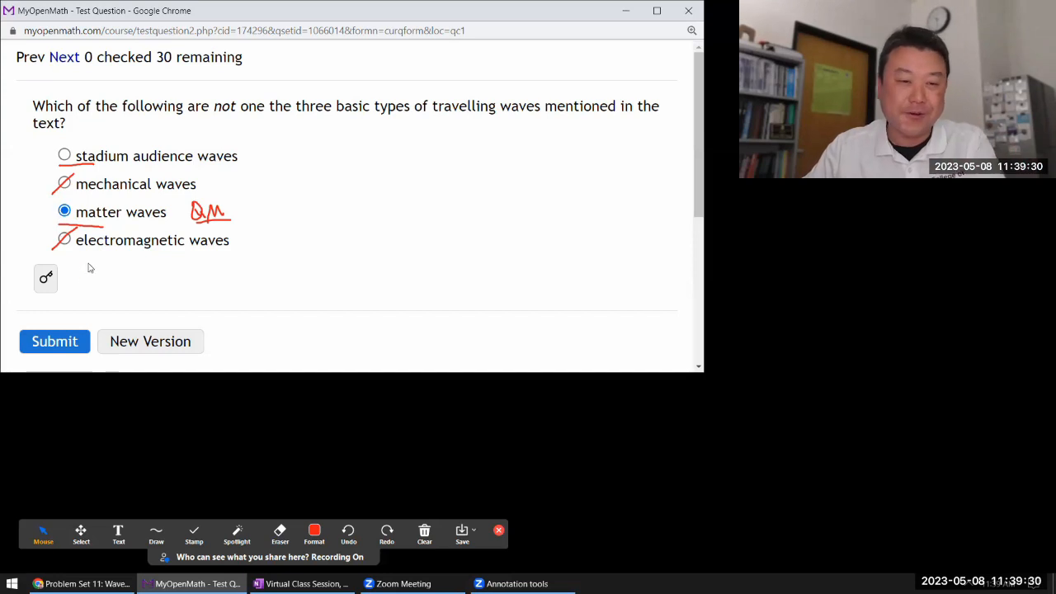
pyautogui.click(54, 341)
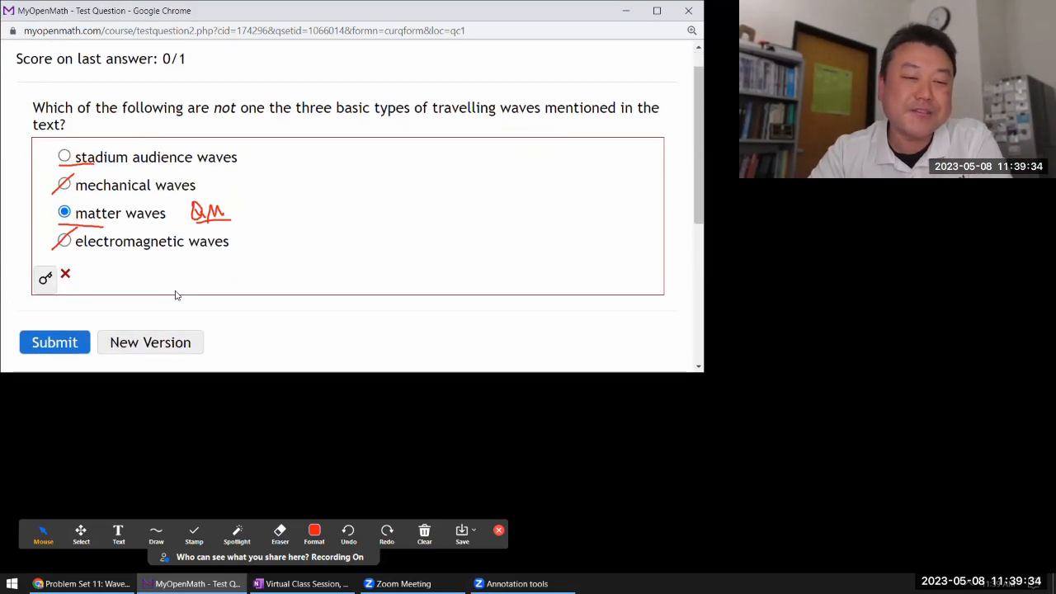
# Resubmit with stadium audience waves for 1/1 and clear the red annotations.
pyautogui.click(64, 157)
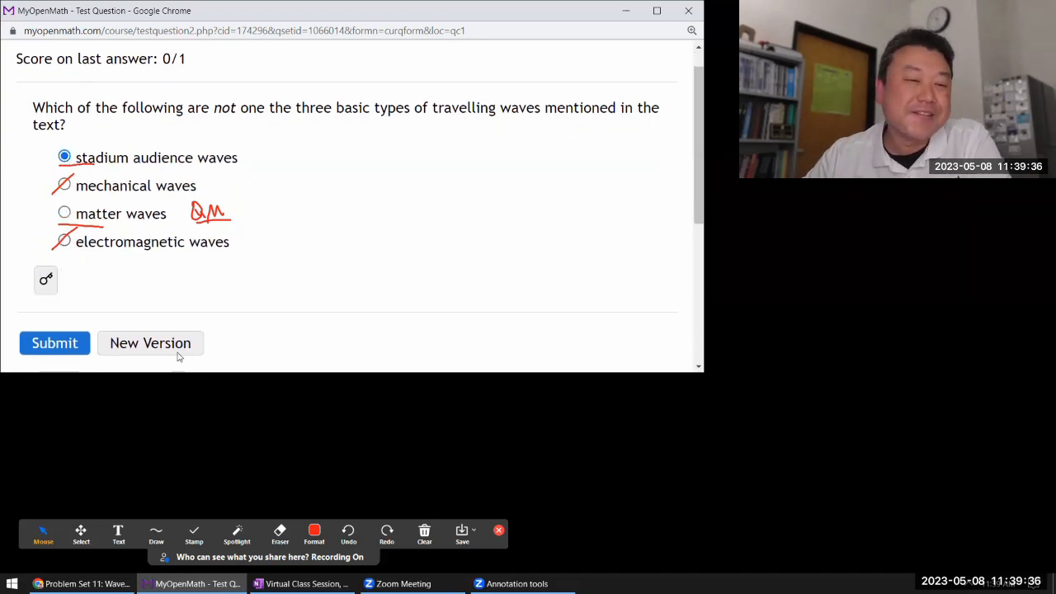
pyautogui.click(54, 343)
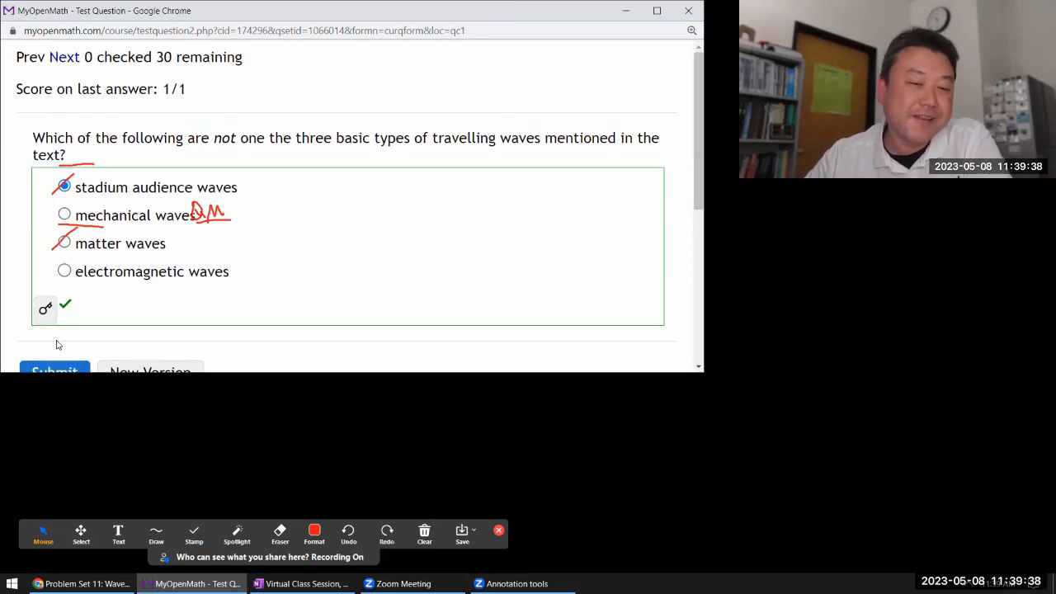
pyautogui.scroll(-3)
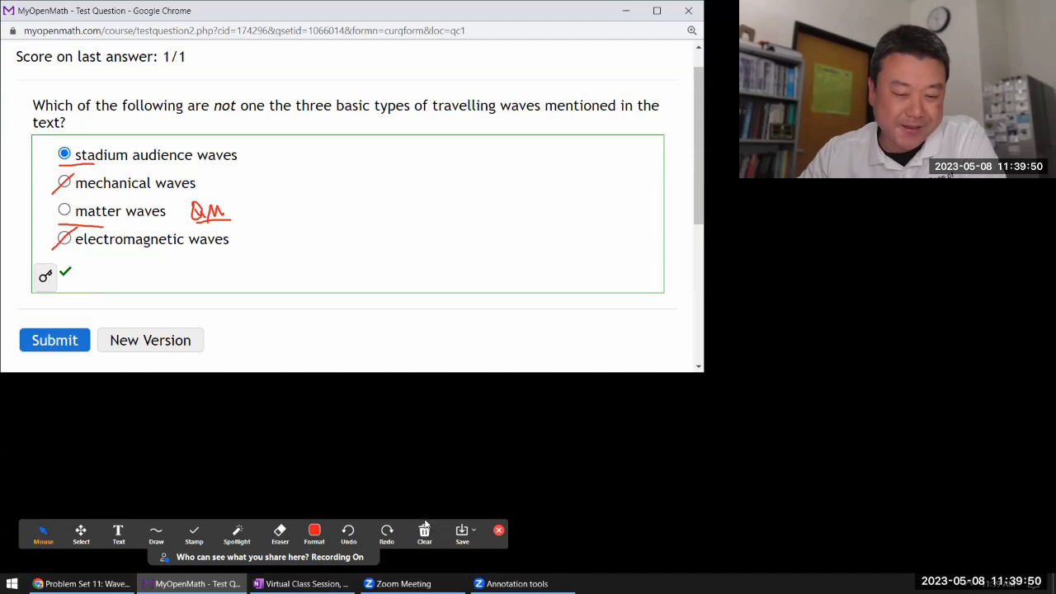
pyautogui.click(424, 534)
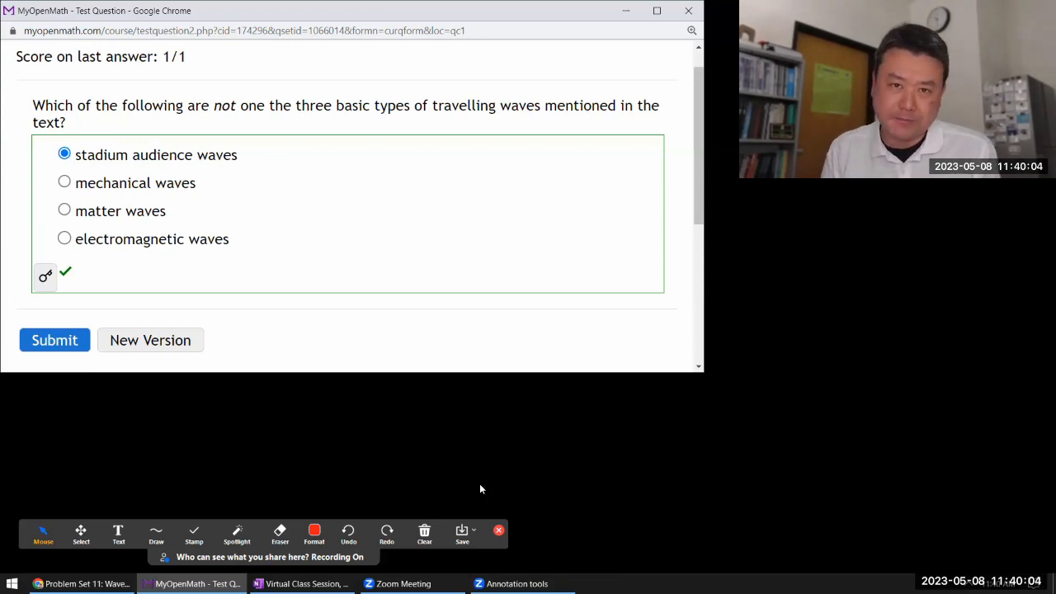
pyautogui.moveTo(289, 213)
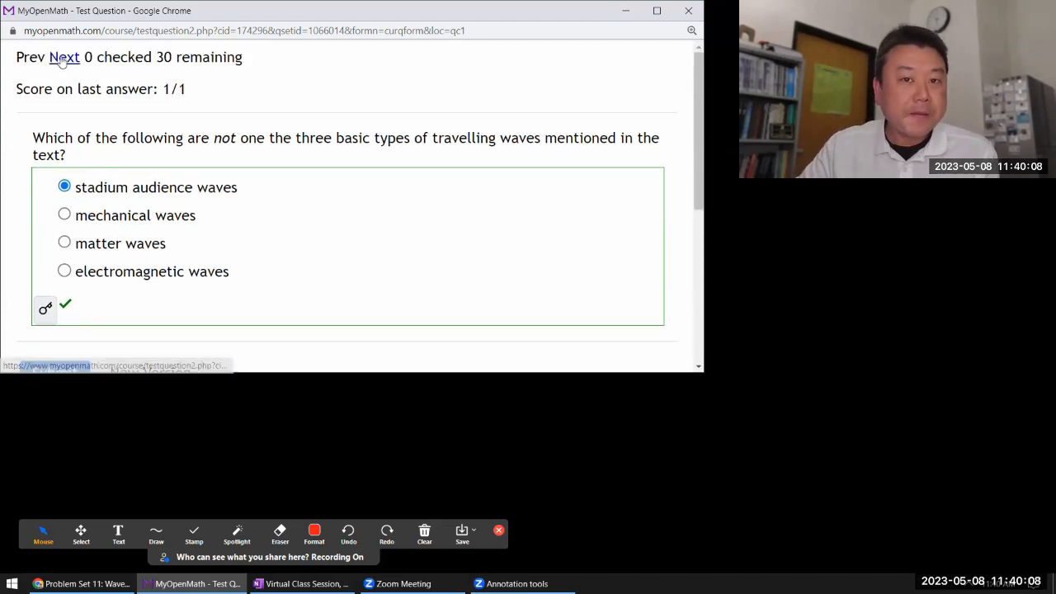
# On the k = 2π/λ question, annotate in green linking λ and writing ω = 2πf.
pyautogui.click(64, 56)
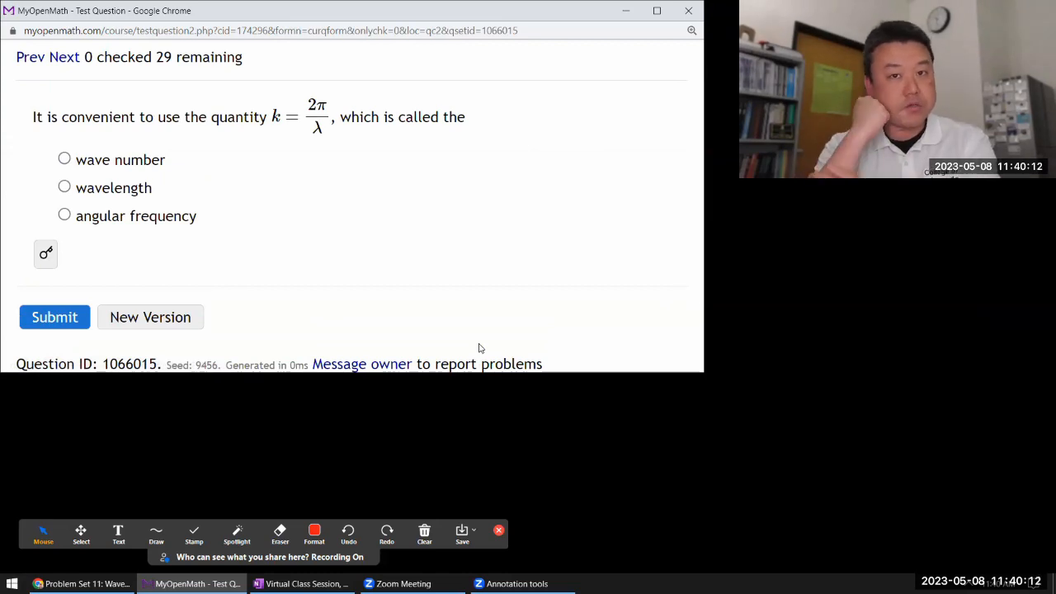
pyautogui.moveTo(350, 157)
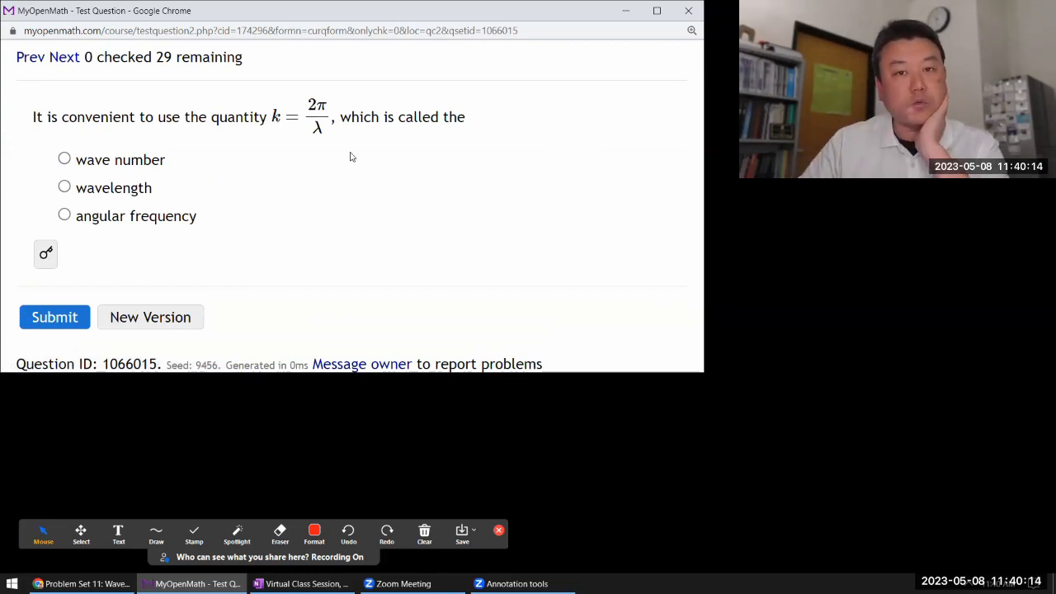
pyautogui.moveTo(358, 146)
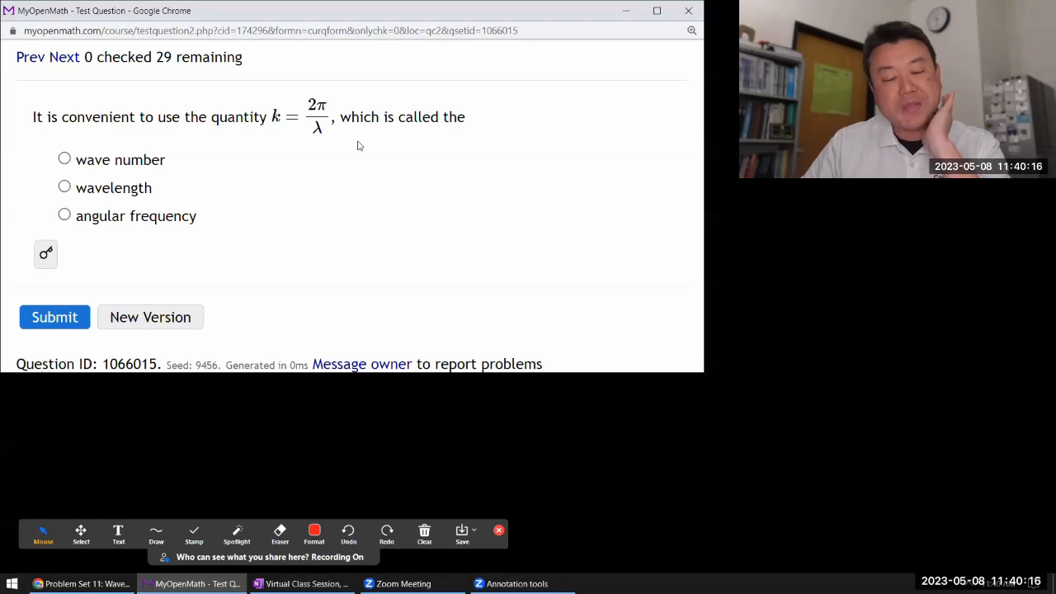
pyautogui.click(313, 534)
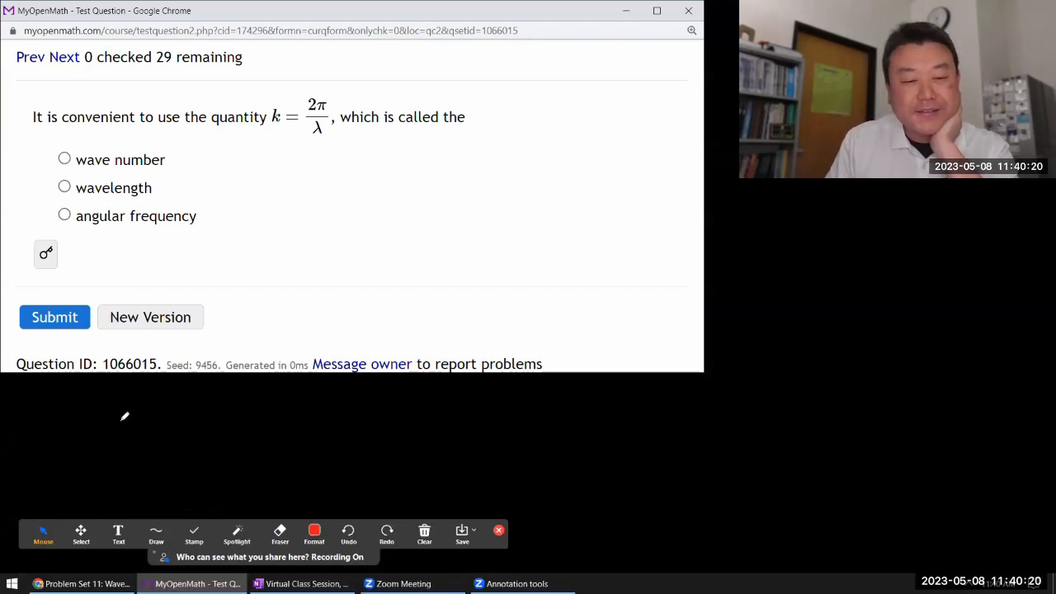
pyautogui.click(155, 532)
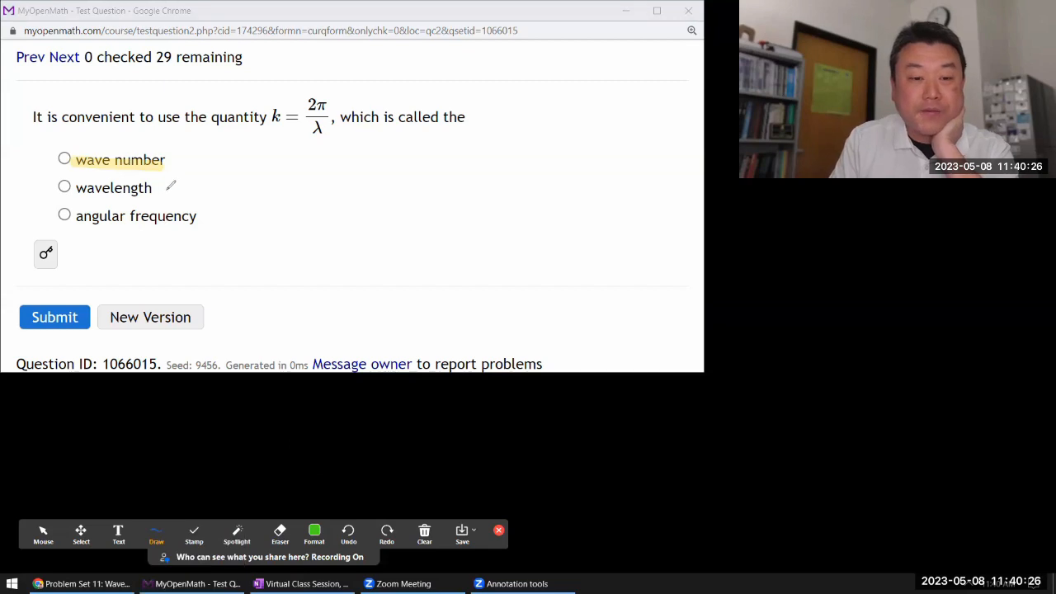
pyautogui.moveTo(157, 188); pyautogui.dragTo(298, 144)
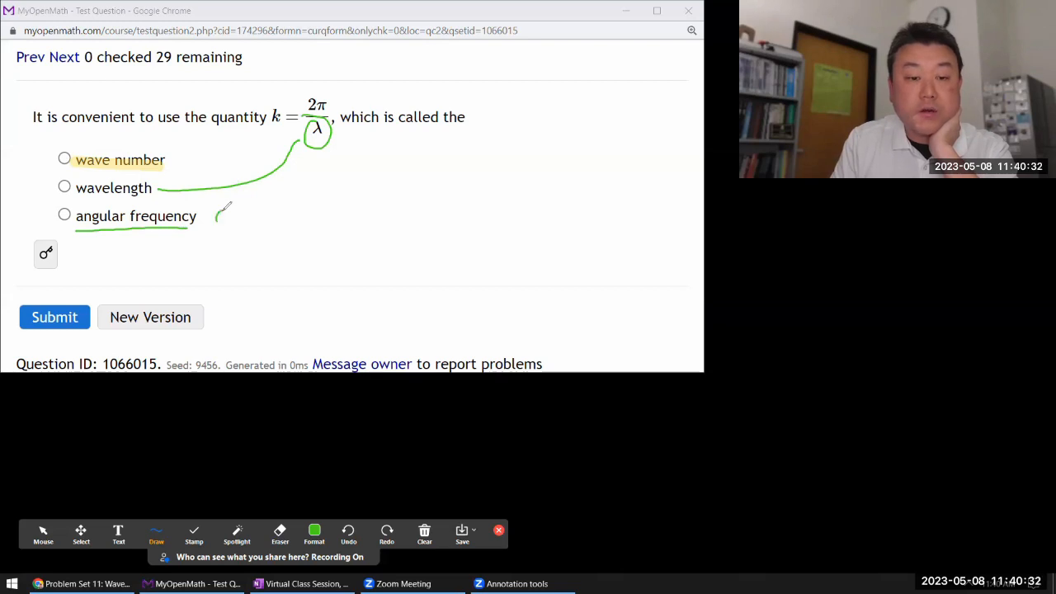
pyautogui.moveTo(216, 221); pyautogui.dragTo(235, 210)
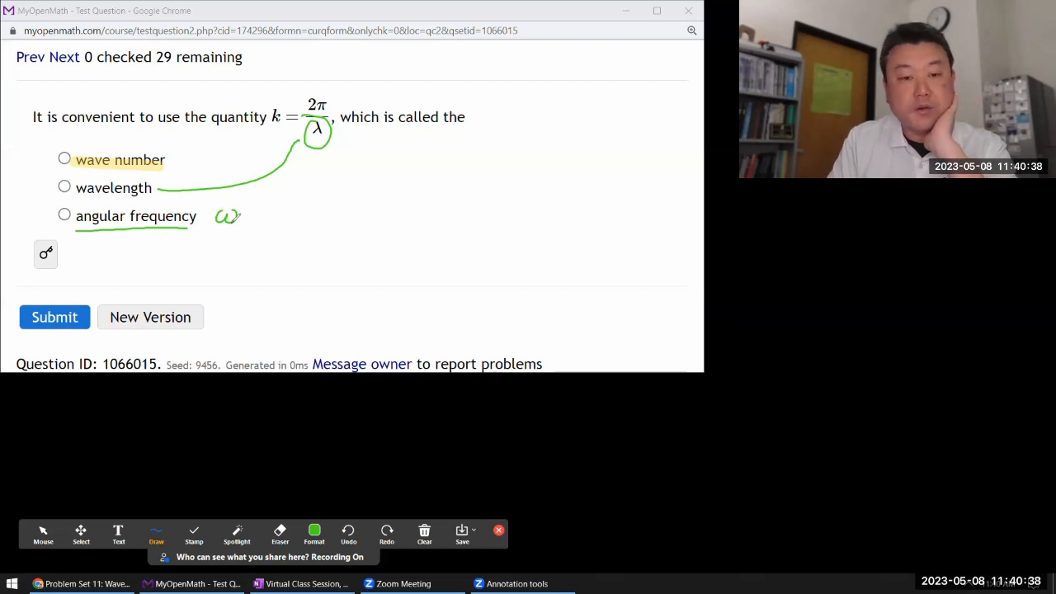
pyautogui.moveTo(248, 213); pyautogui.dragTo(289, 212)
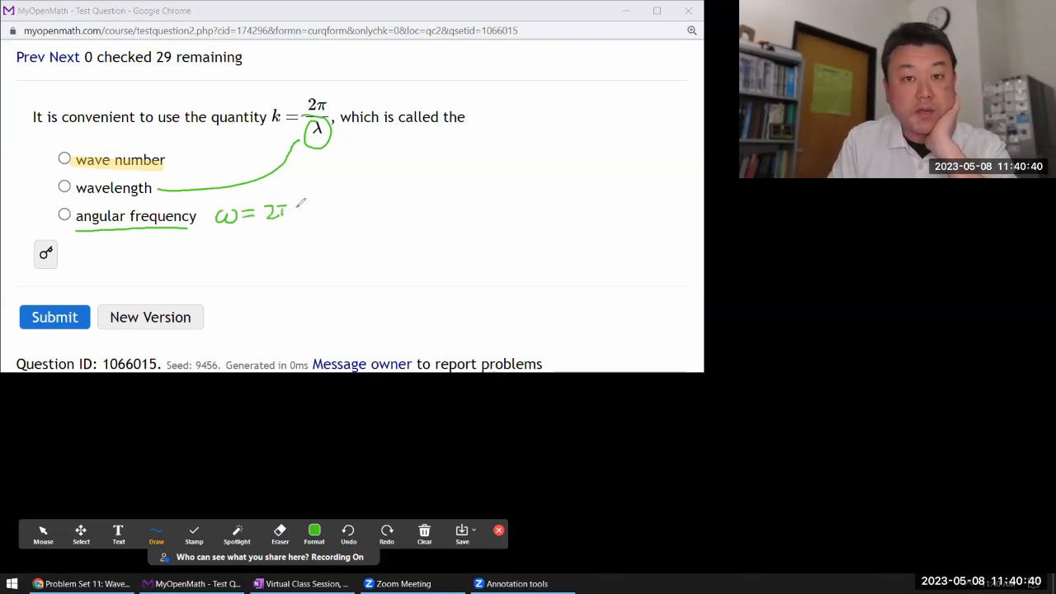
pyautogui.moveTo(292, 206); pyautogui.dragTo(314, 227)
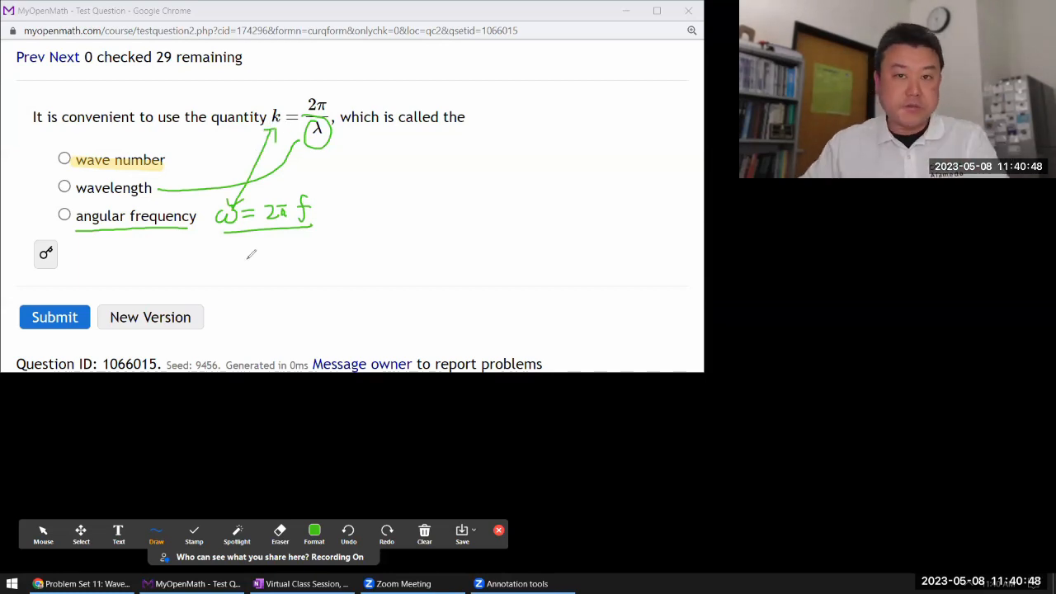
# Answer wave number for 1/1 and clear the green annotations.
pyautogui.click(43, 534)
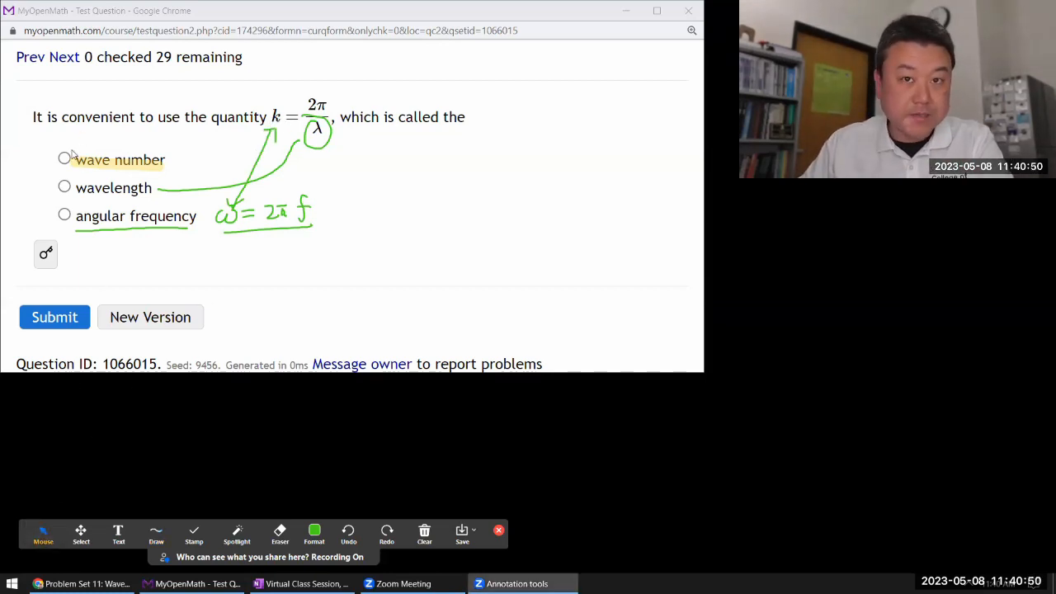
pyautogui.click(54, 316)
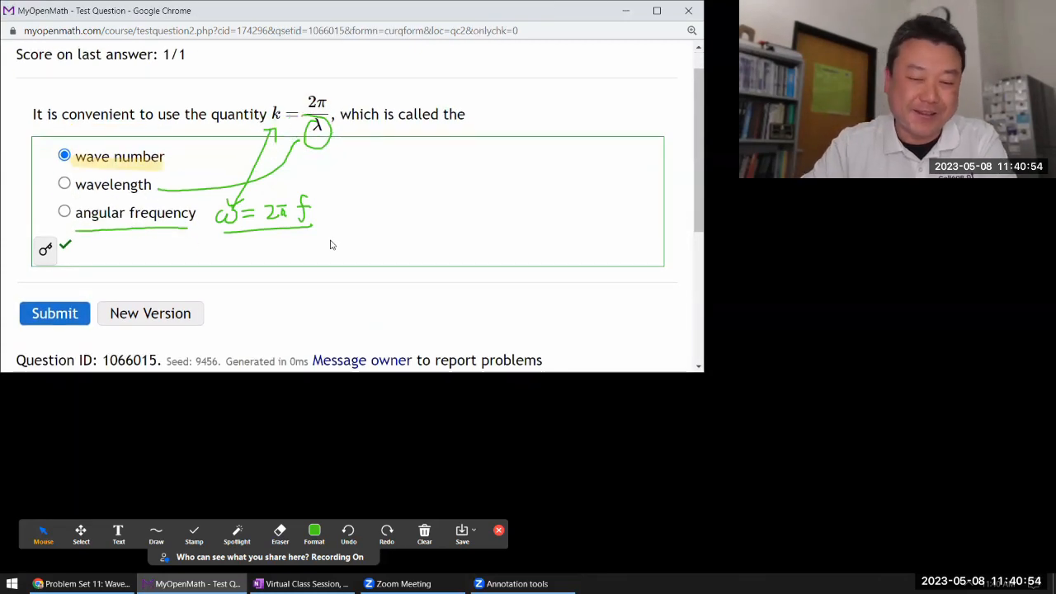
pyautogui.click(424, 530)
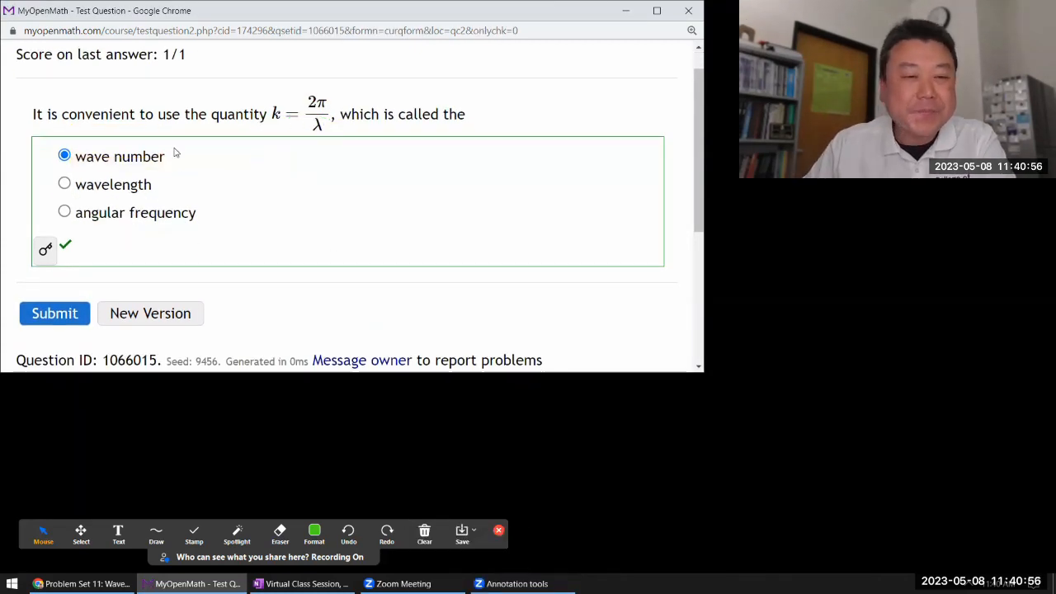
# On the wave-speed question, underline 'wave' and note that wave speed depends on the medium.
pyautogui.click(63, 57)
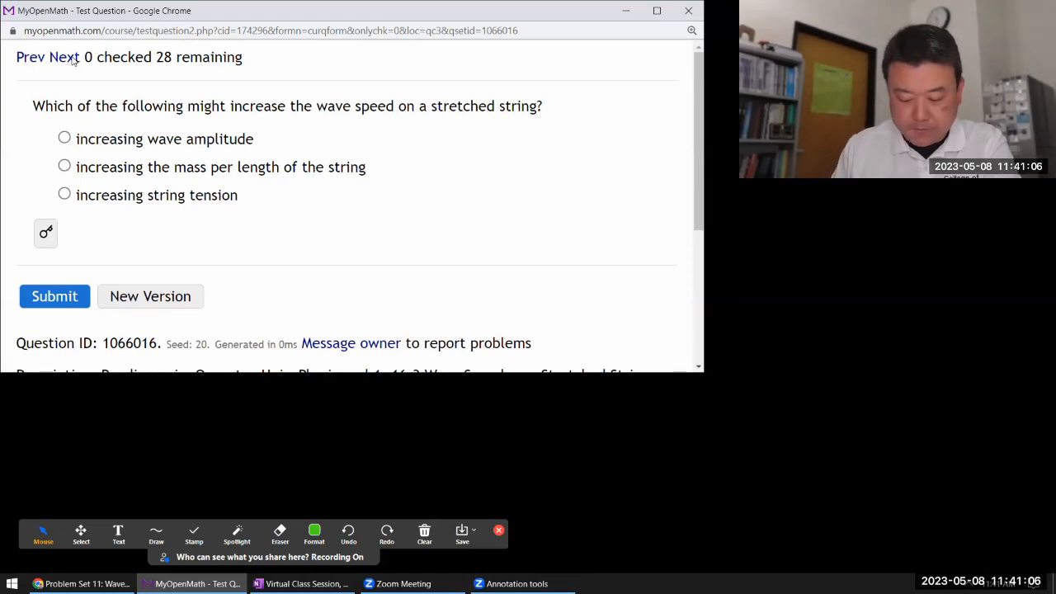
pyautogui.click(314, 533)
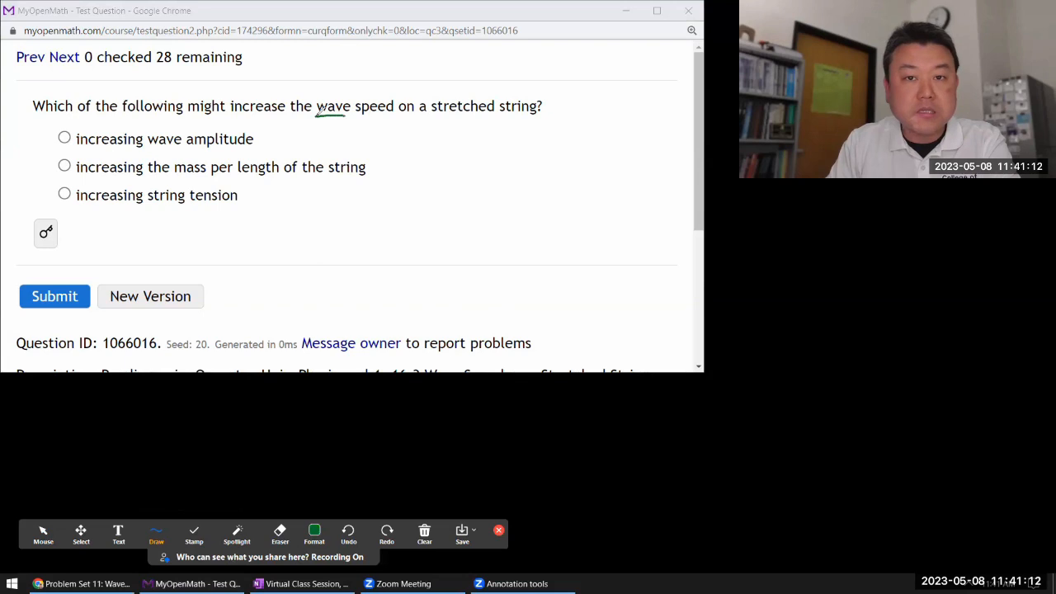
pyautogui.moveTo(315, 116); pyautogui.dragTo(405, 118)
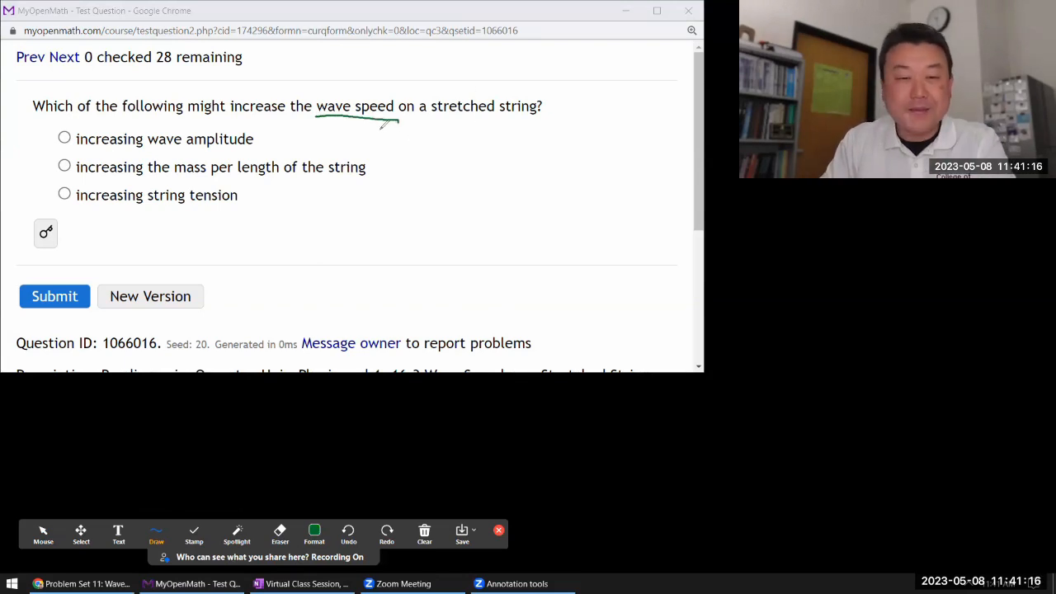
pyautogui.moveTo(380, 144); pyautogui.dragTo(454, 132)
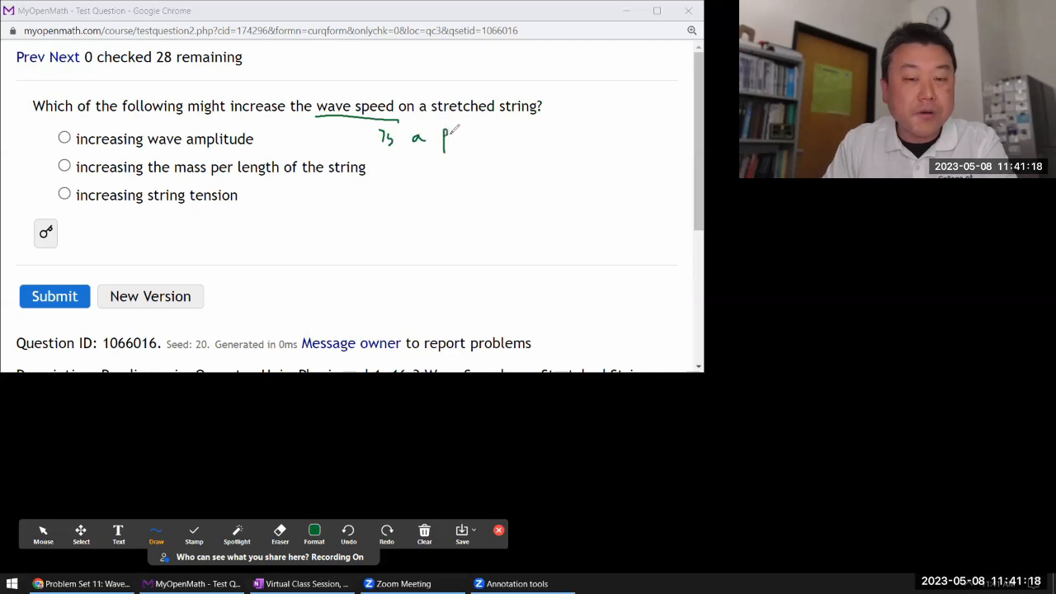
pyautogui.moveTo(445, 136); pyautogui.dragTo(508, 140)
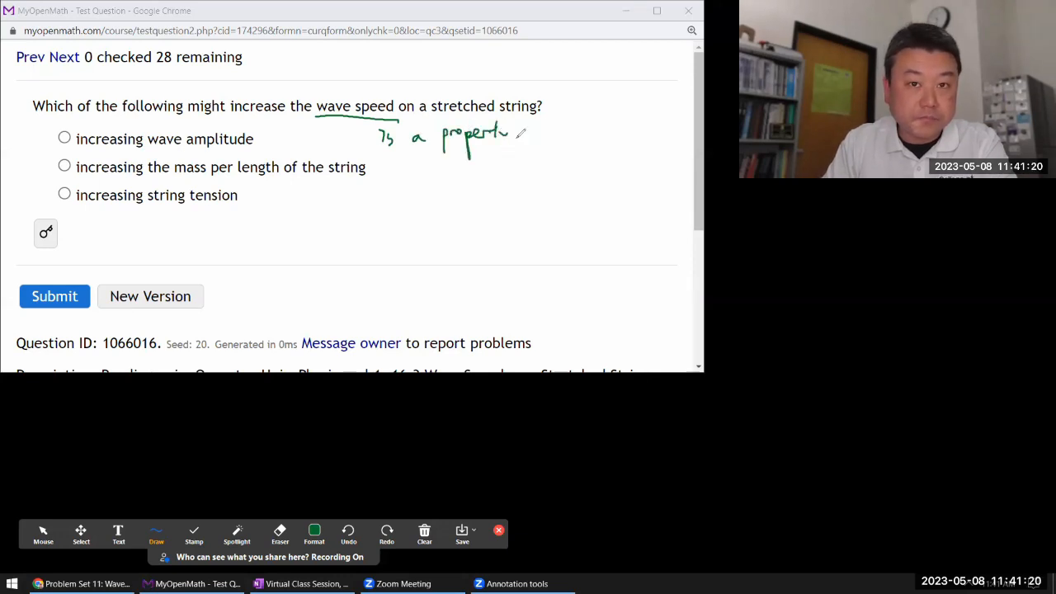
pyautogui.moveTo(515, 132); pyautogui.dragTo(590, 132)
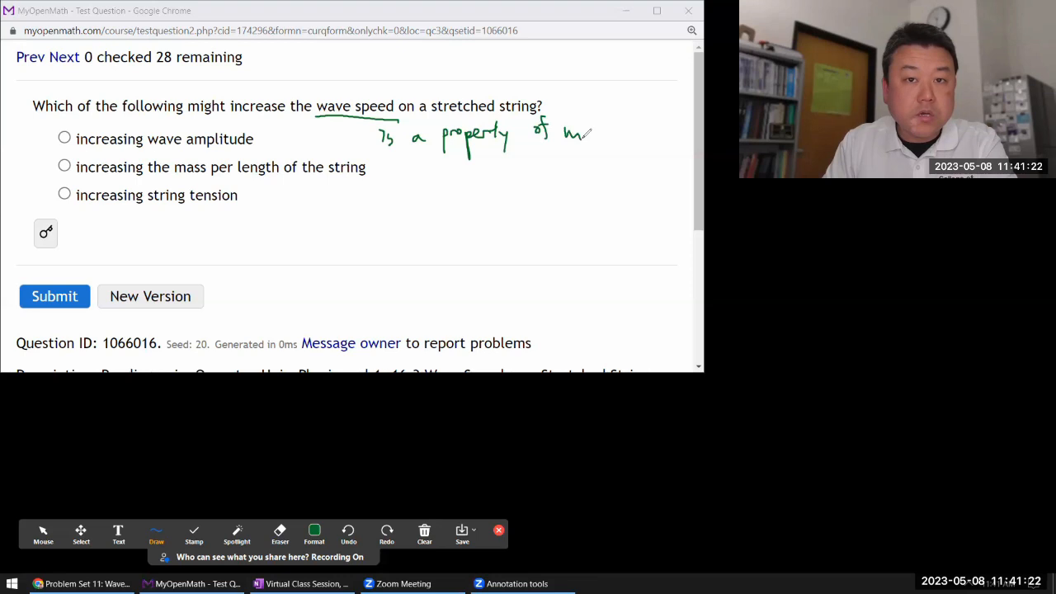
pyautogui.moveTo(570, 131); pyautogui.dragTo(640, 136)
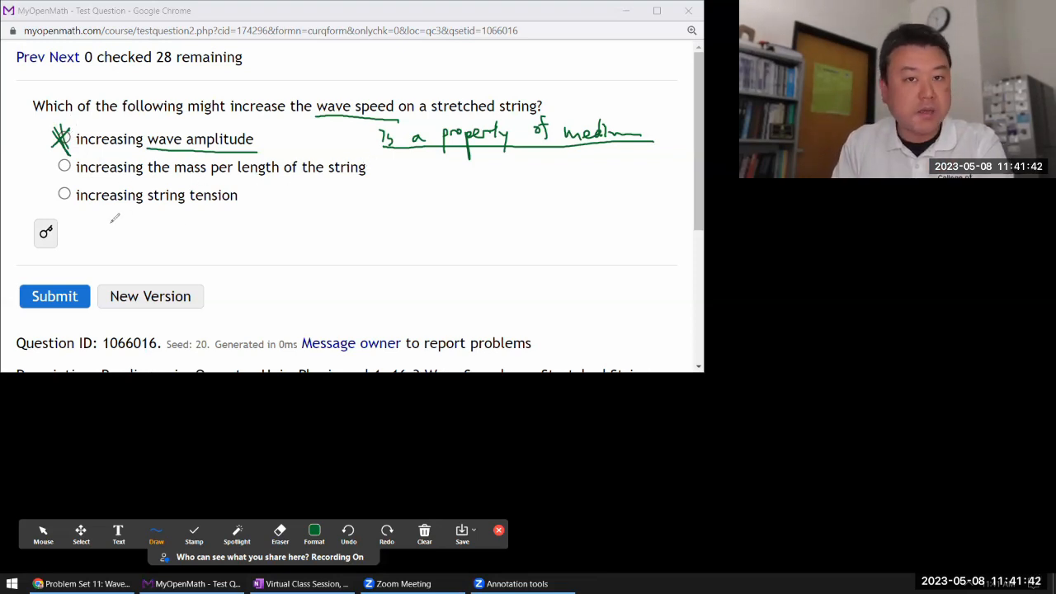
pyautogui.moveTo(258, 237)
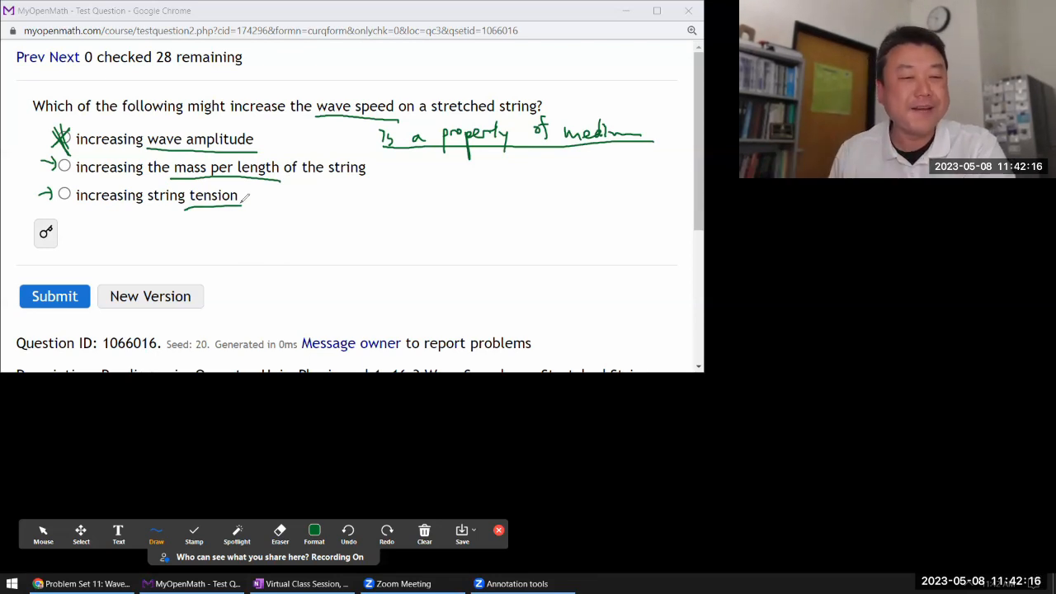
# Handwrite v = √(T/μ) with units N, kg/m and m/s.
pyautogui.click(314, 534)
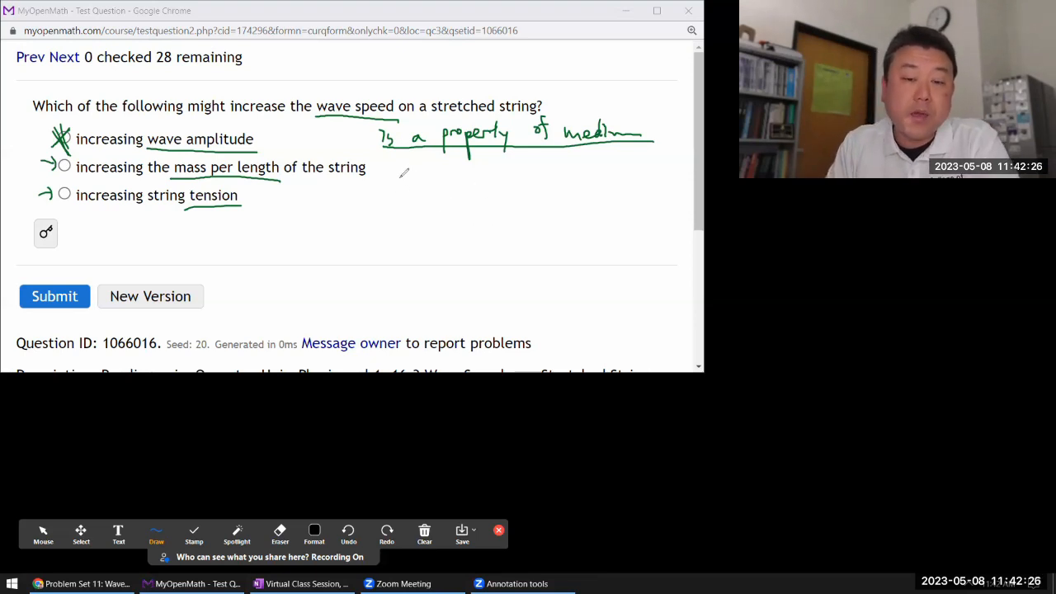
pyautogui.moveTo(400, 173); pyautogui.dragTo(433, 202)
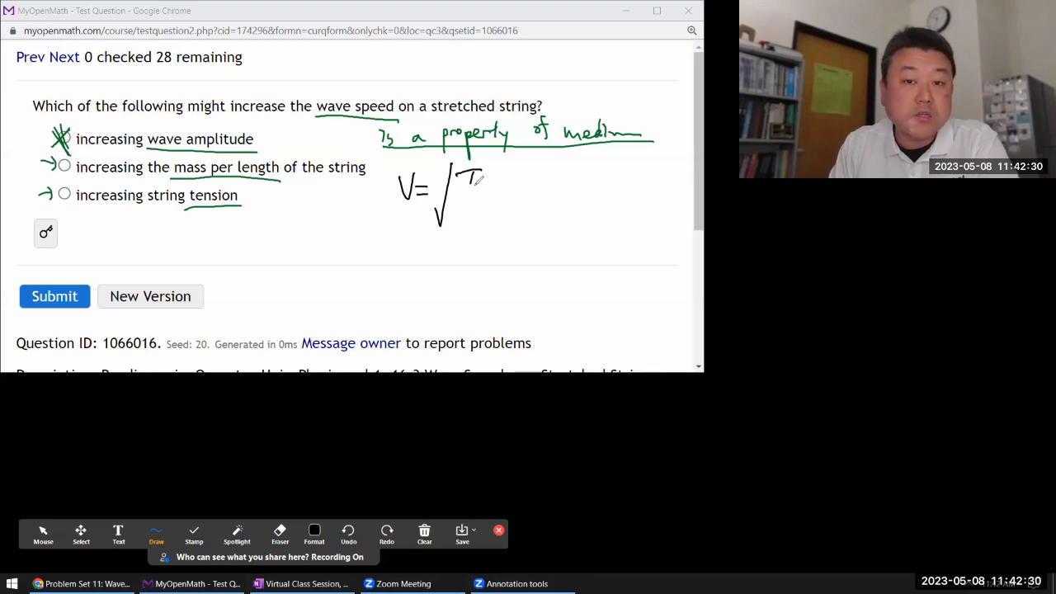
pyautogui.moveTo(474, 178); pyautogui.dragTo(465, 230)
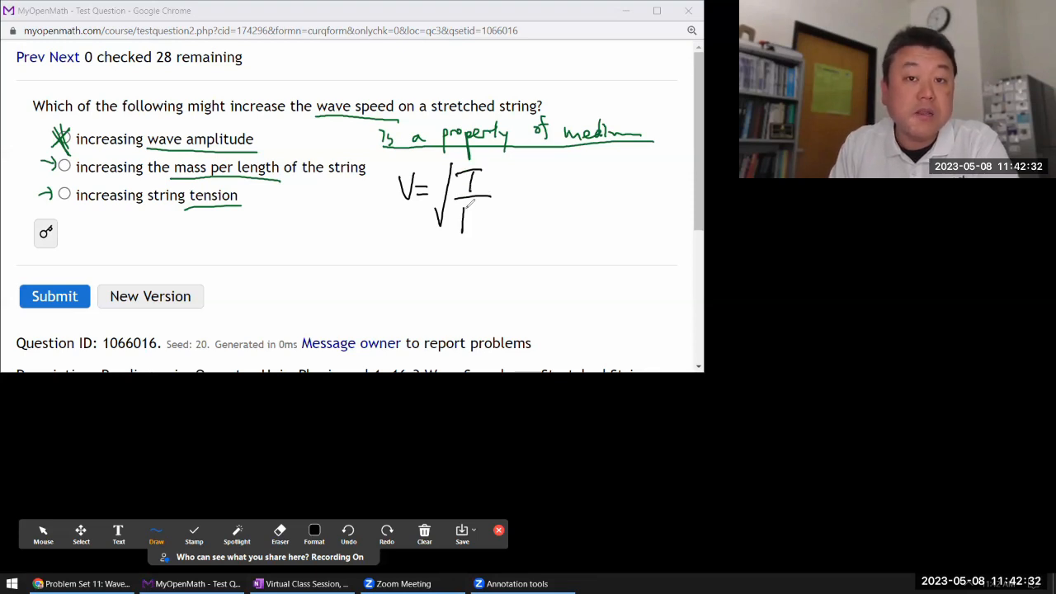
pyautogui.moveTo(462, 219); pyautogui.dragTo(487, 219)
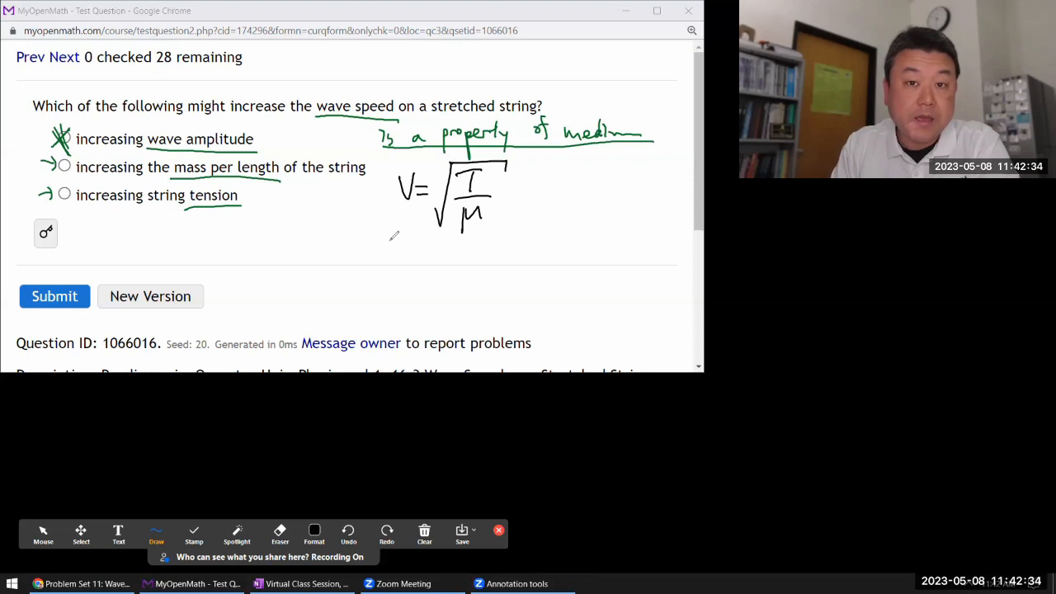
pyautogui.moveTo(390, 241); pyautogui.dragTo(518, 239)
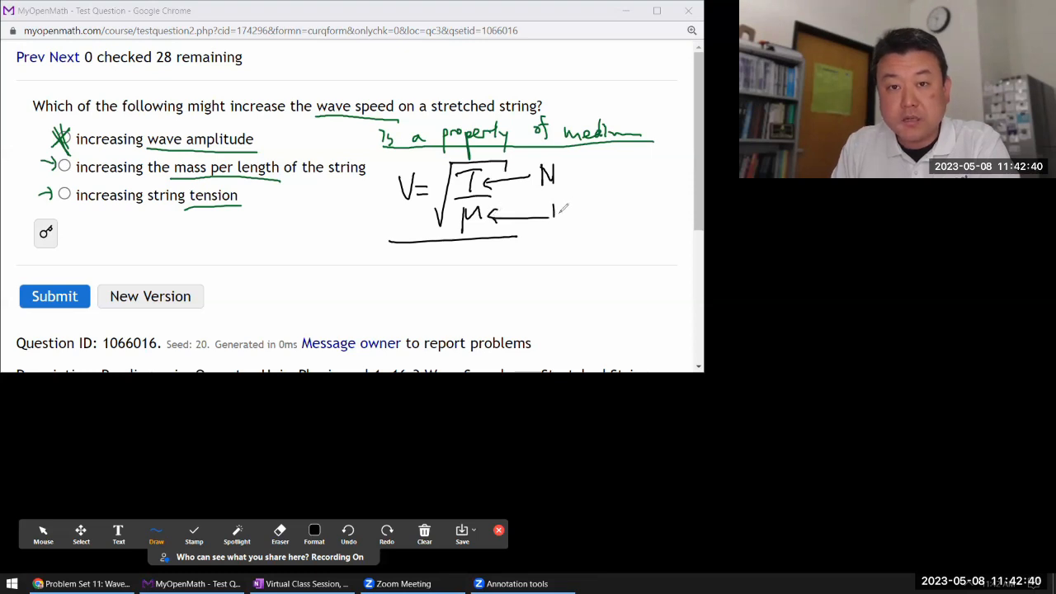
pyautogui.moveTo(548, 219); pyautogui.dragTo(602, 223)
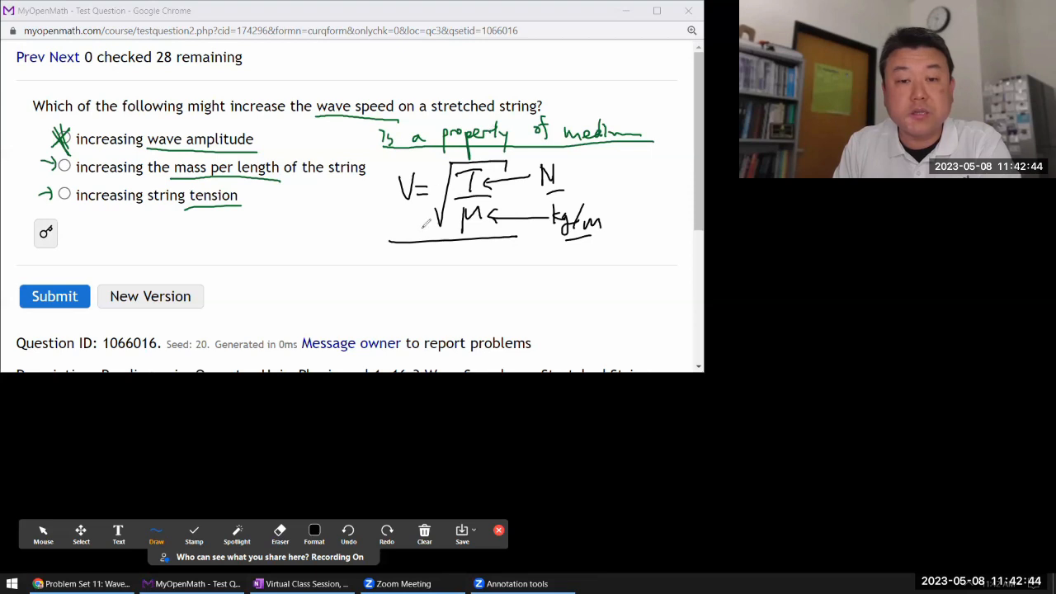
pyautogui.moveTo(367, 206); pyautogui.dragTo(359, 235)
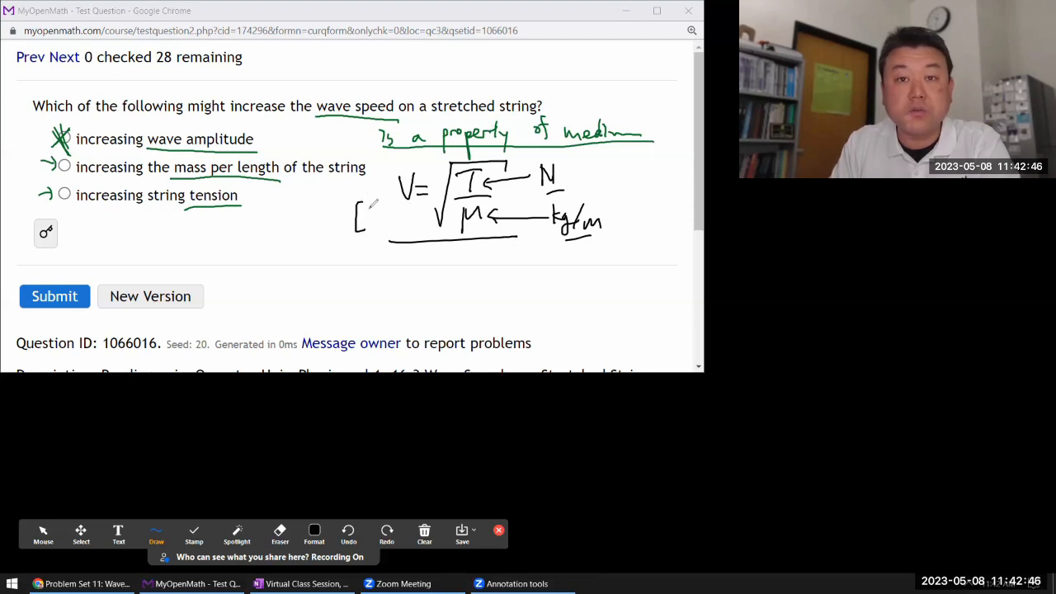
pyautogui.moveTo(363, 223); pyautogui.dragTo(412, 215)
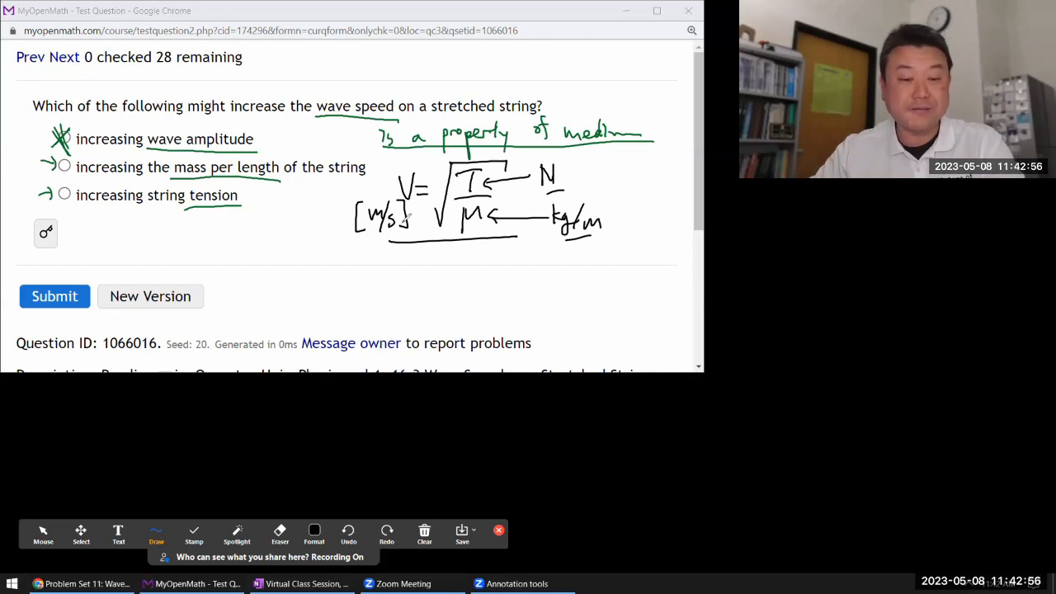
pyautogui.click(43, 534)
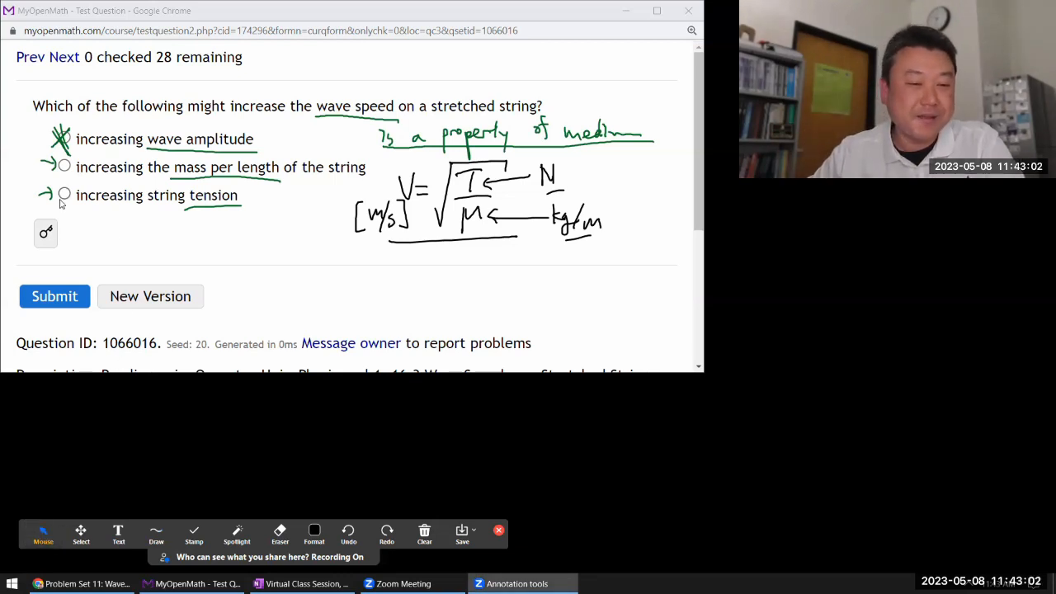
# Submit 'increasing string tension' for 1/1, then clear all drawings.
pyautogui.click(65, 195)
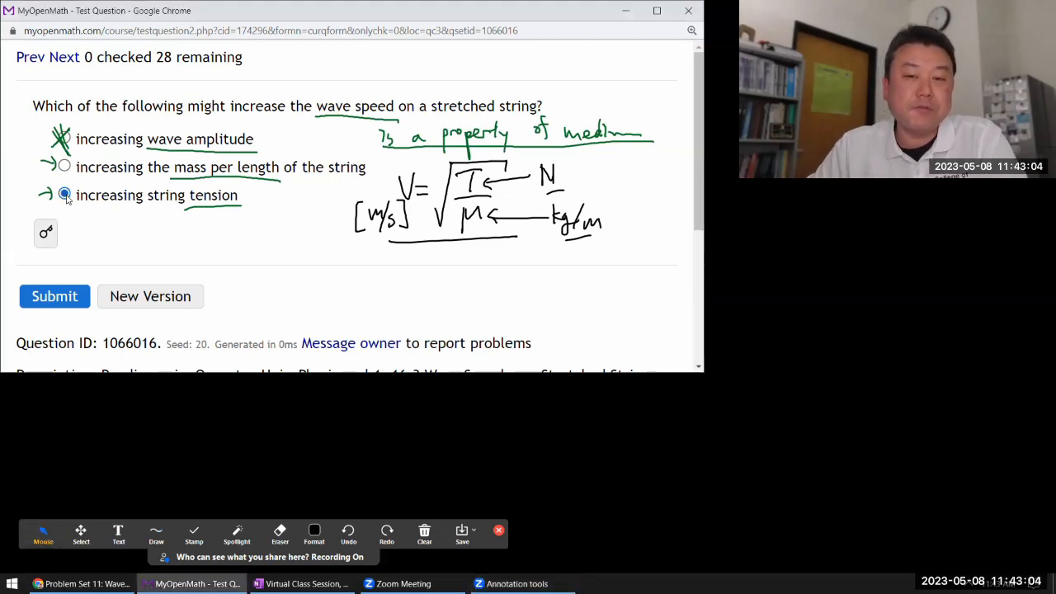
pyautogui.click(55, 296)
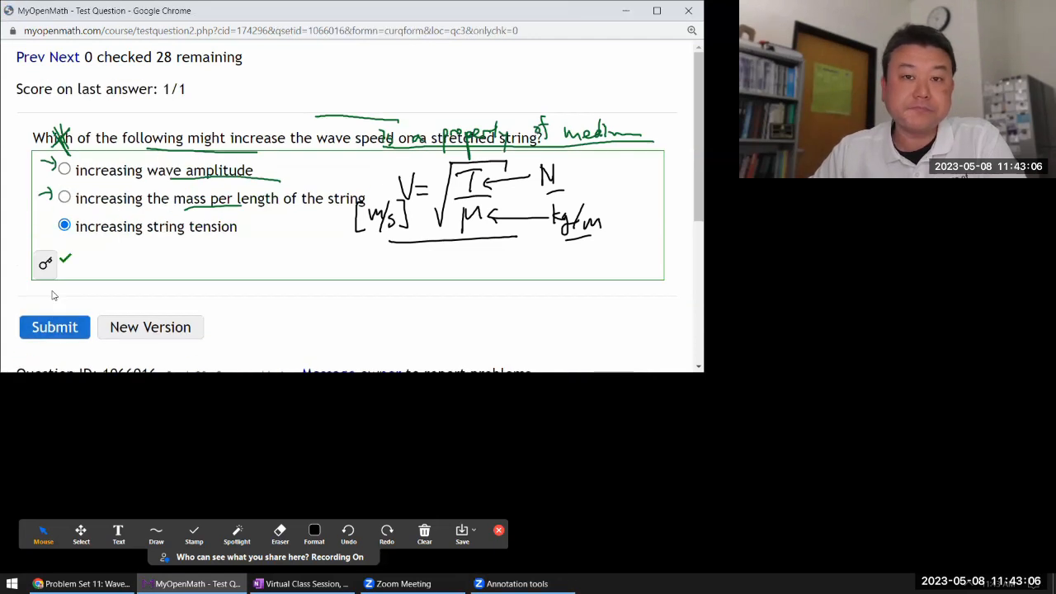
pyautogui.scroll(-3)
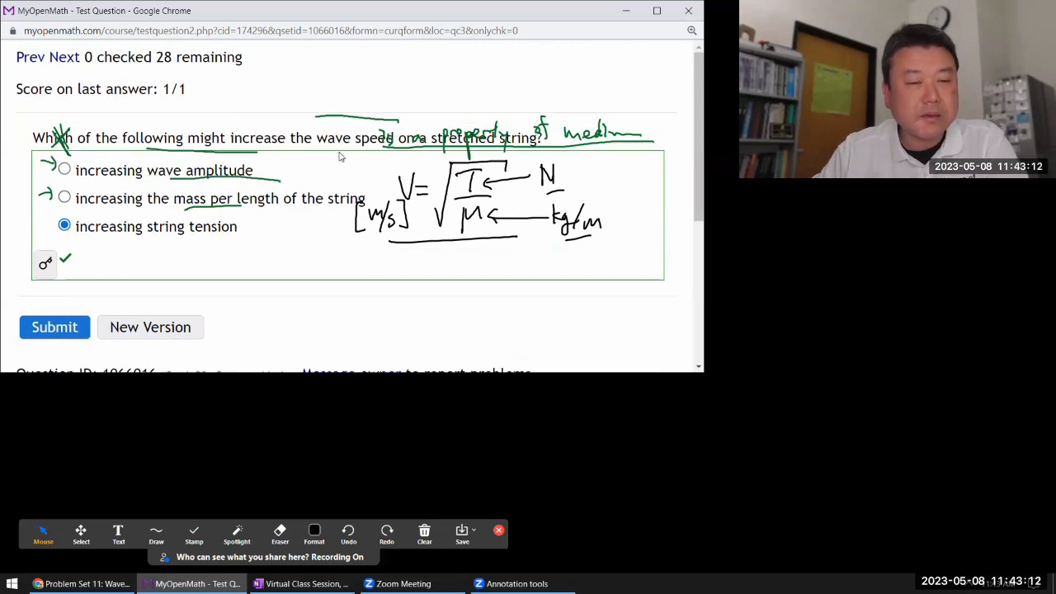
pyautogui.click(424, 534)
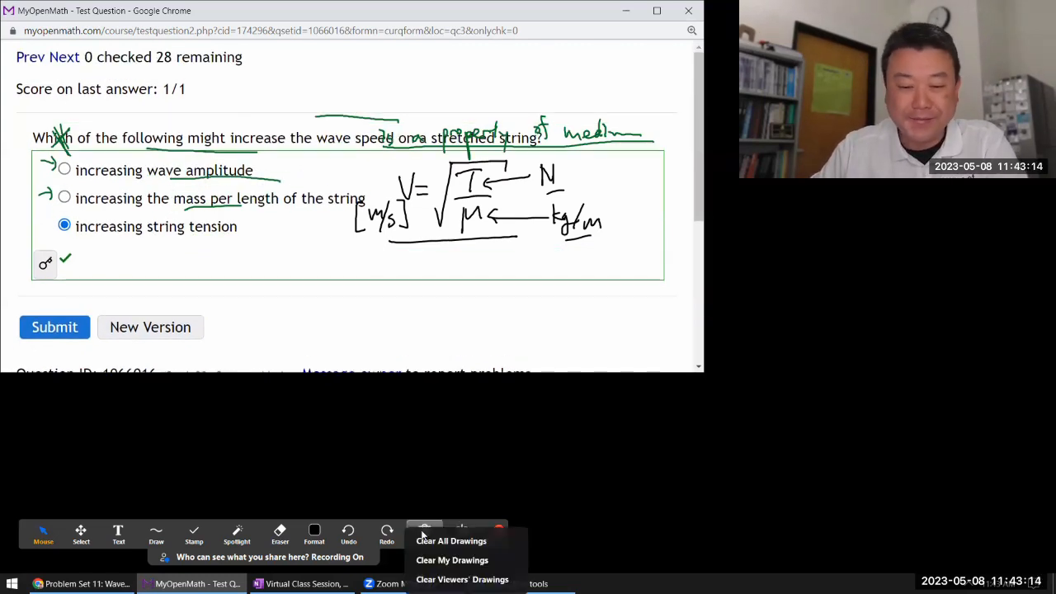
pyautogui.click(451, 540)
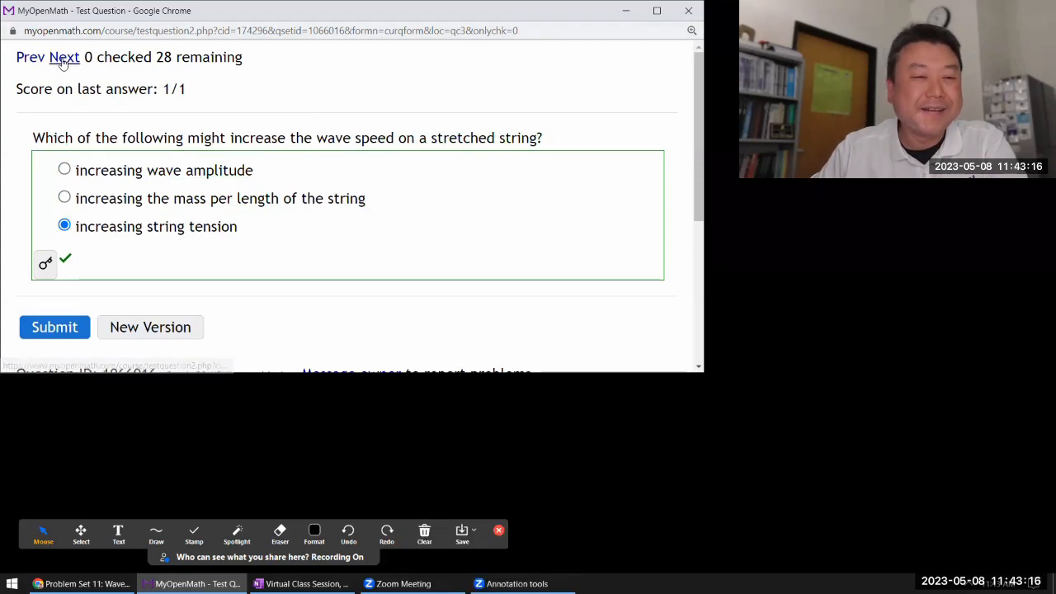
# On the intensity units question, note beside I that it could mean rotational inertia or current.
pyautogui.click(67, 57)
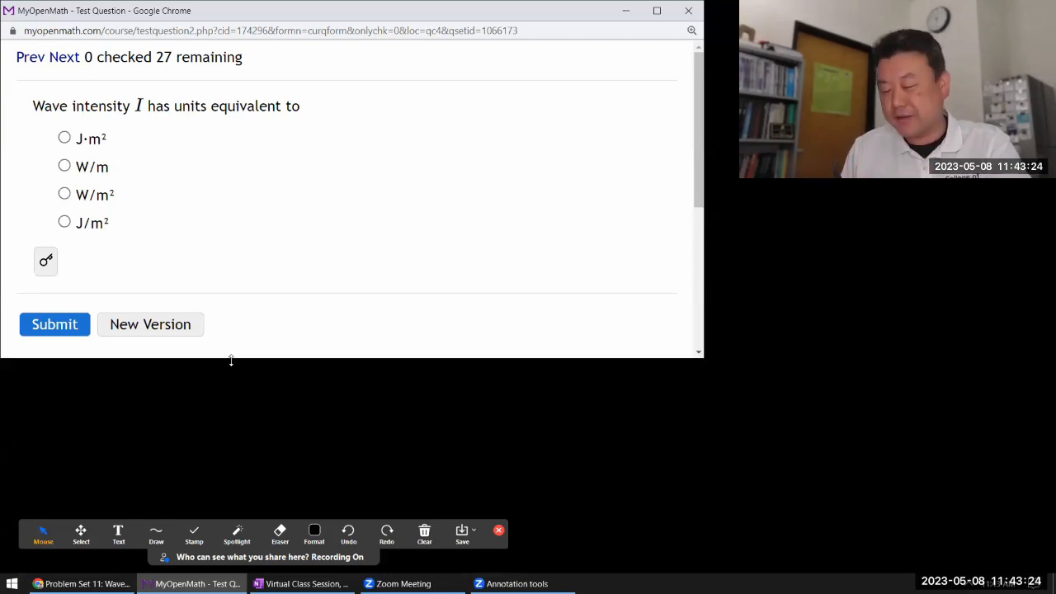
pyautogui.moveTo(350, 460)
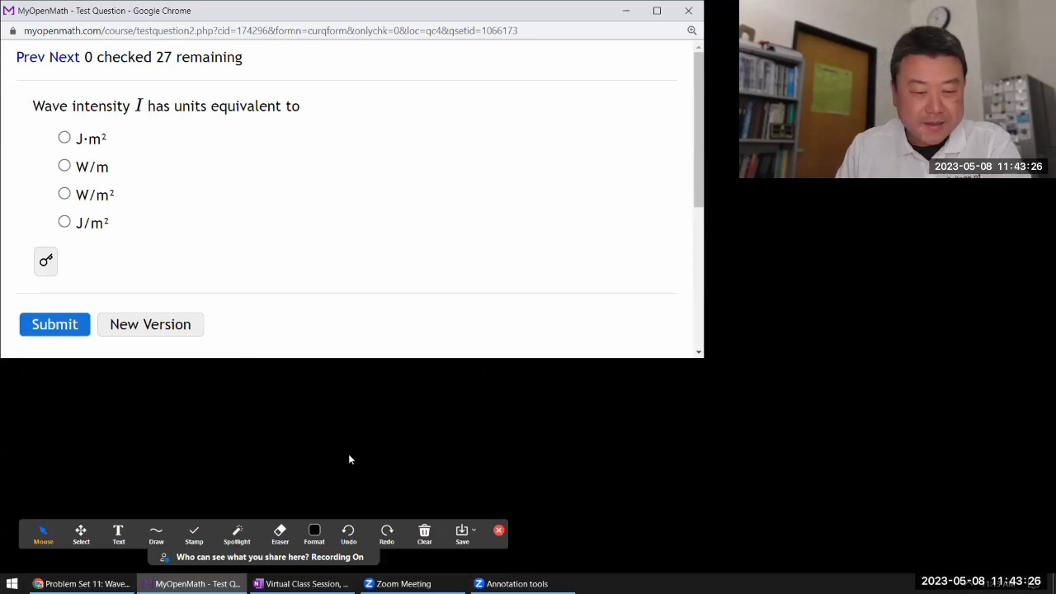
pyautogui.moveTo(206, 500)
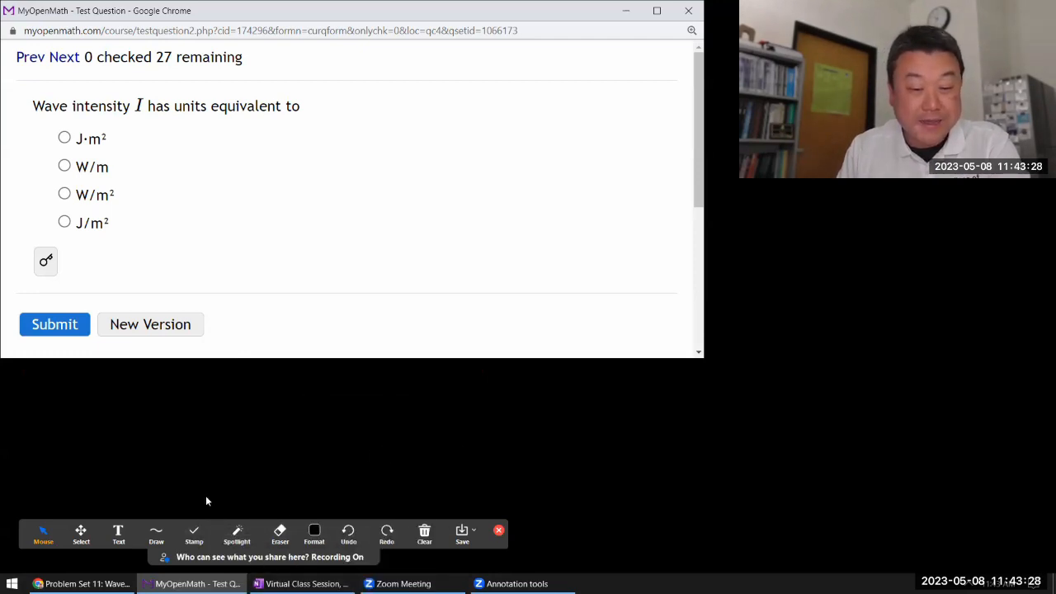
pyautogui.click(156, 534)
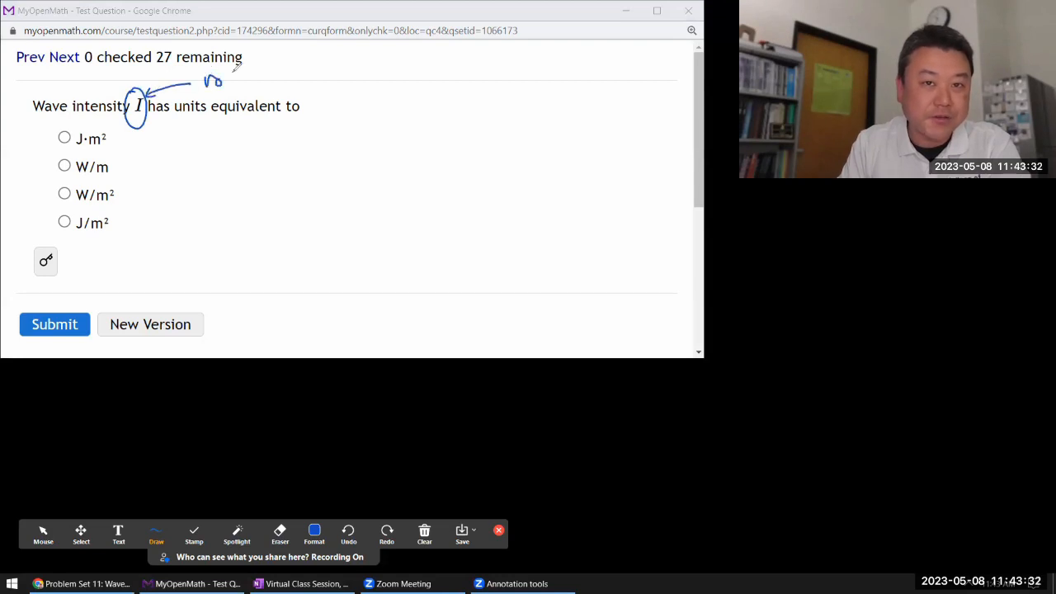
pyautogui.moveTo(202, 78); pyautogui.dragTo(281, 78)
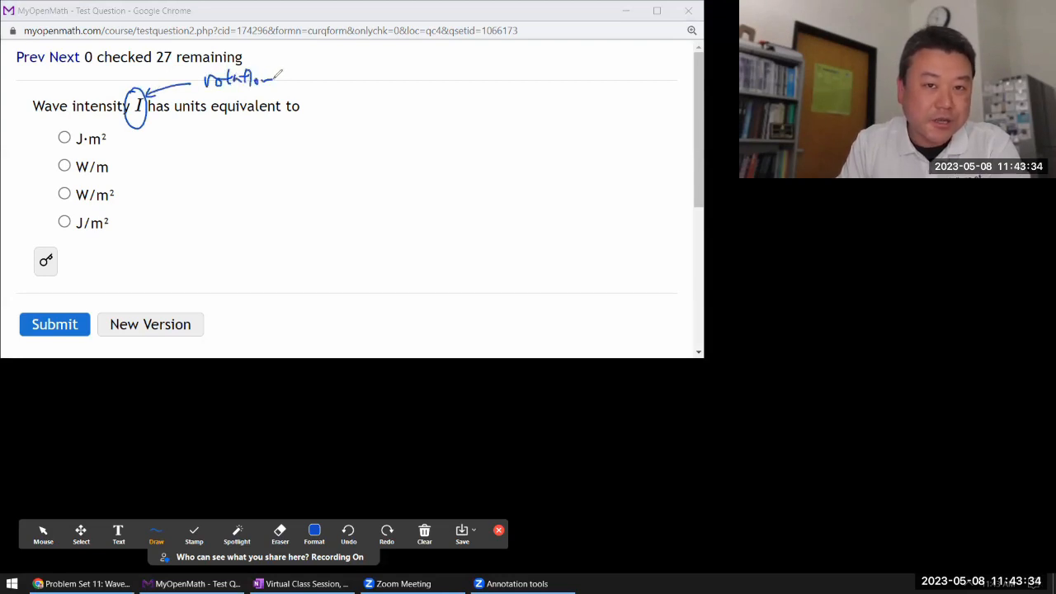
pyautogui.moveTo(284, 75); pyautogui.dragTo(330, 78)
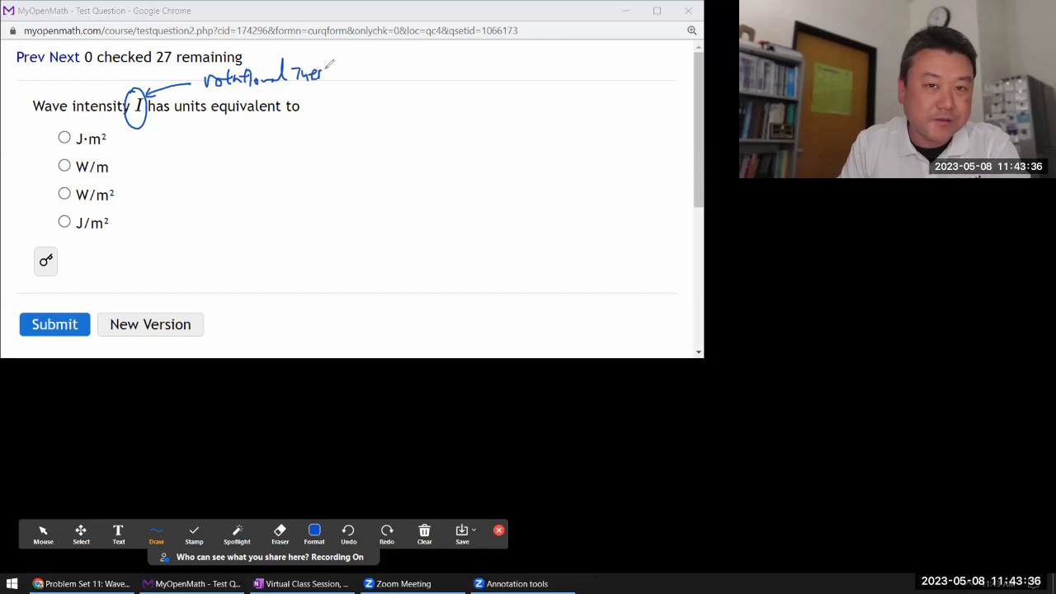
pyautogui.moveTo(322, 72); pyautogui.dragTo(345, 74)
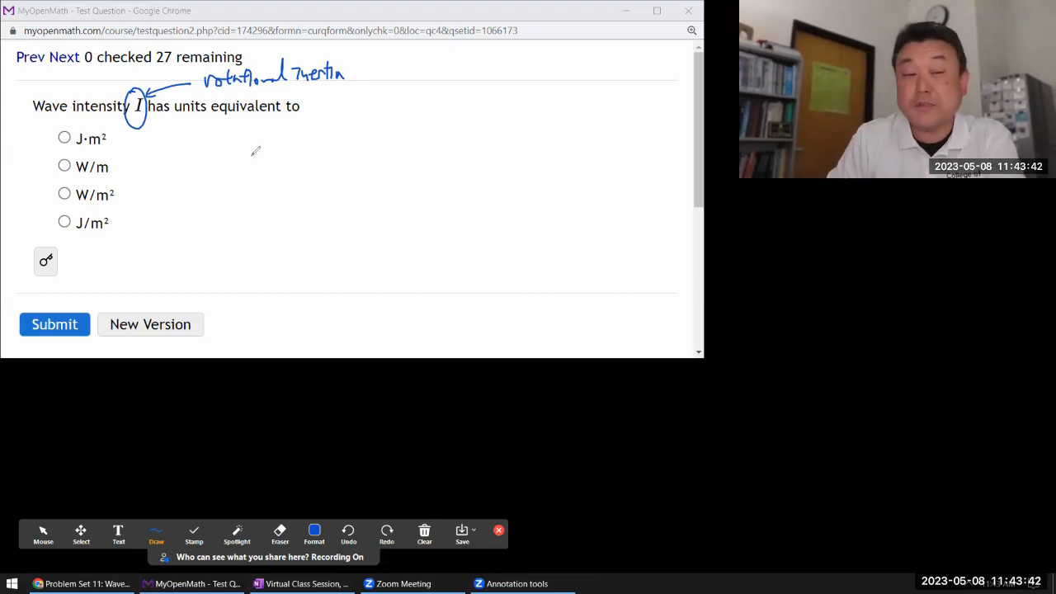
pyautogui.moveTo(194, 122); pyautogui.dragTo(149, 122)
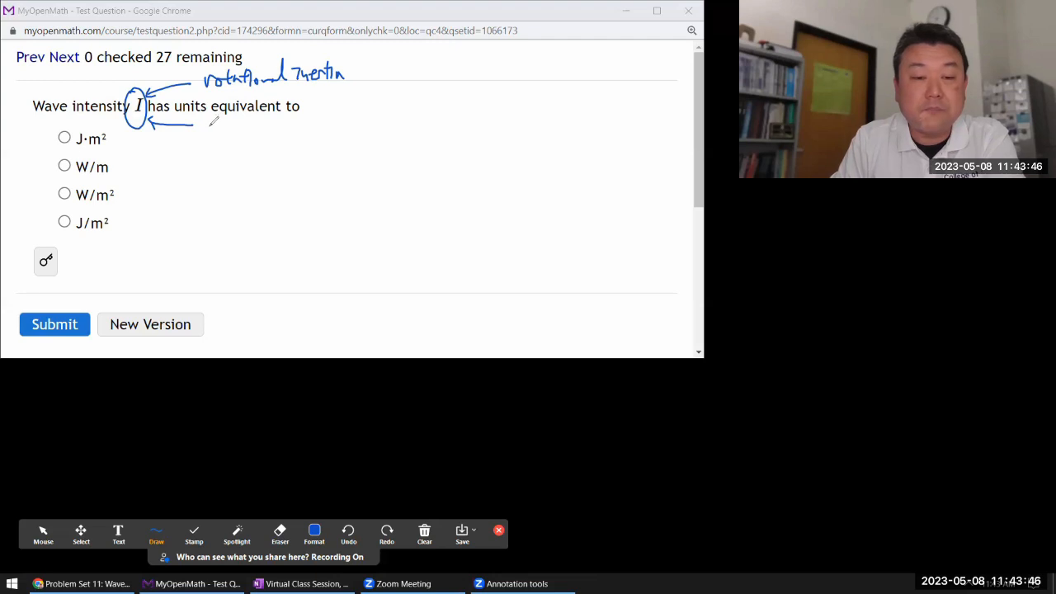
pyautogui.moveTo(202, 128); pyautogui.dragTo(235, 123)
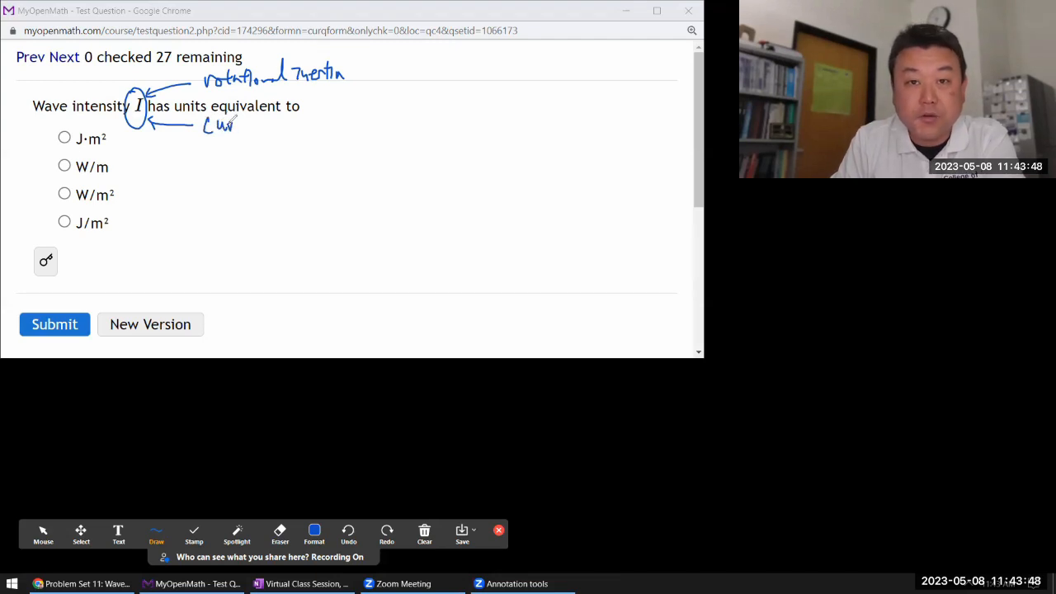
pyautogui.click(314, 534)
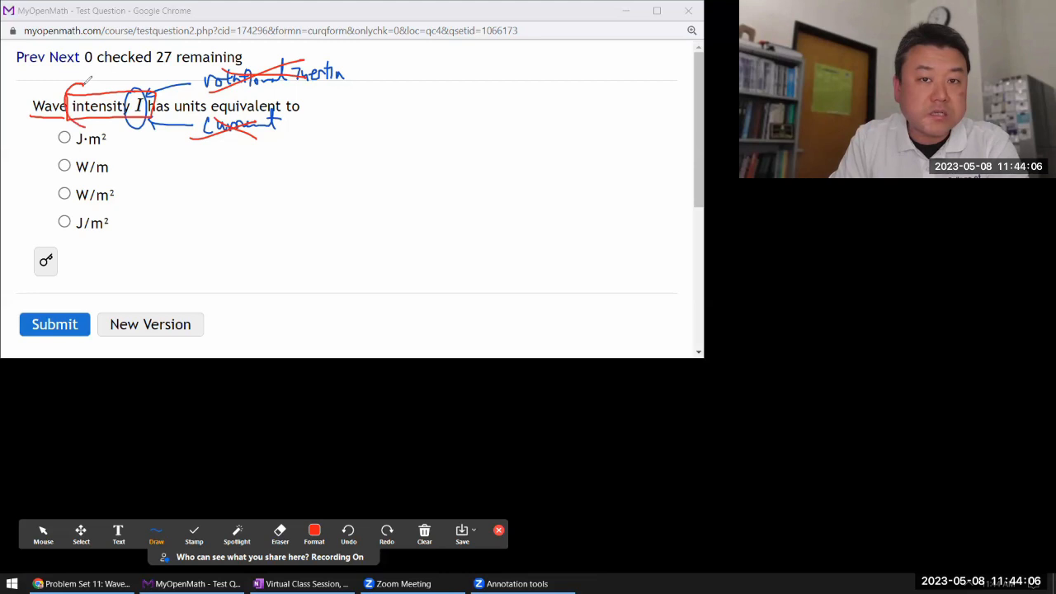
# Circle 'intensity' and write power over area beside the first answer choice.
pyautogui.moveTo(86, 79); pyautogui.dragTo(132, 136)
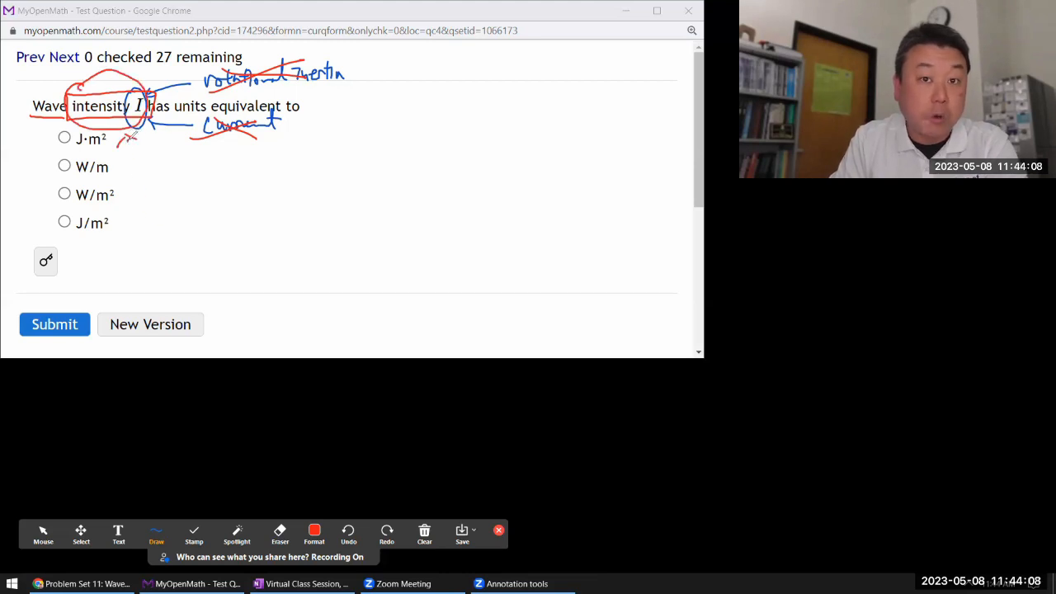
pyautogui.moveTo(124, 144); pyautogui.dragTo(206, 219)
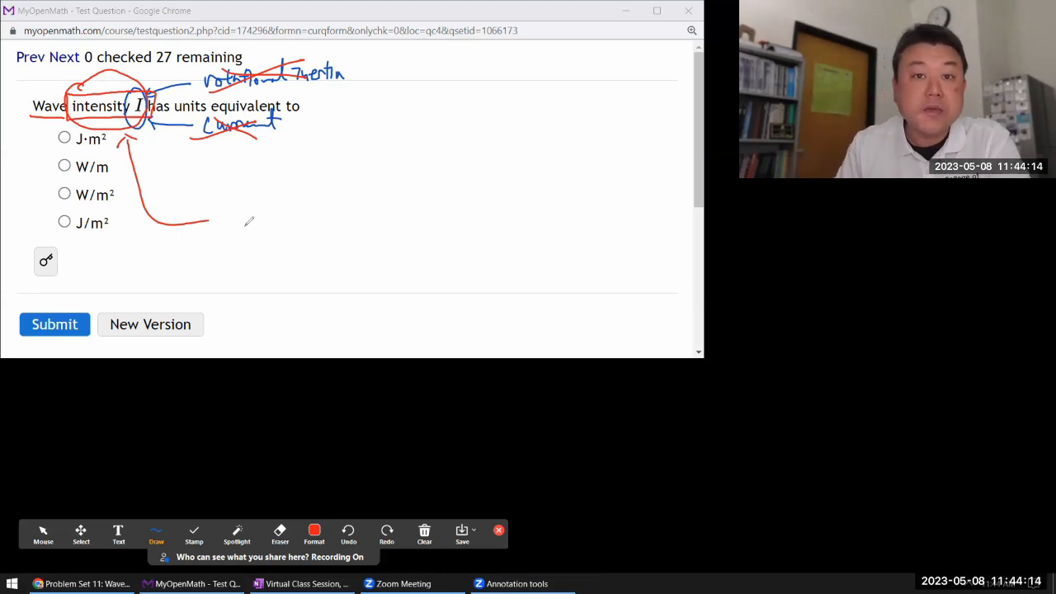
pyautogui.moveTo(221, 211); pyautogui.dragTo(244, 202)
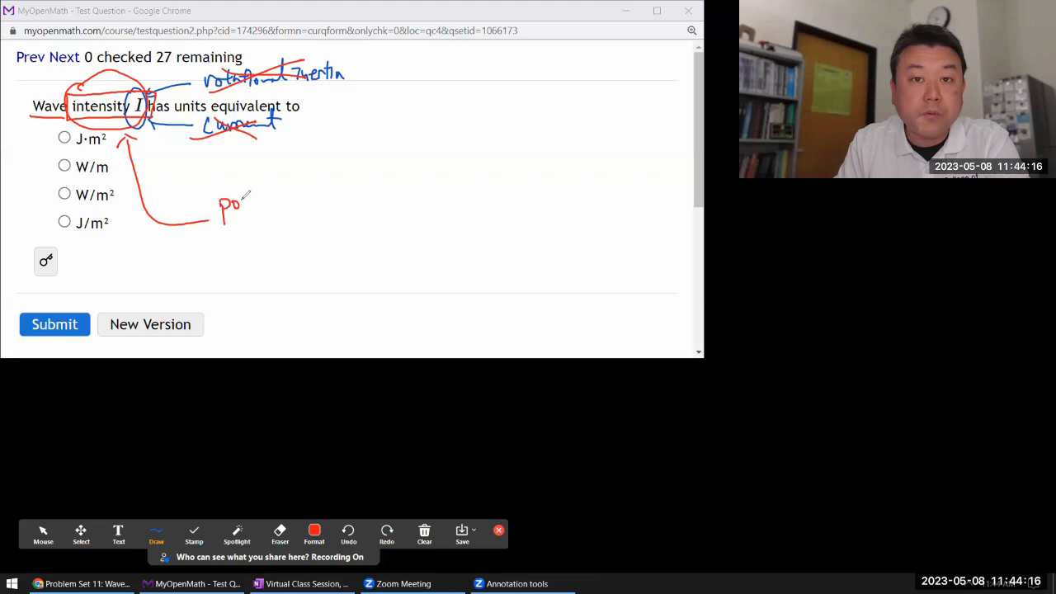
pyautogui.moveTo(239, 204); pyautogui.dragTo(272, 211)
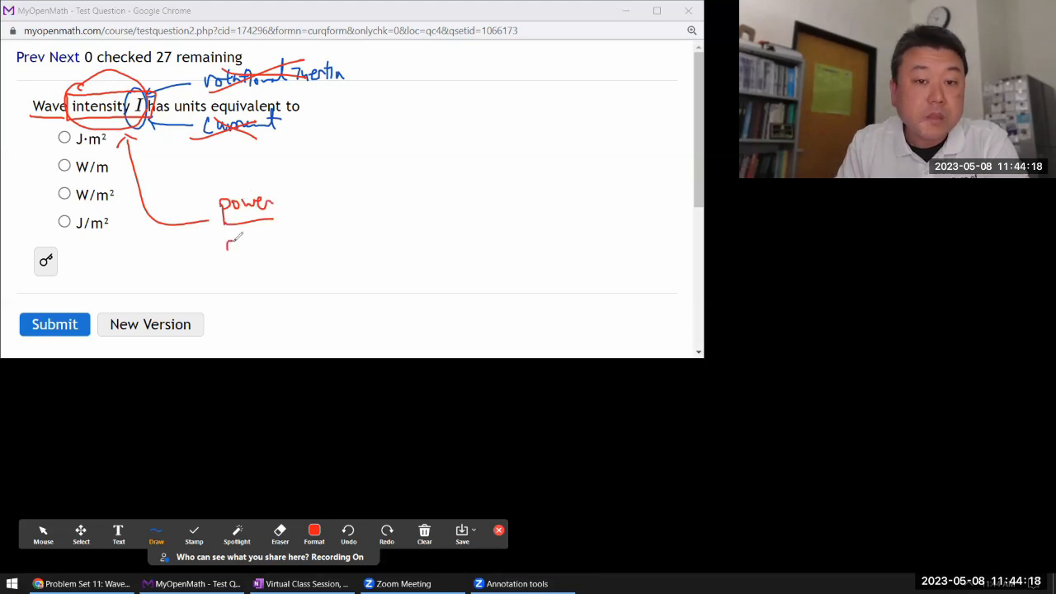
pyautogui.moveTo(227, 248); pyautogui.dragTo(281, 243)
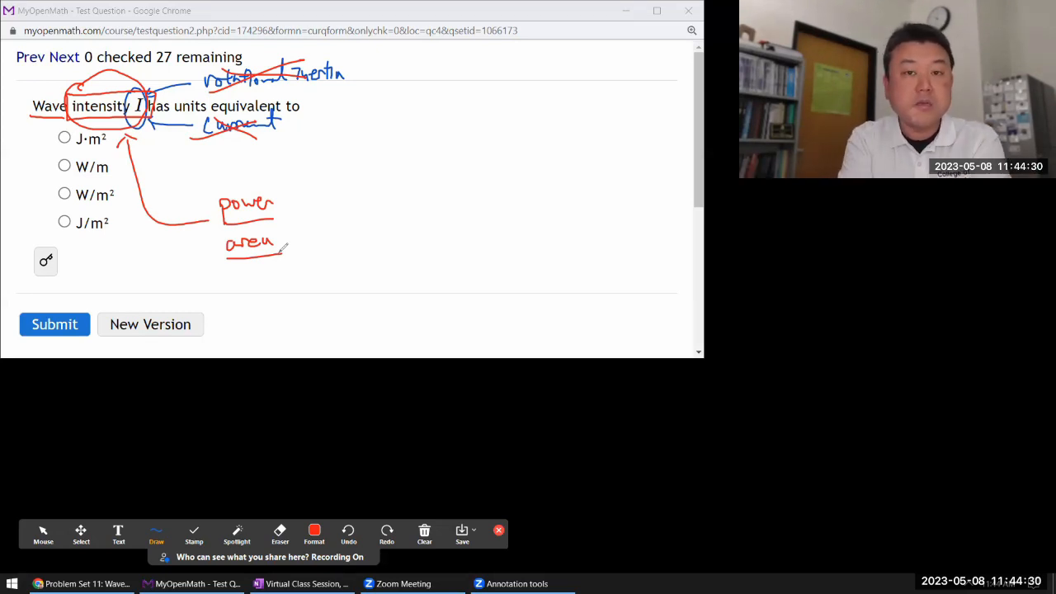
pyautogui.moveTo(297, 180)
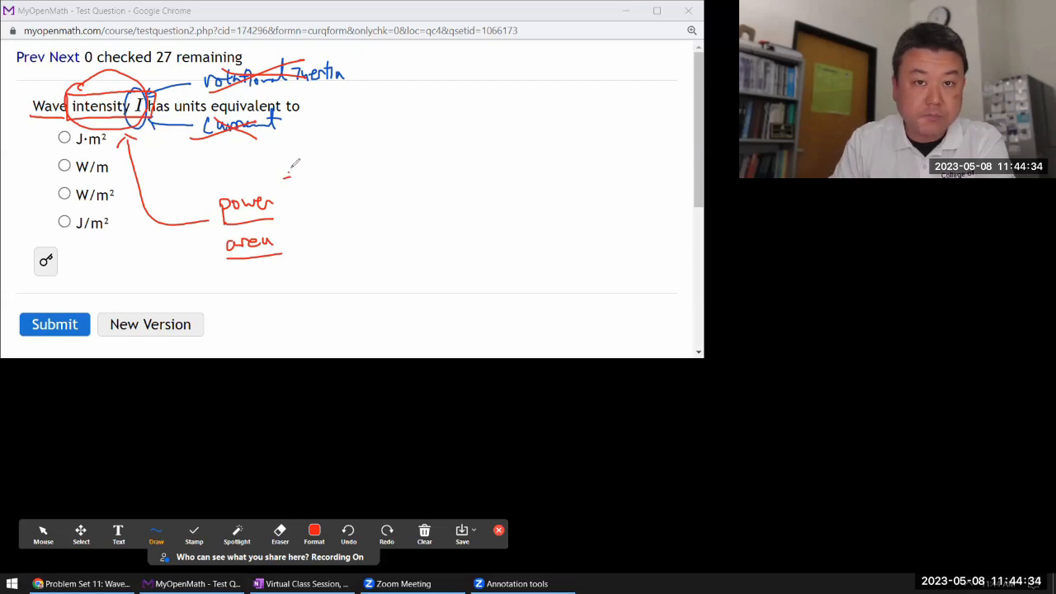
# Write power as ΔE/Δt = J/s = Watt, giving W/m², and select W/m².
pyautogui.moveTo(285, 186); pyautogui.dragTo(339, 148)
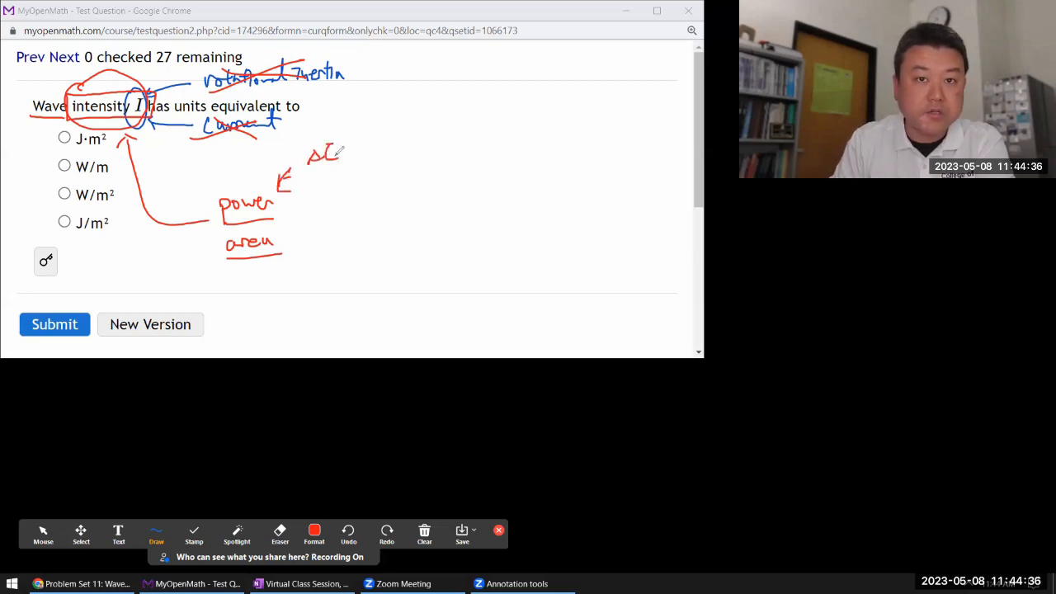
pyautogui.moveTo(313, 152); pyautogui.dragTo(343, 177)
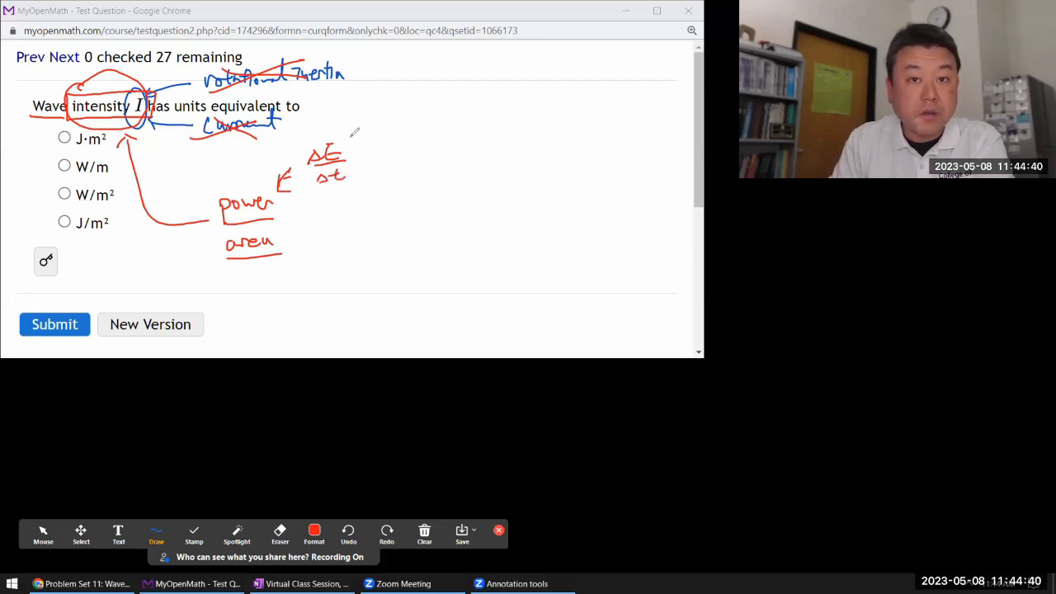
pyautogui.moveTo(367, 144); pyautogui.dragTo(388, 169)
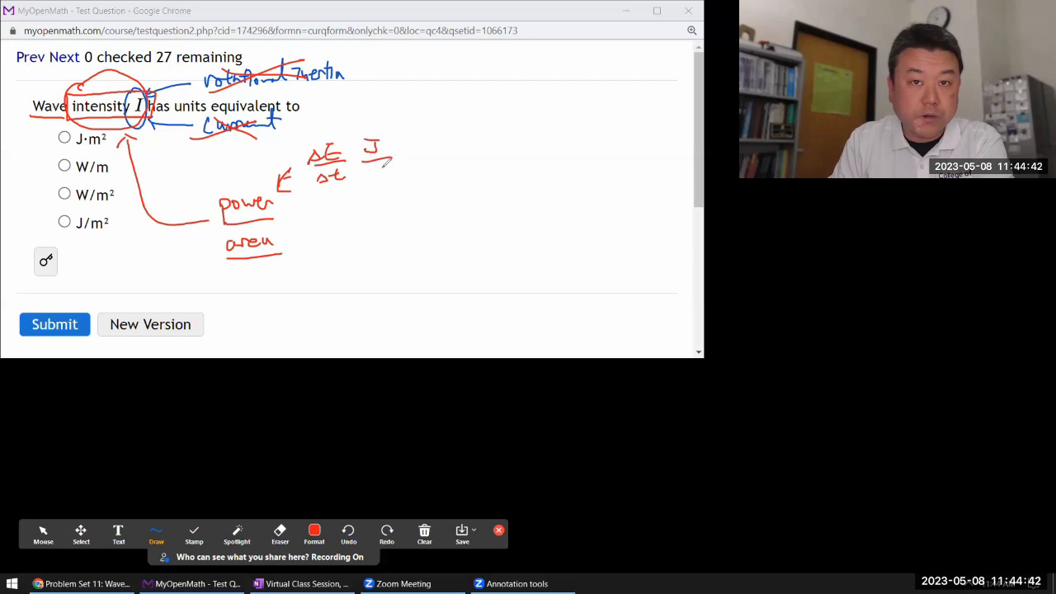
pyautogui.moveTo(379, 165); pyautogui.dragTo(387, 177)
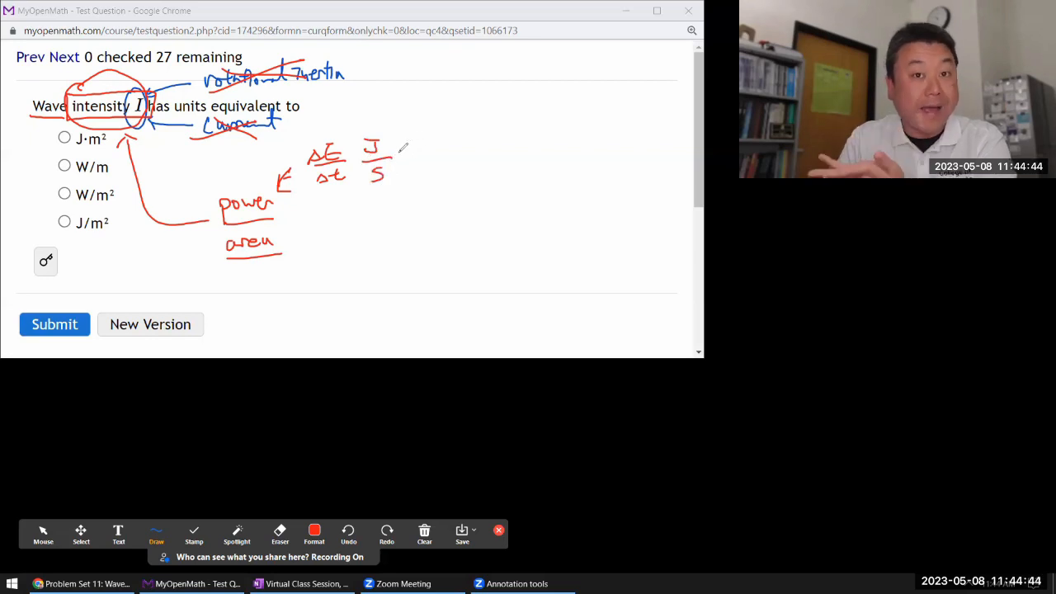
pyautogui.moveTo(400, 156); pyautogui.dragTo(416, 157)
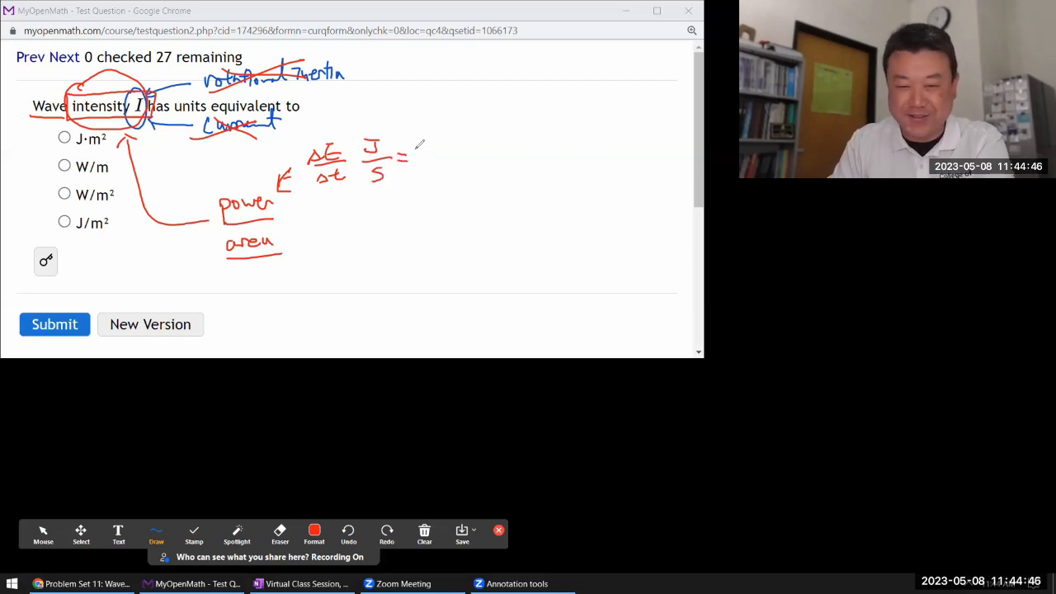
pyautogui.moveTo(417, 153); pyautogui.dragTo(441, 161)
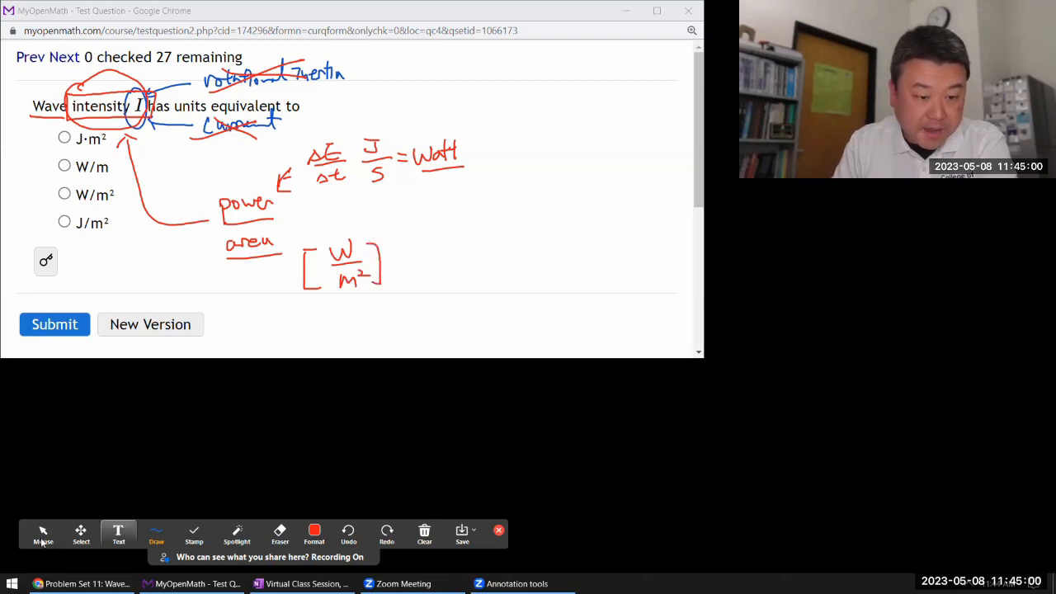
pyautogui.click(64, 193)
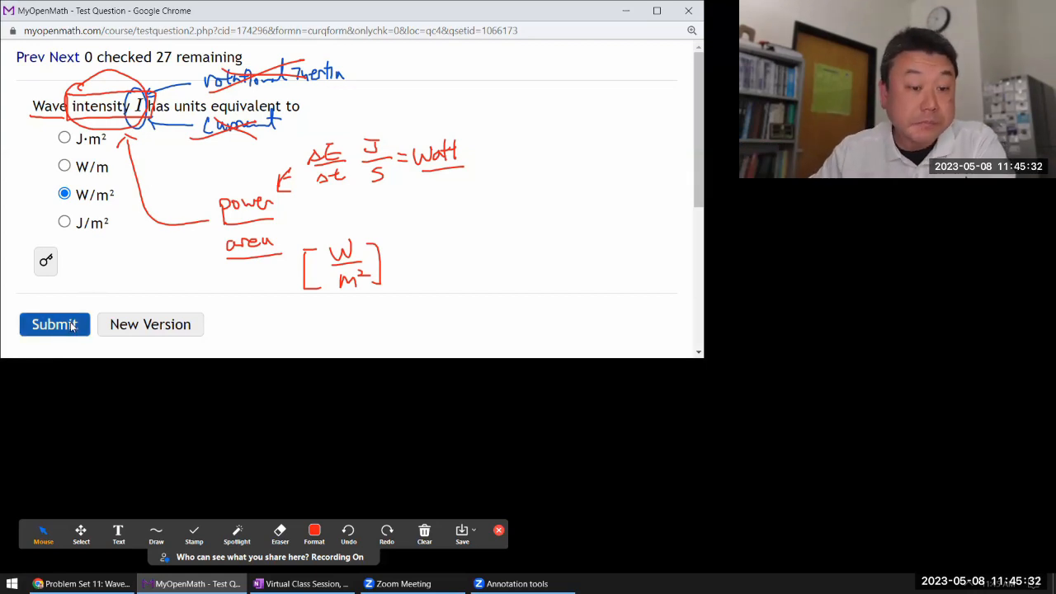
# Submit W/m² for 1/1, clear the drawings, and advance to the pulse-reflection question.
pyautogui.click(54, 323)
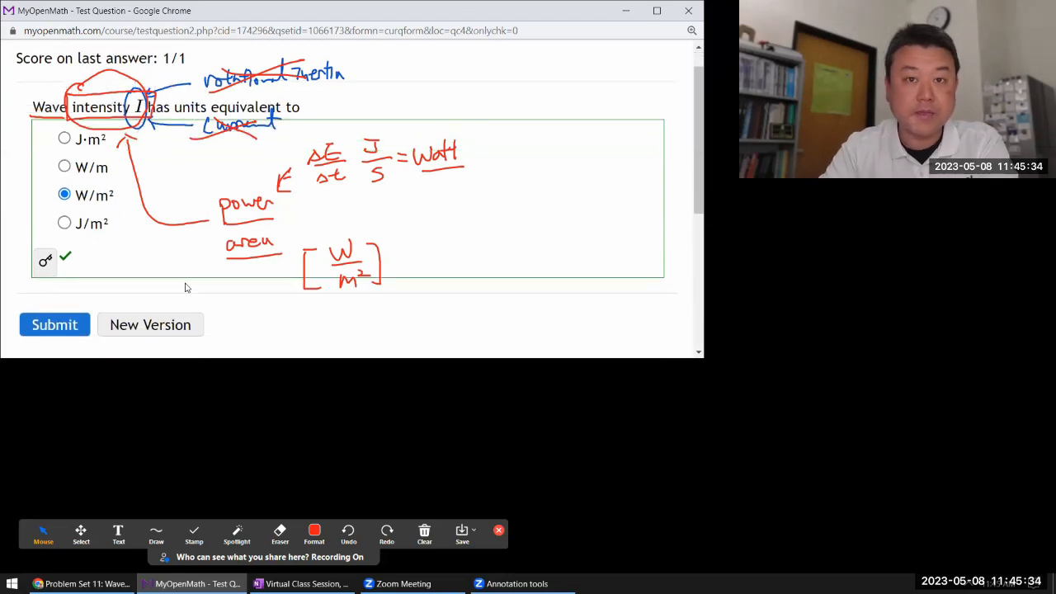
pyautogui.moveTo(427, 519)
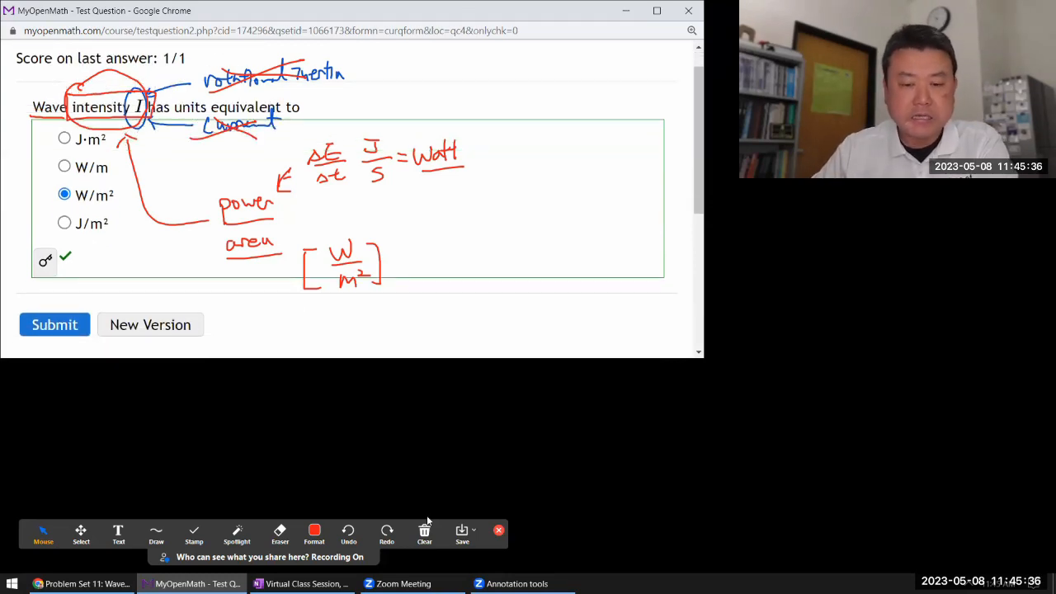
pyautogui.click(424, 535)
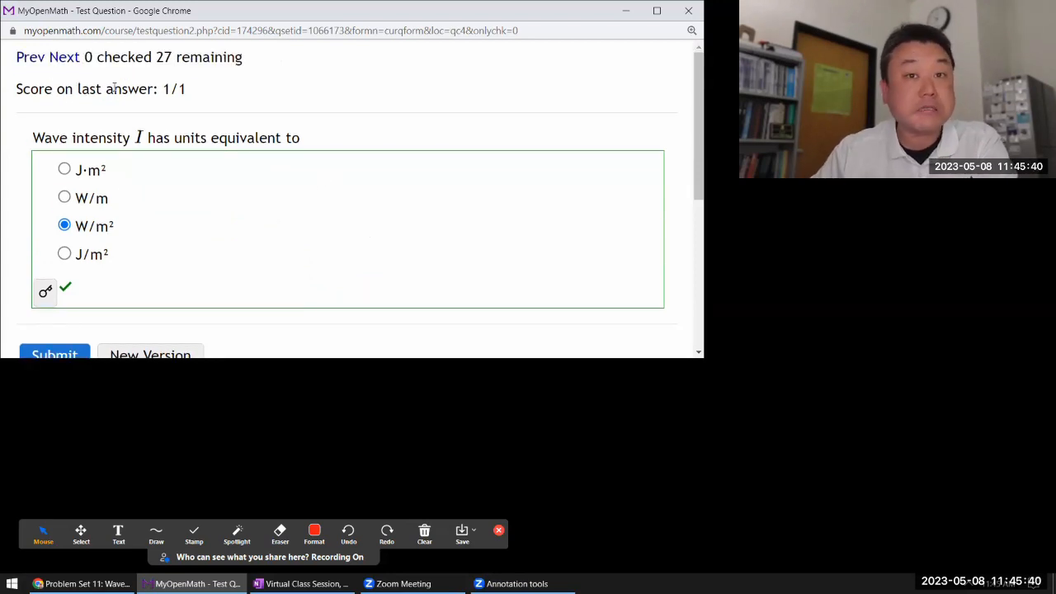
pyautogui.click(64, 57)
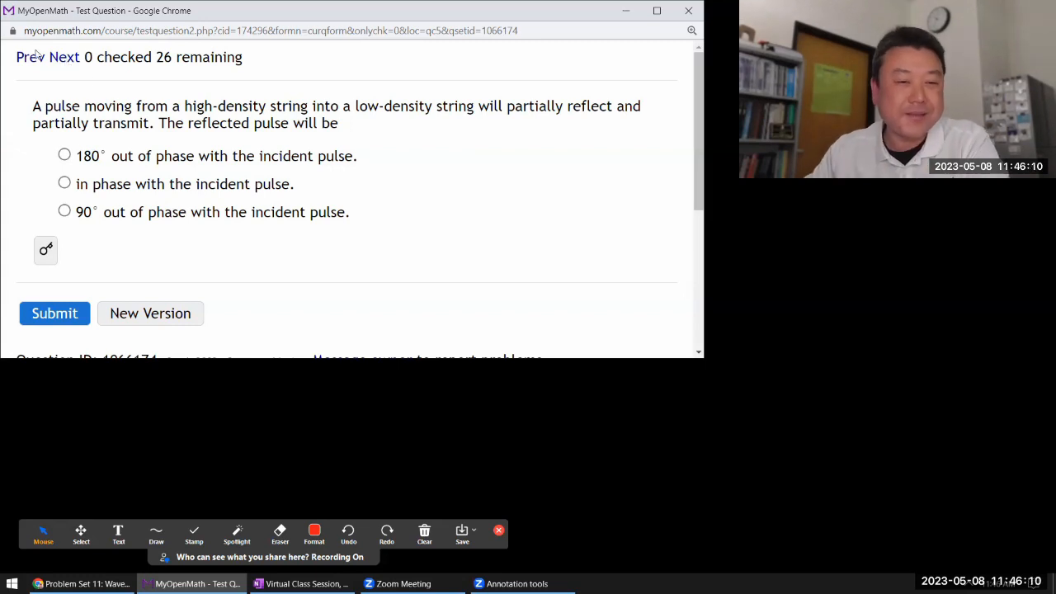
pyautogui.moveTo(346, 138)
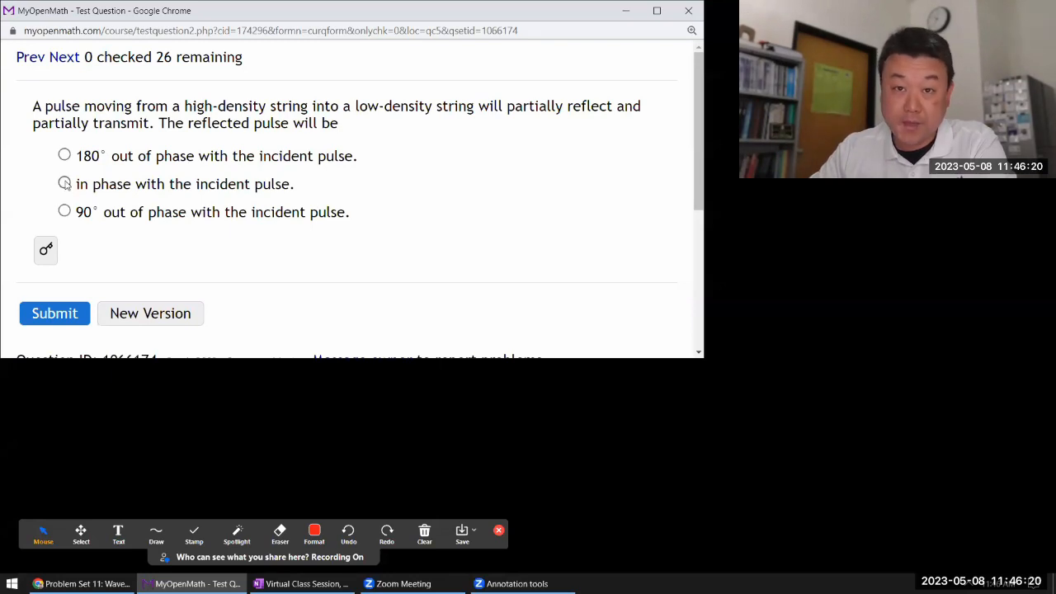
# Answer 'in phase with the incident pulse' and submit for 1/1.
pyautogui.click(65, 183)
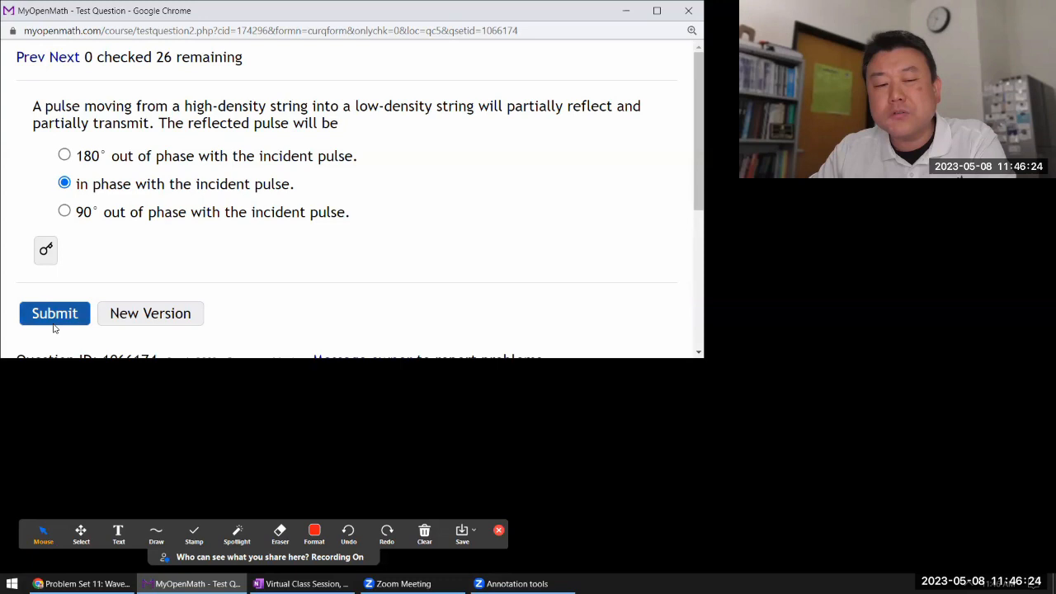
pyautogui.click(54, 313)
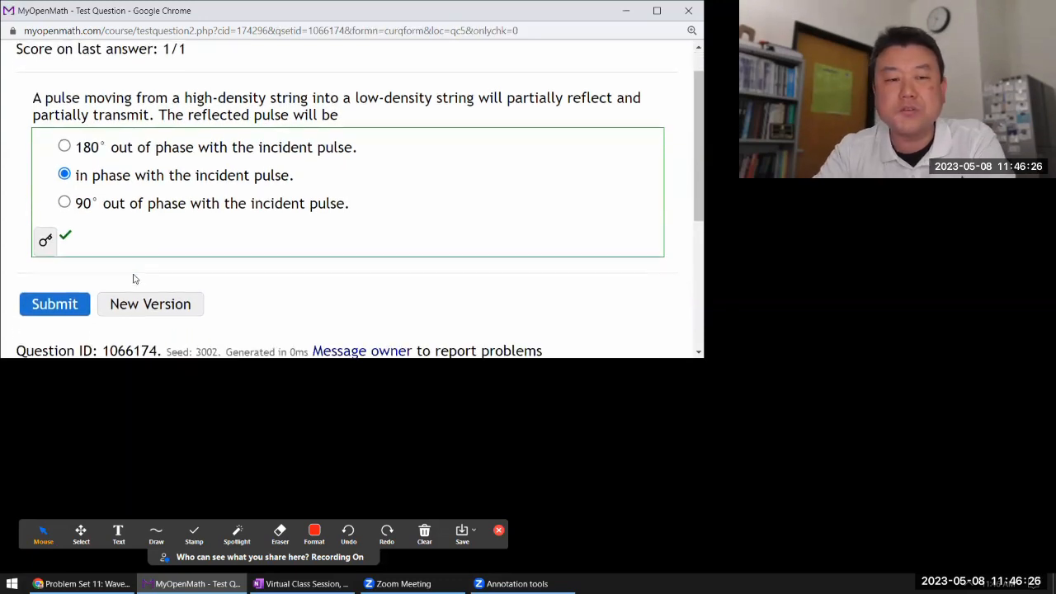
pyautogui.scroll(3)
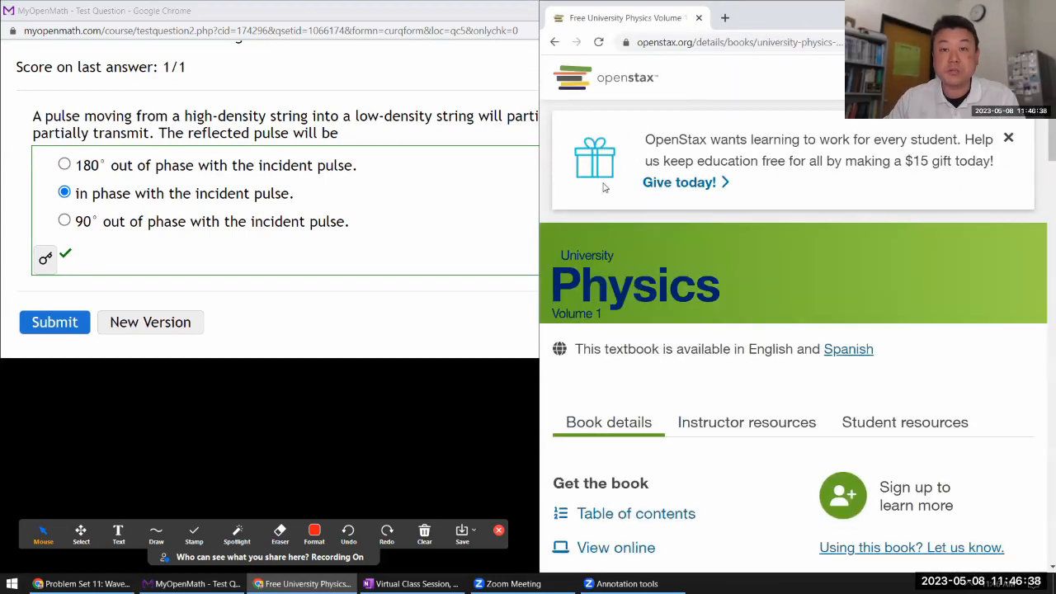
# Open University Physics Volume 1 online from the OpenStax book page.
pyautogui.scroll(-3)
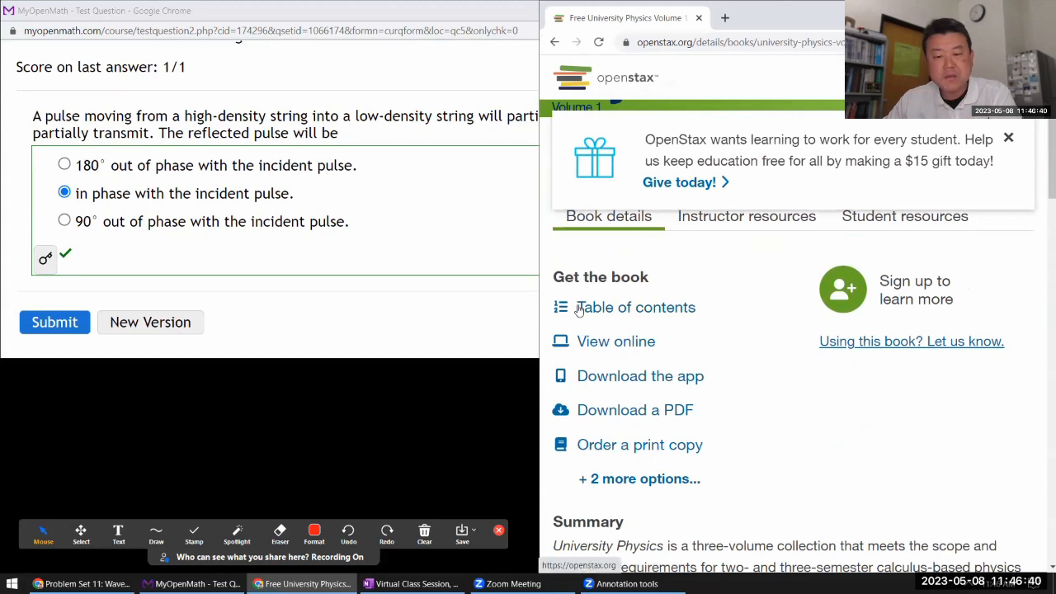
pyautogui.click(633, 307)
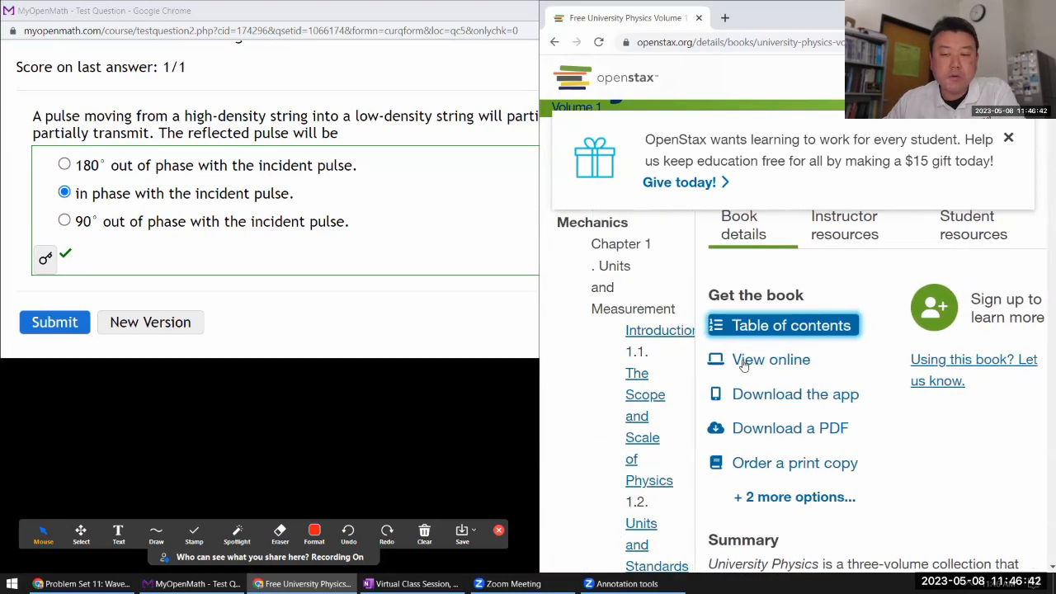
pyautogui.click(771, 359)
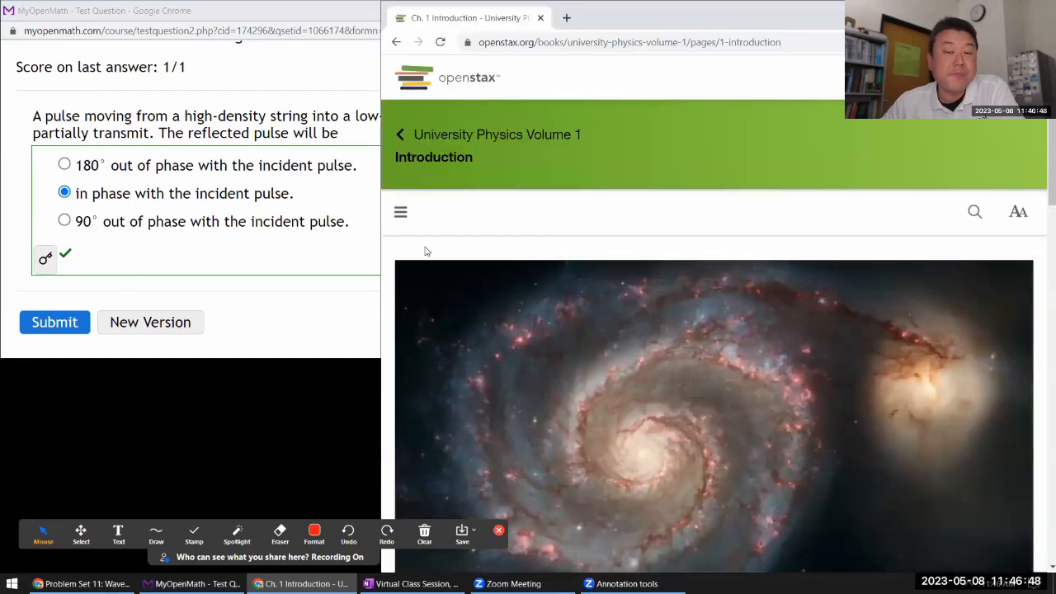
# In the Contents menu, expand Waves and Acoustics and open section 16.3.
pyautogui.click(401, 212)
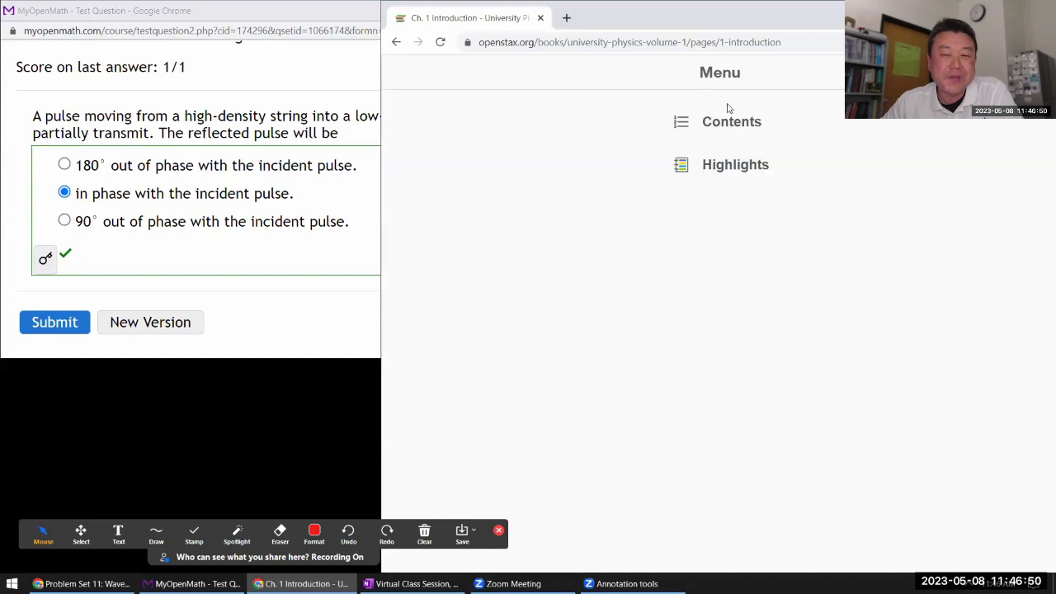
pyautogui.click(731, 121)
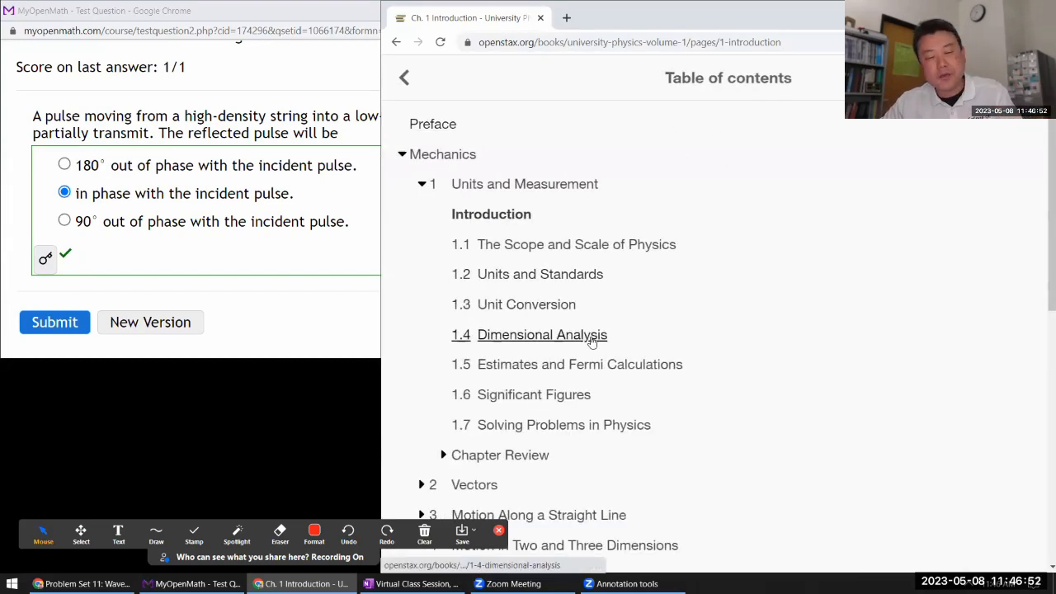
pyautogui.scroll(-3)
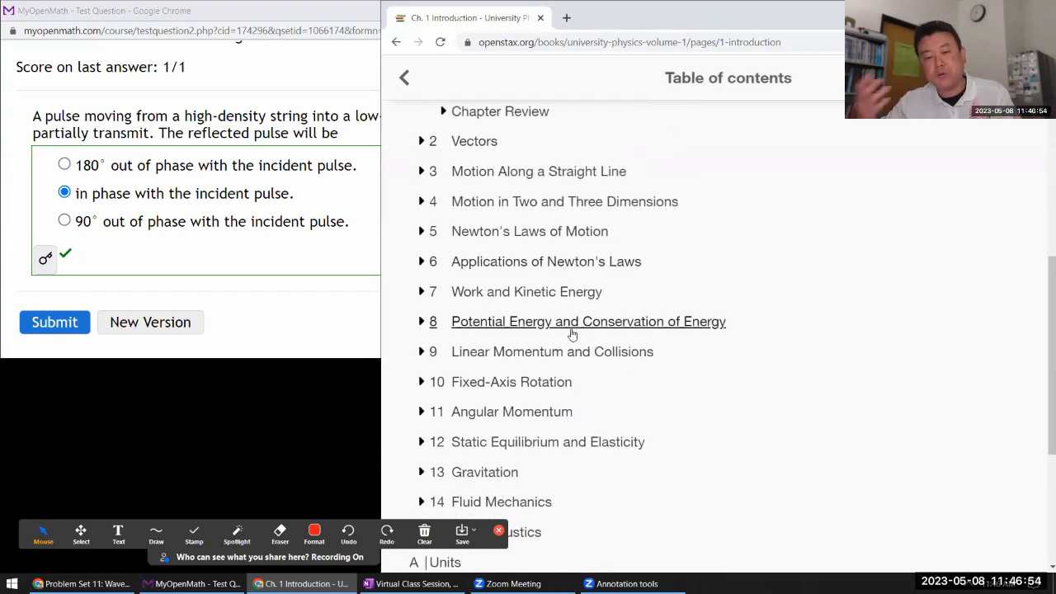
pyautogui.scroll(-3)
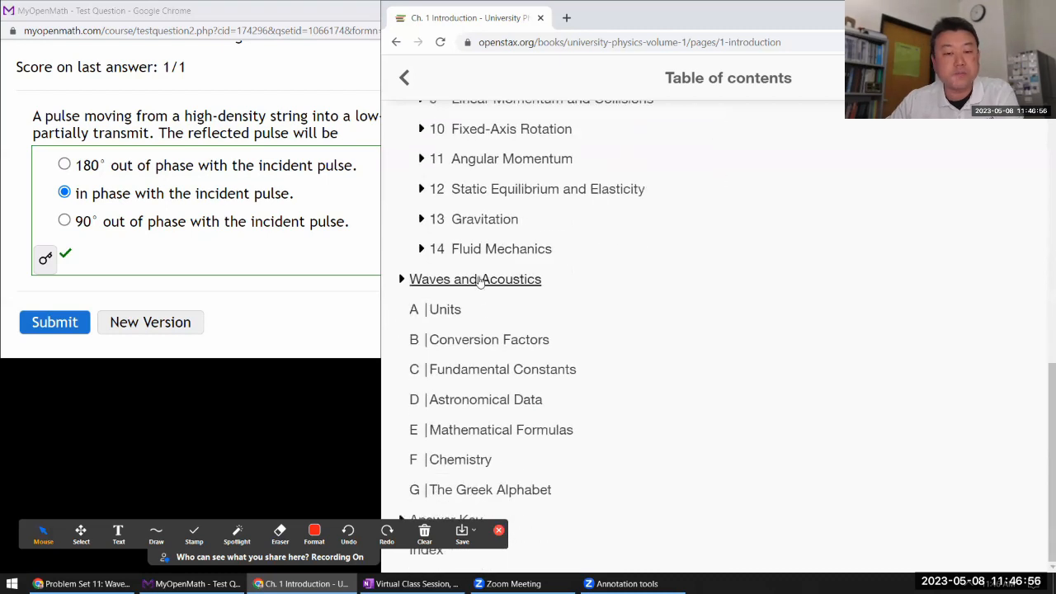
pyautogui.click(475, 279)
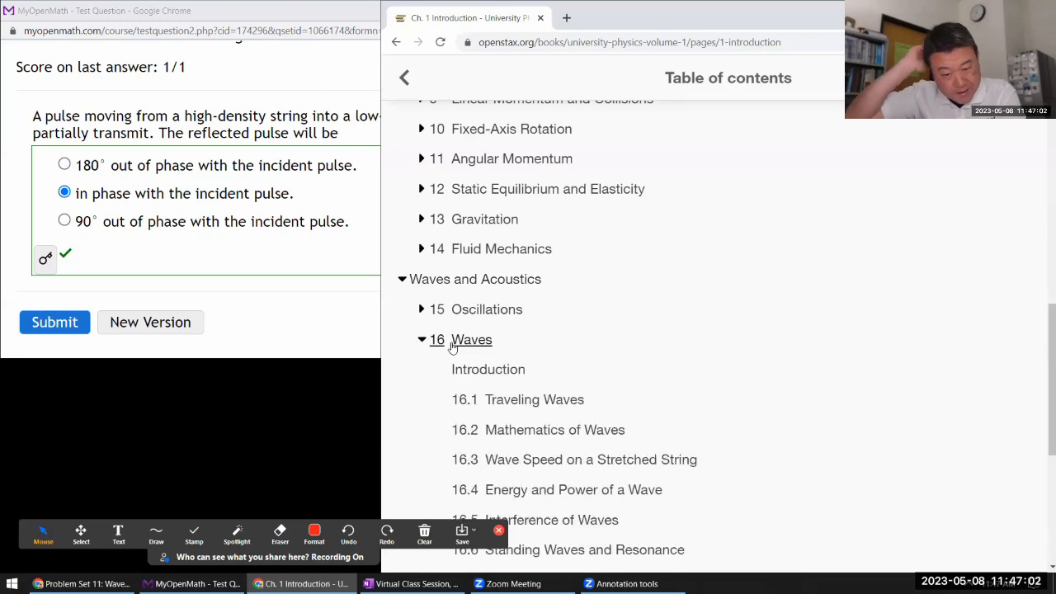
pyautogui.scroll(-3)
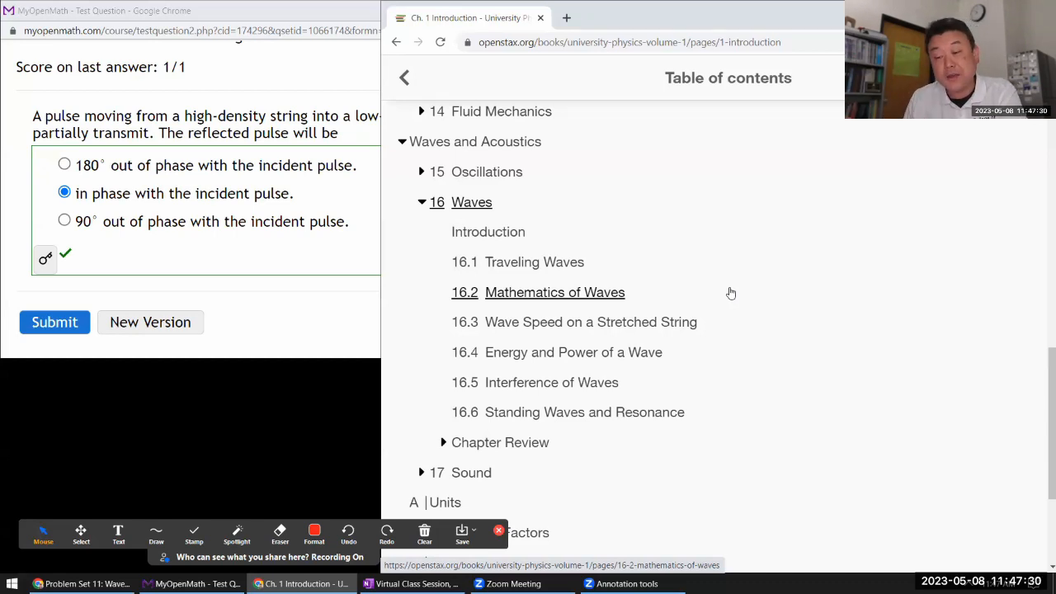
pyautogui.moveTo(460, 316)
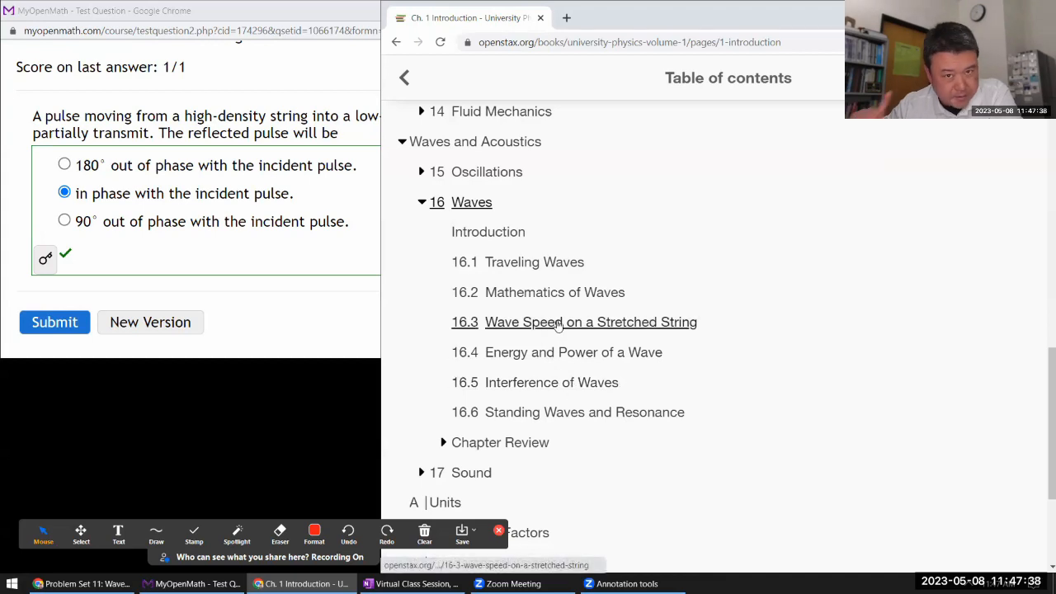
pyautogui.click(590, 322)
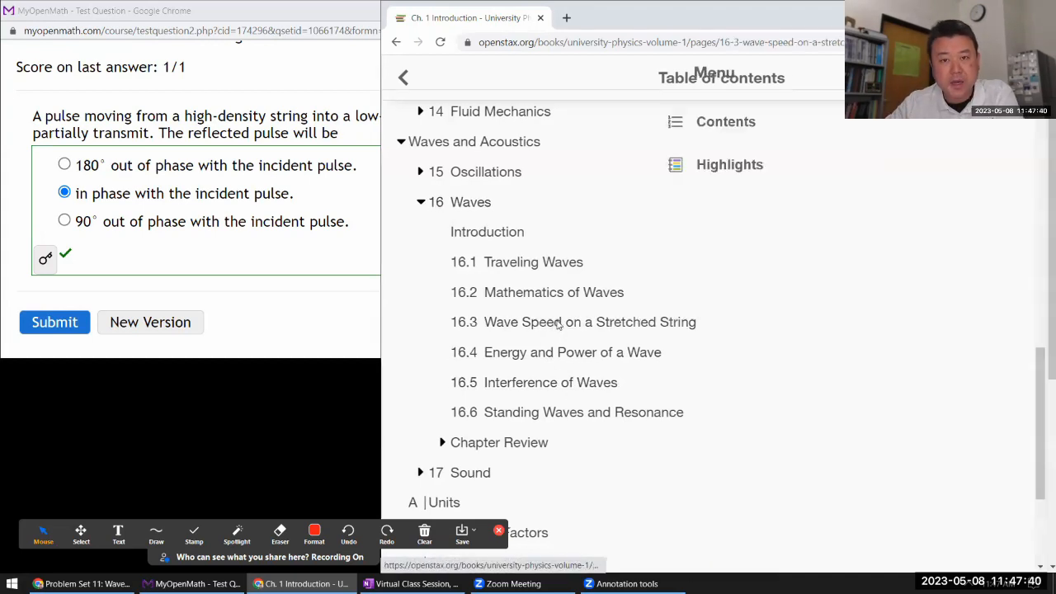
pyautogui.click(588, 322)
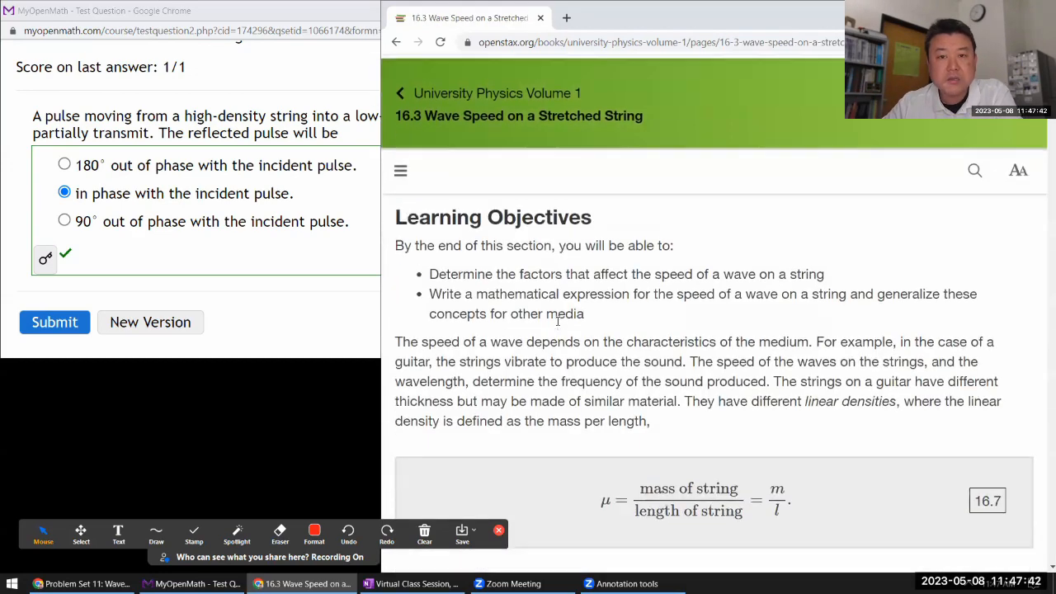
pyautogui.scroll(-3)
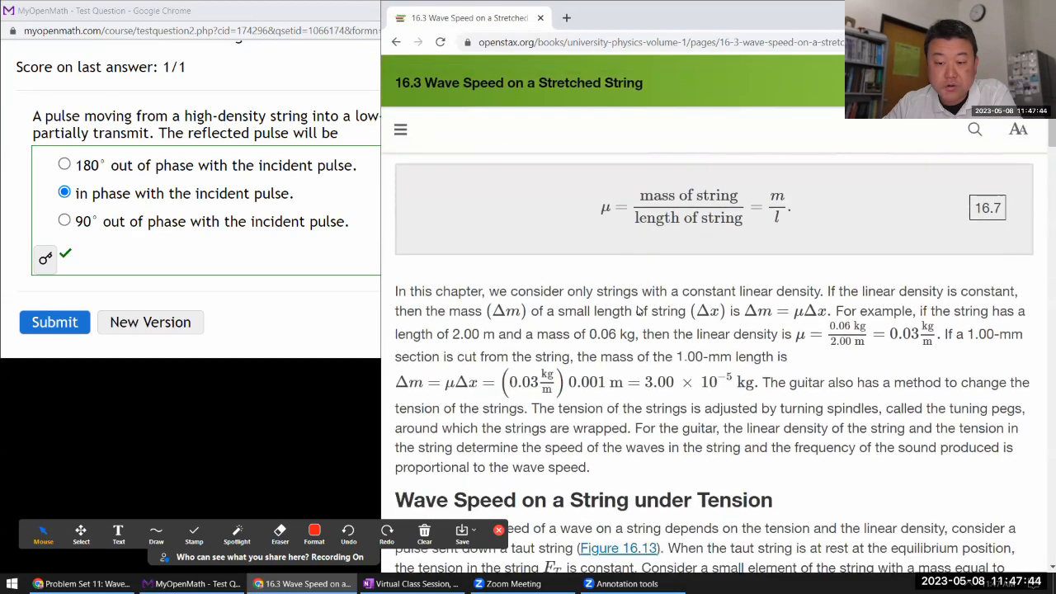
pyautogui.scroll(-3)
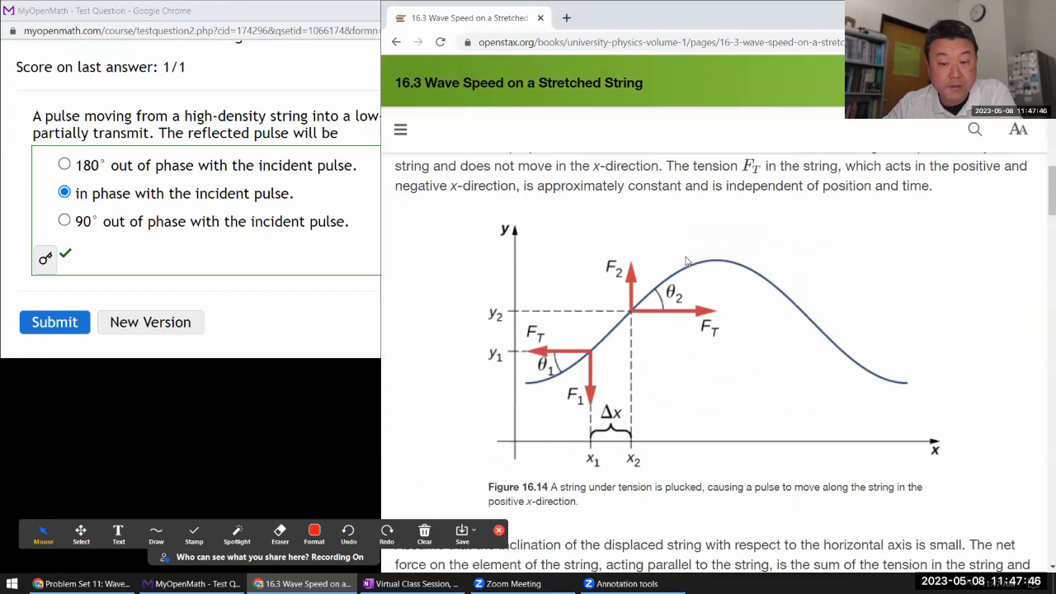
pyautogui.scroll(-3)
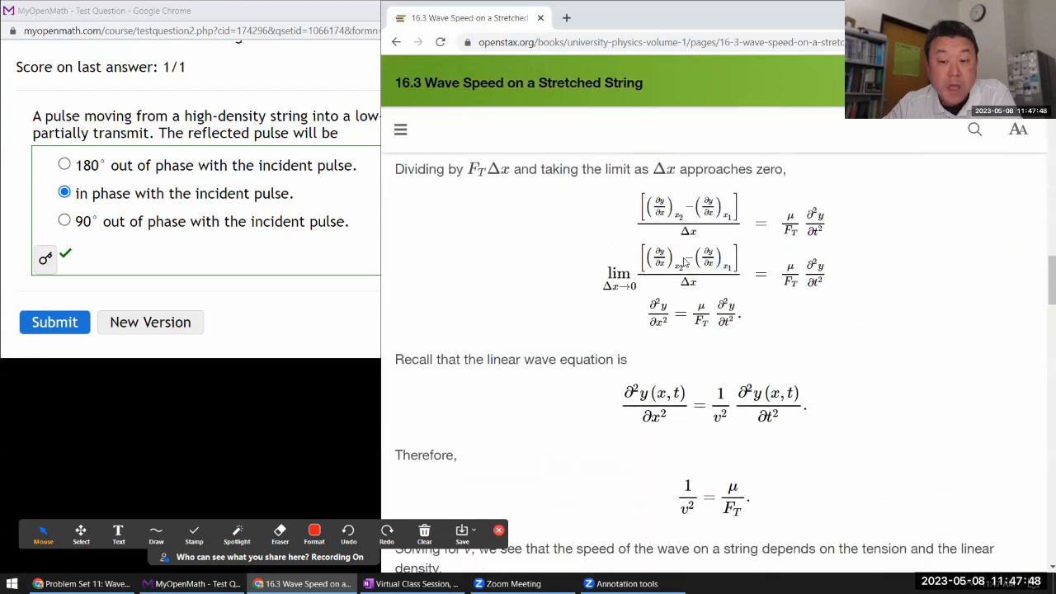
pyautogui.scroll(-3)
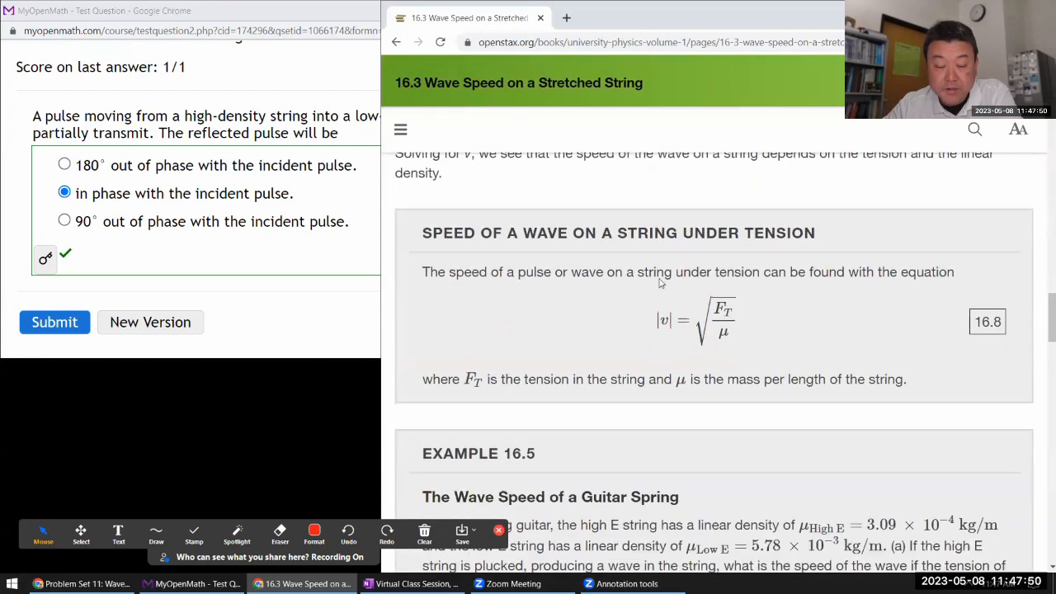
pyautogui.scroll(-3)
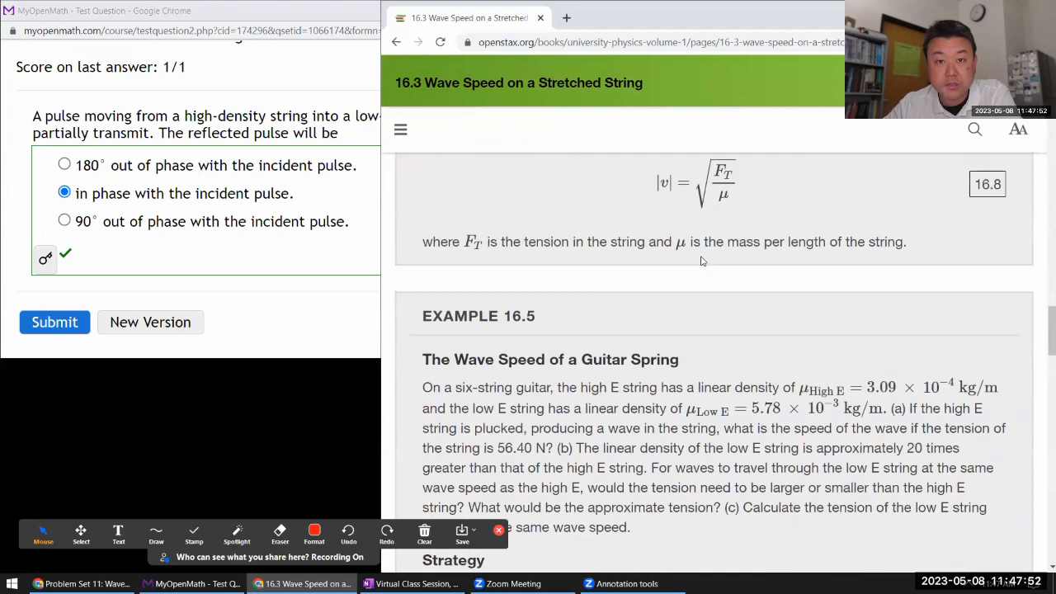
pyautogui.scroll(-3)
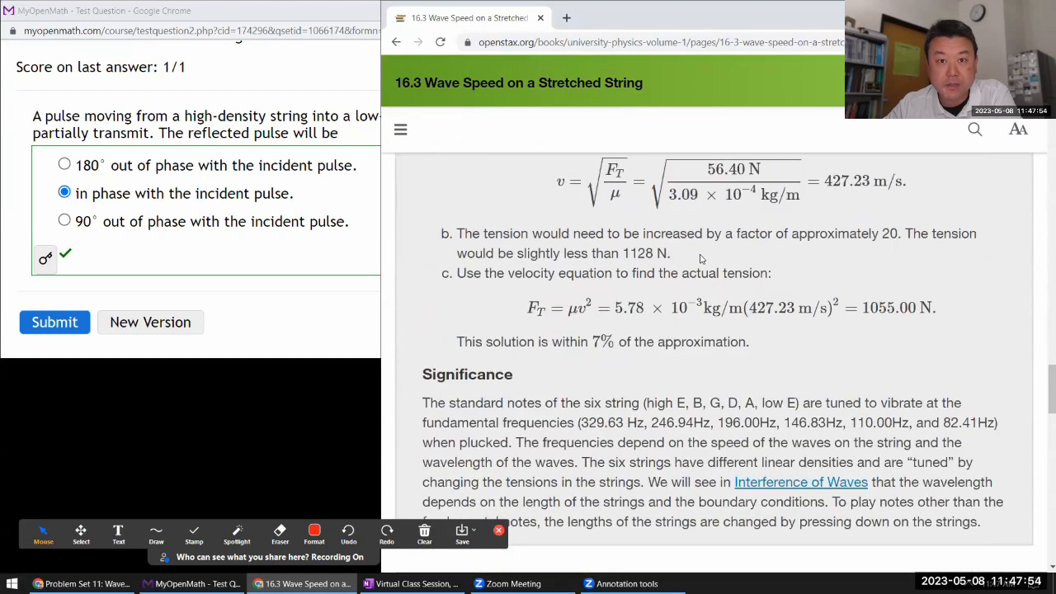
pyautogui.scroll(-3)
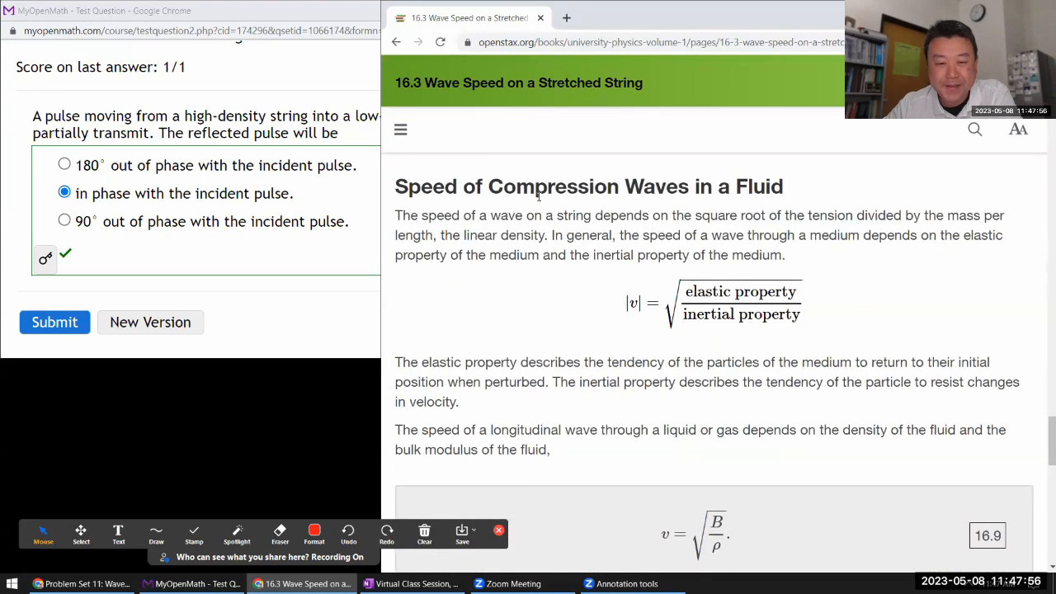
pyautogui.scroll(-3)
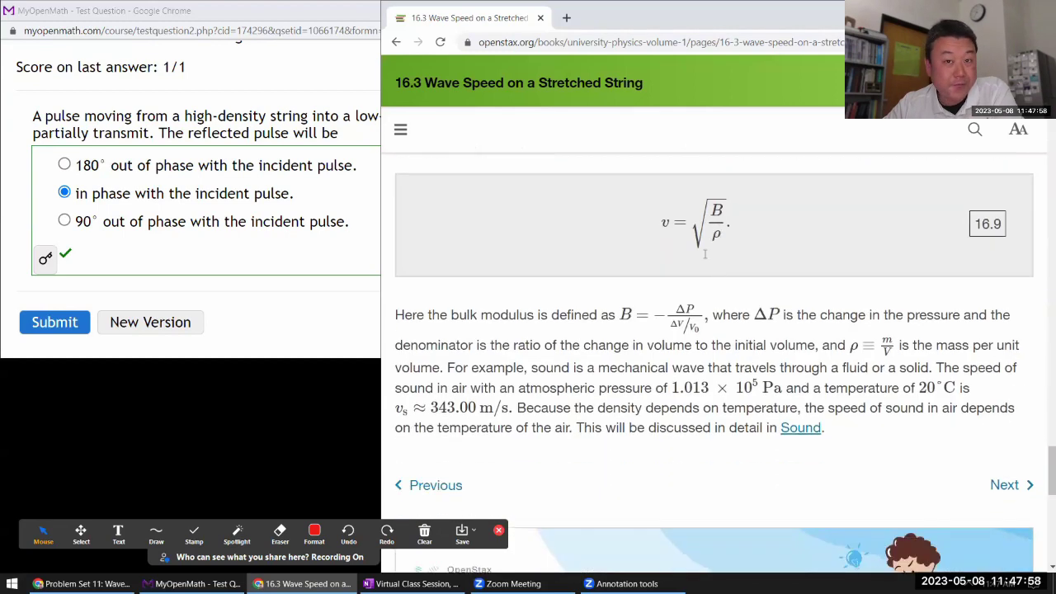
pyautogui.scroll(-3)
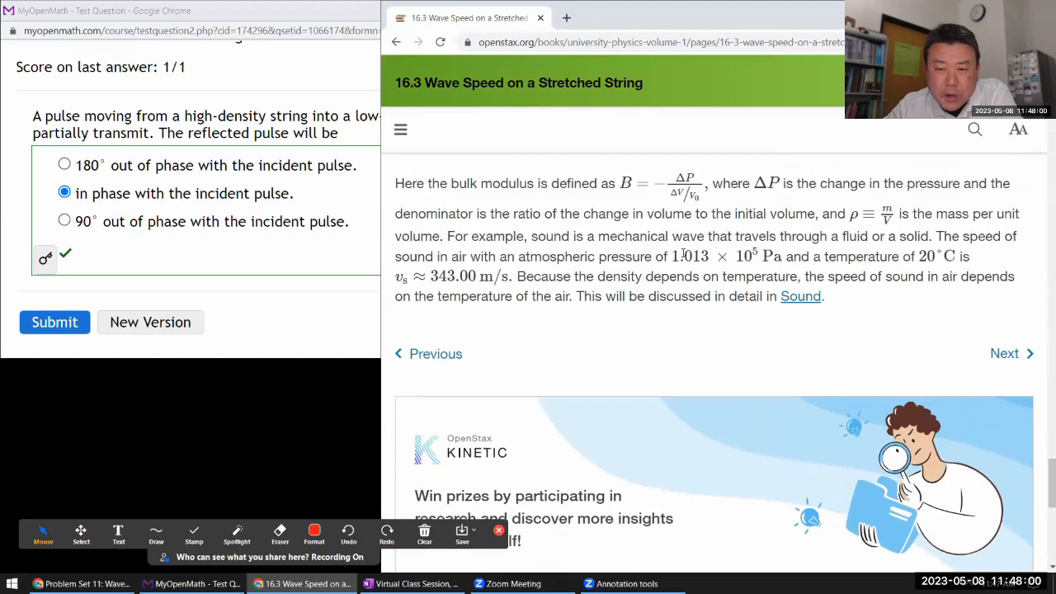
pyautogui.scroll(-3)
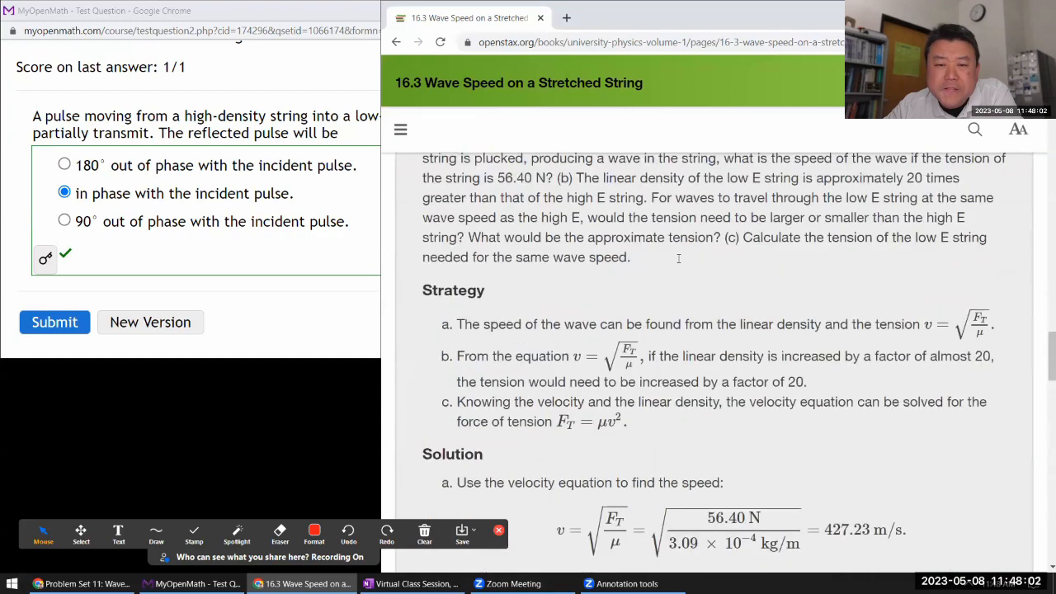
pyautogui.scroll(-3)
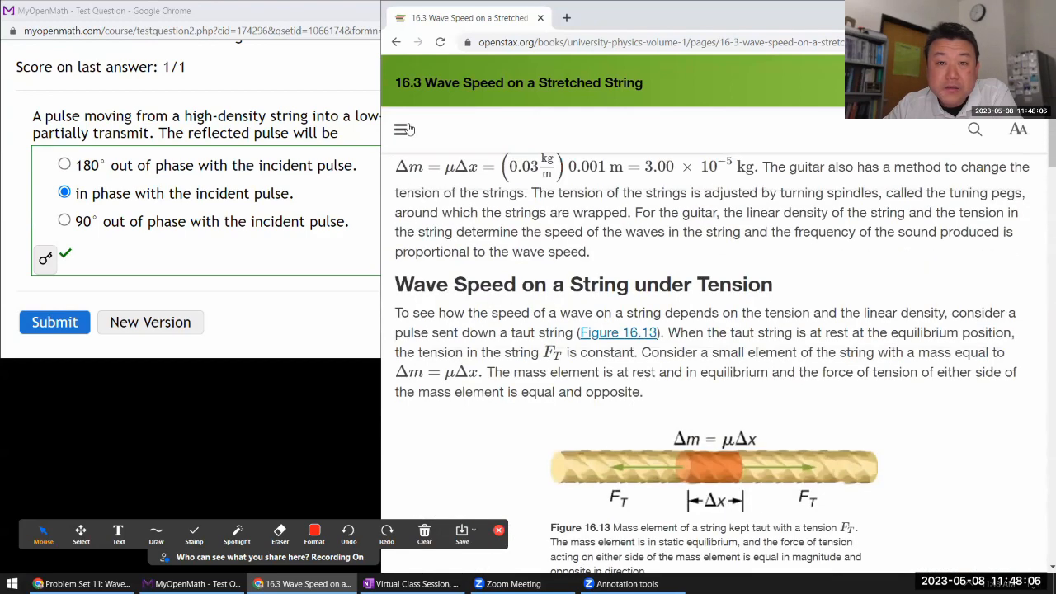
# Open section 16.5 Interference of Waves from the OpenStax table of contents.
pyautogui.click(404, 129)
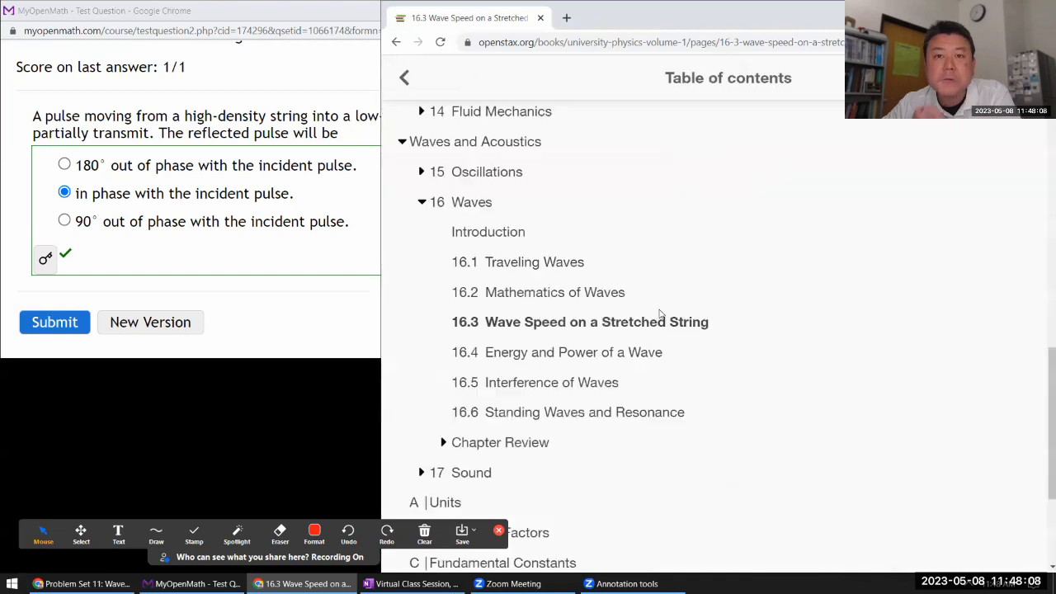
pyautogui.moveTo(584, 411)
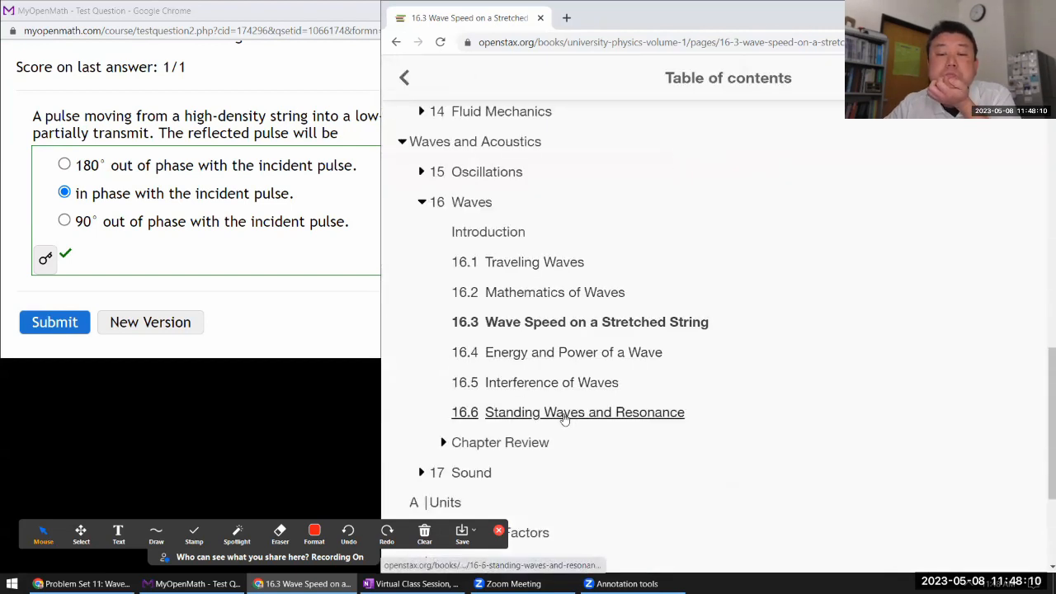
pyautogui.moveTo(573, 352)
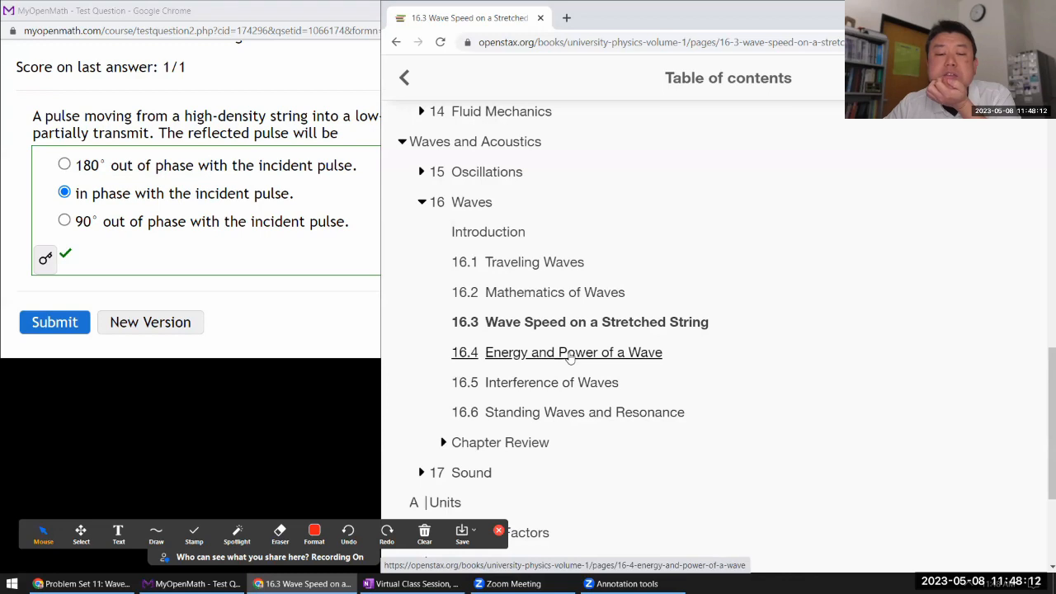
pyautogui.moveTo(551, 382)
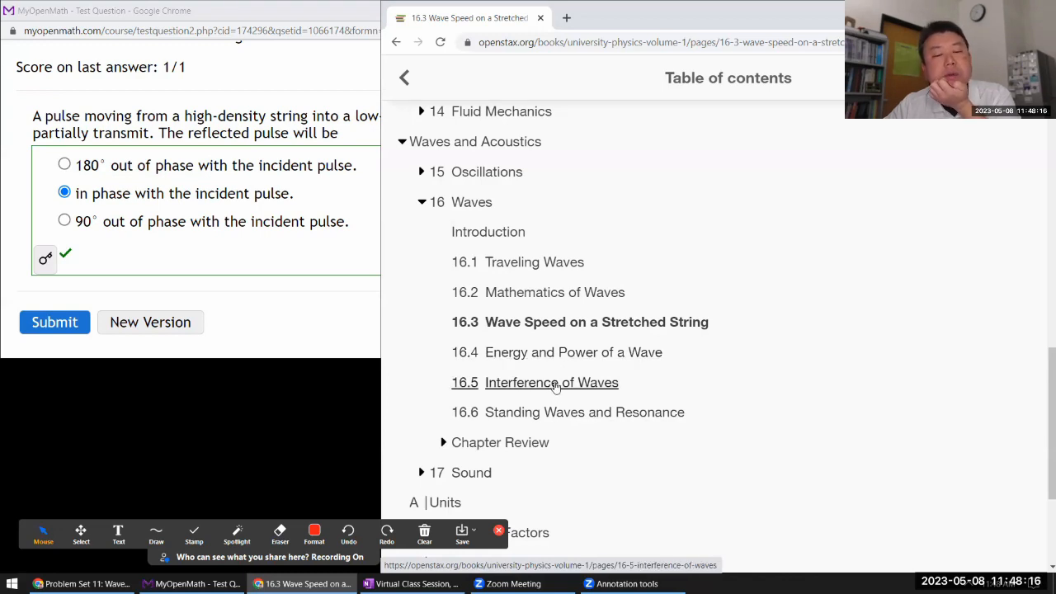
pyautogui.click(551, 382)
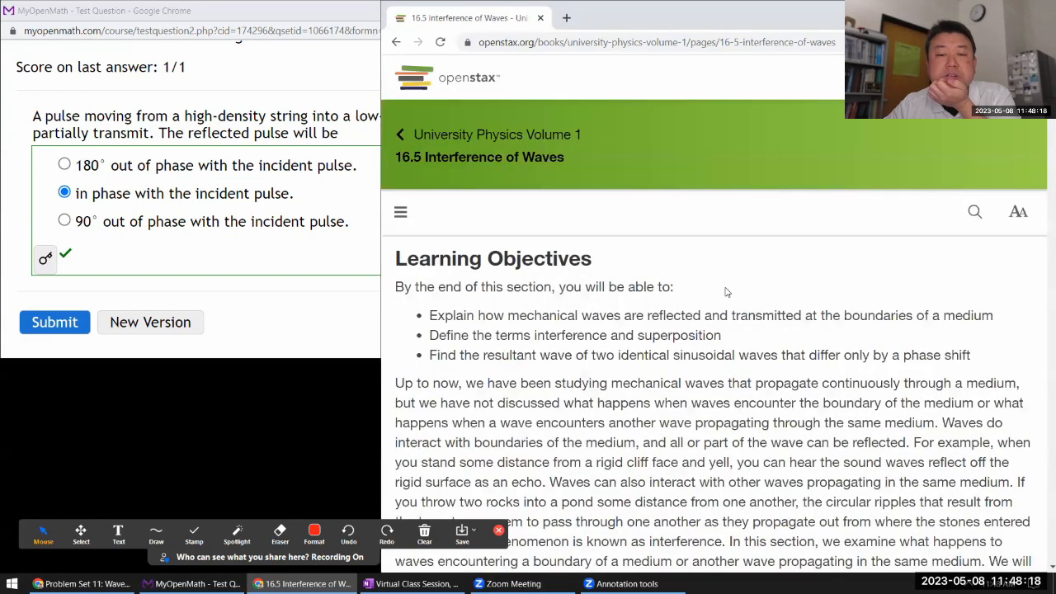
pyautogui.scroll(-3)
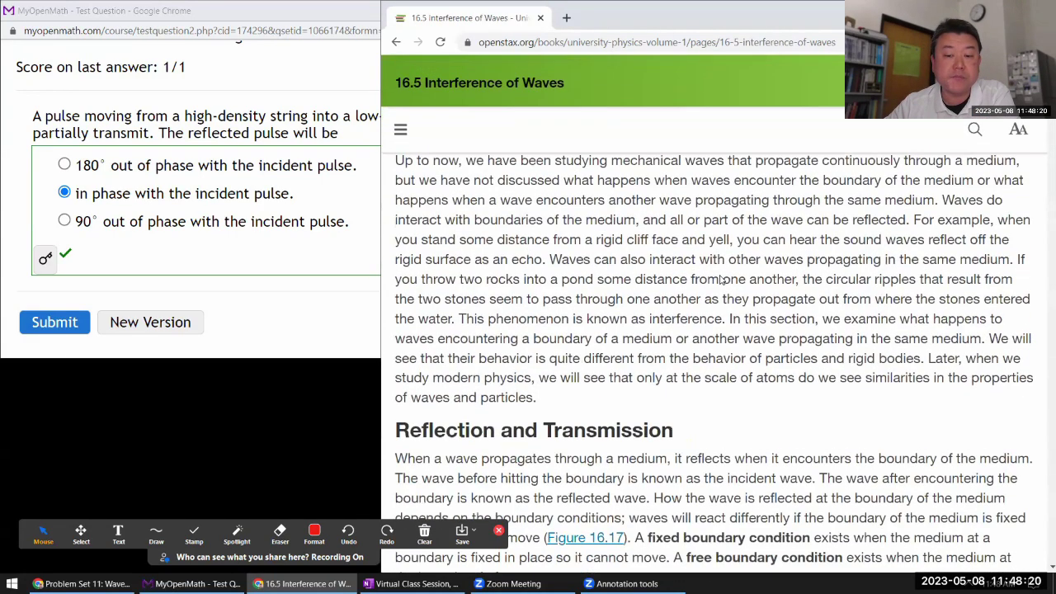
pyautogui.scroll(-3)
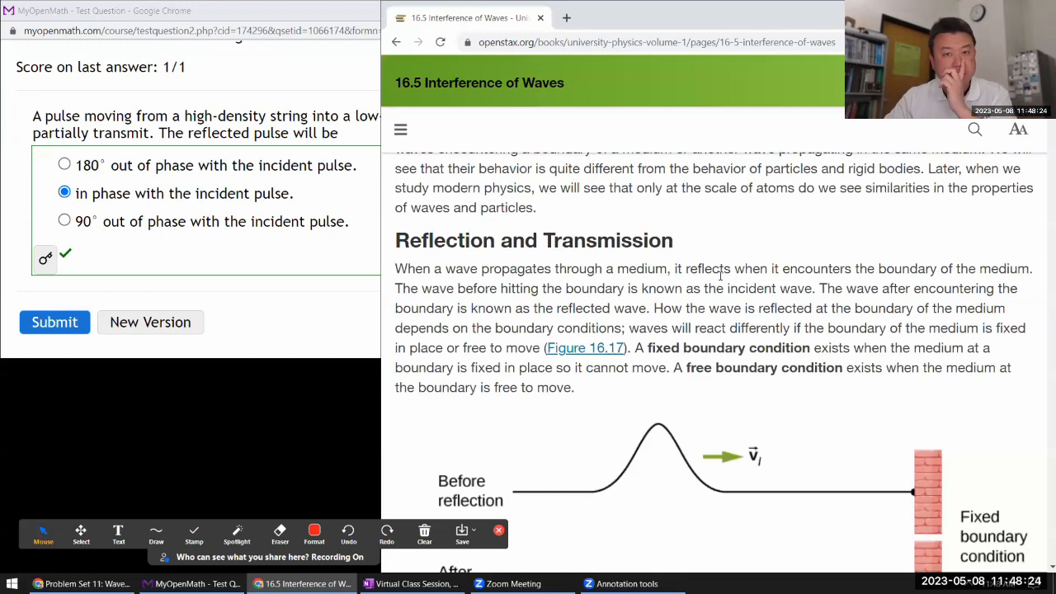
# Scroll the page down to Figure 16.18(a) on reflected and transmitted waves.
pyautogui.scroll(-3)
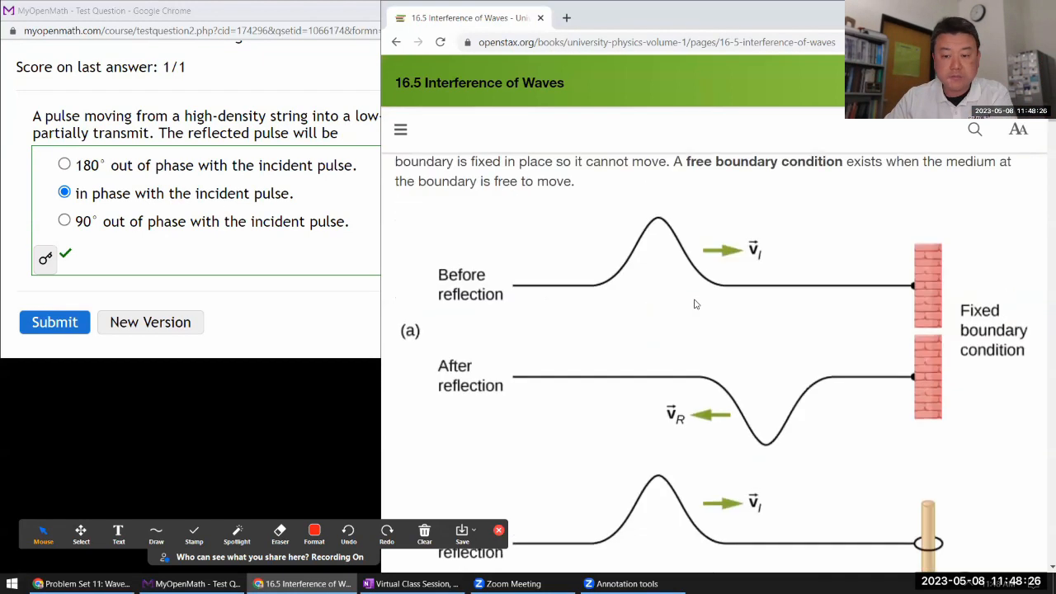
pyautogui.scroll(3)
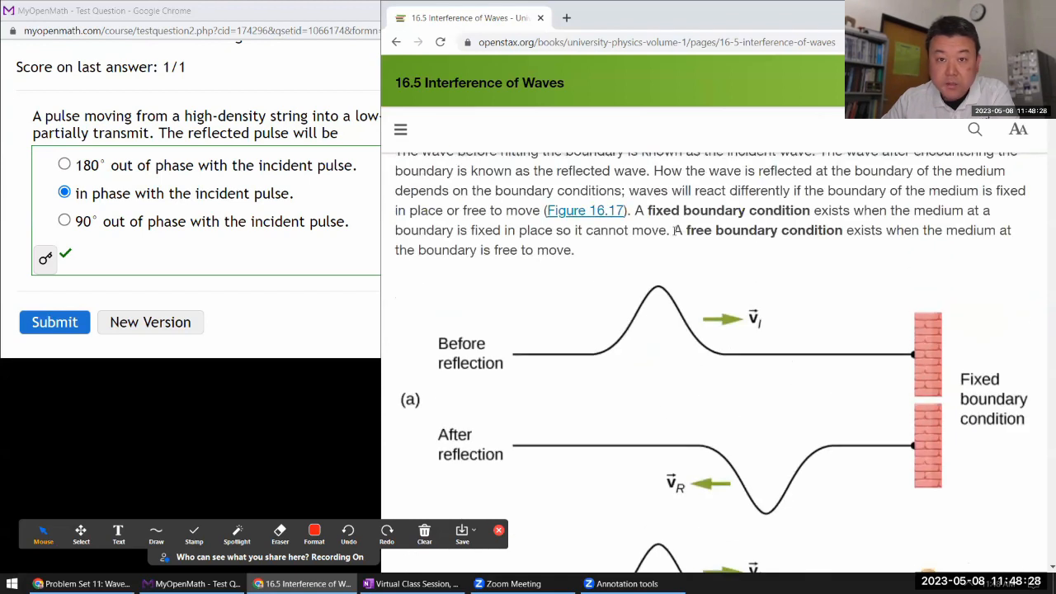
pyautogui.scroll(-3)
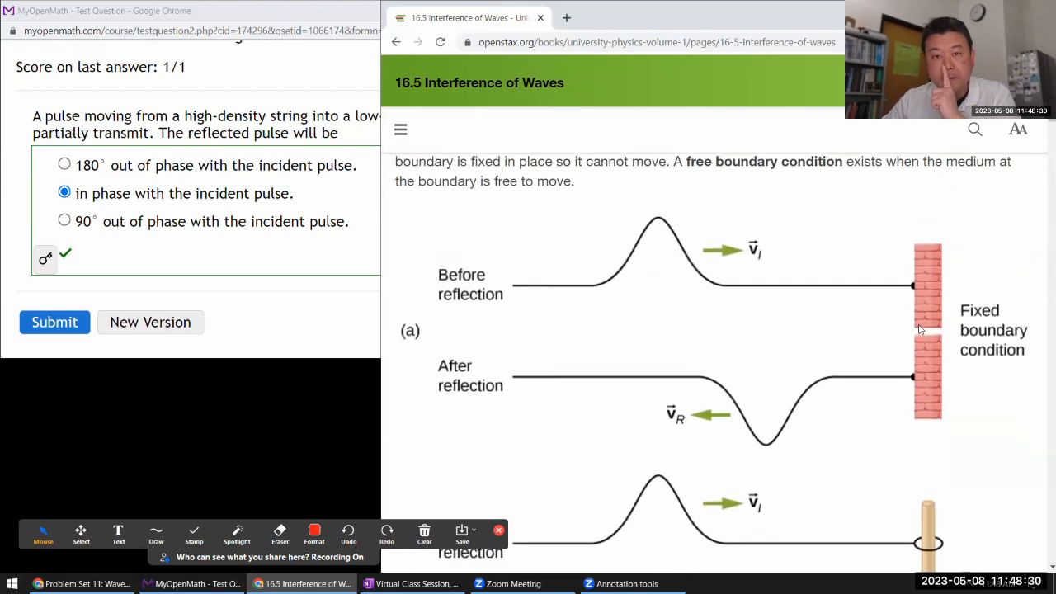
pyautogui.scroll(-3)
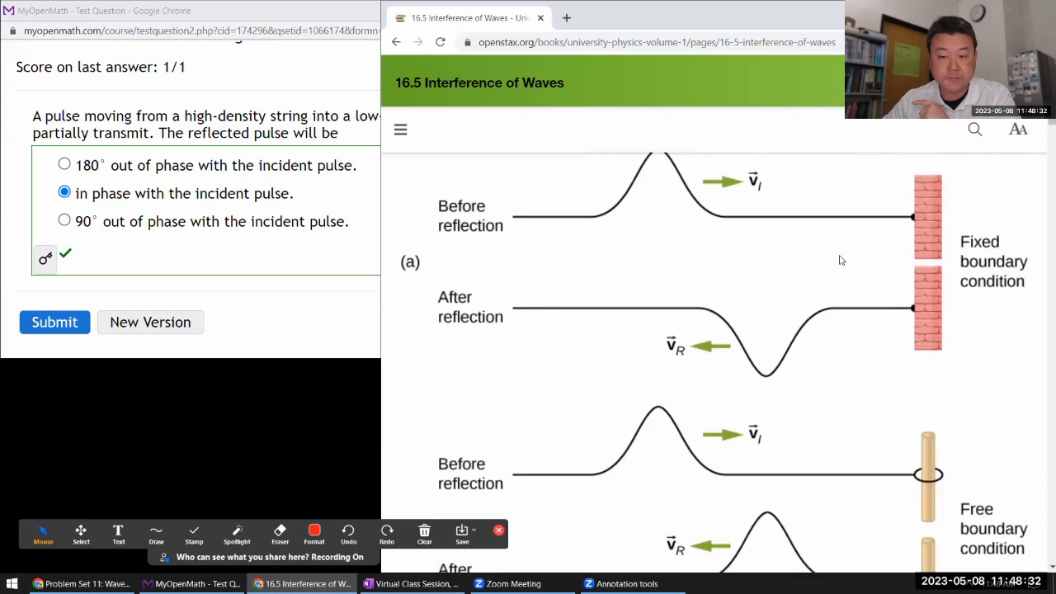
pyautogui.moveTo(765, 380)
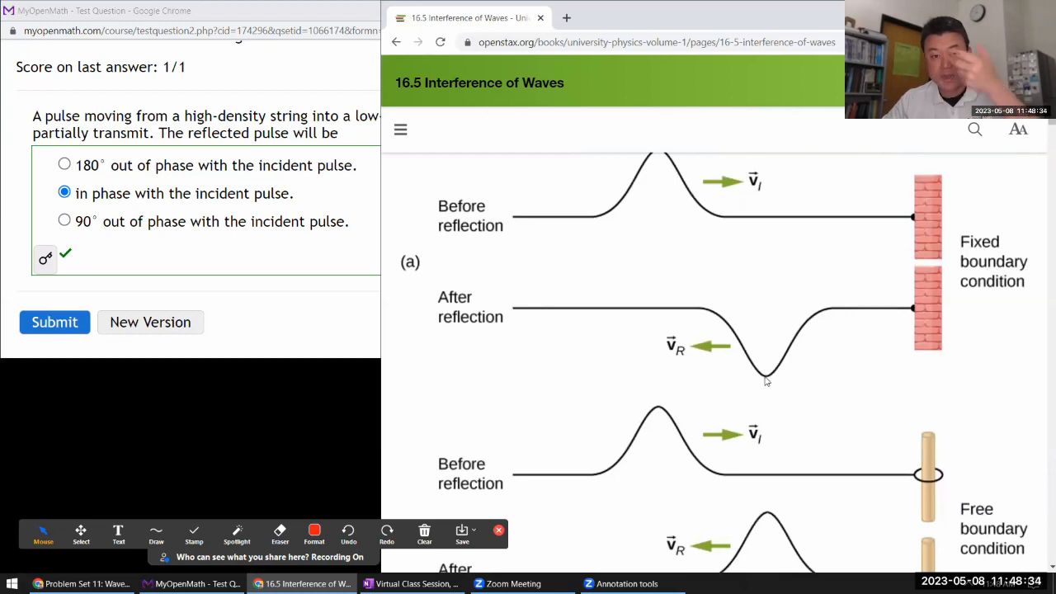
pyautogui.scroll(-3)
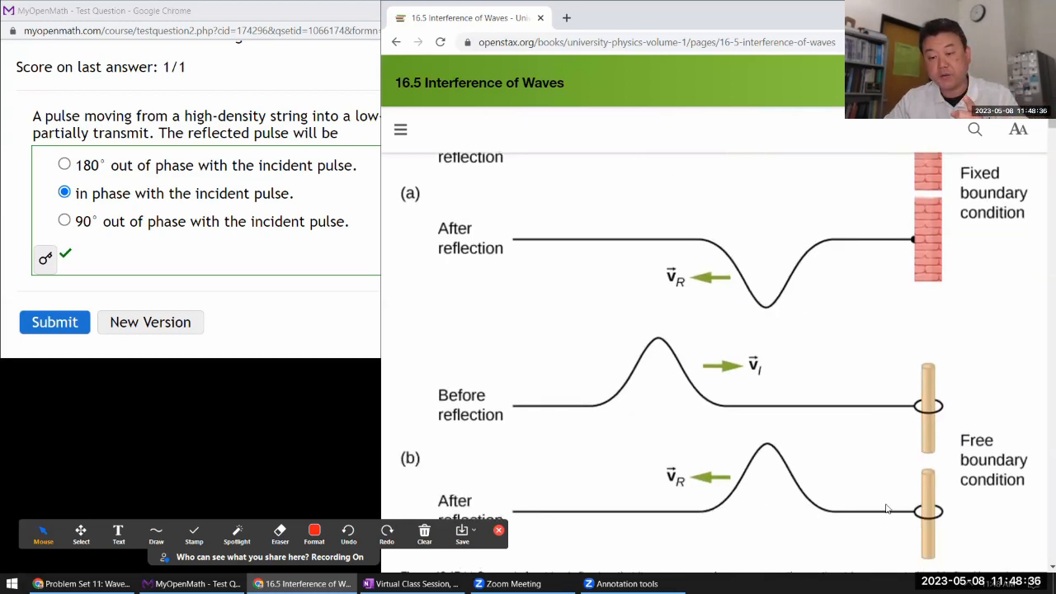
pyautogui.scroll(-3)
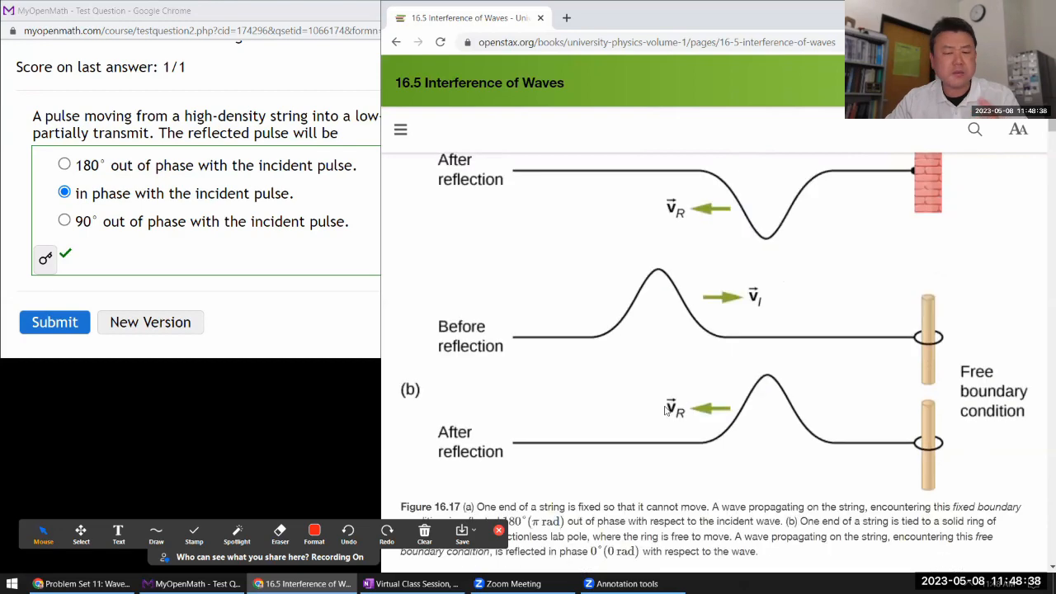
pyautogui.scroll(-3)
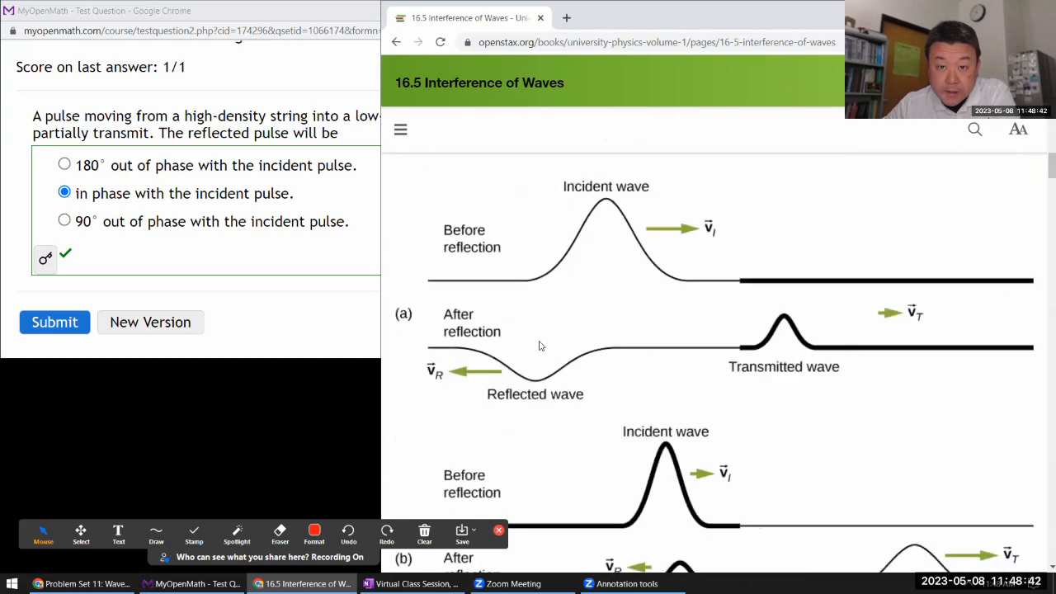
pyautogui.scroll(3)
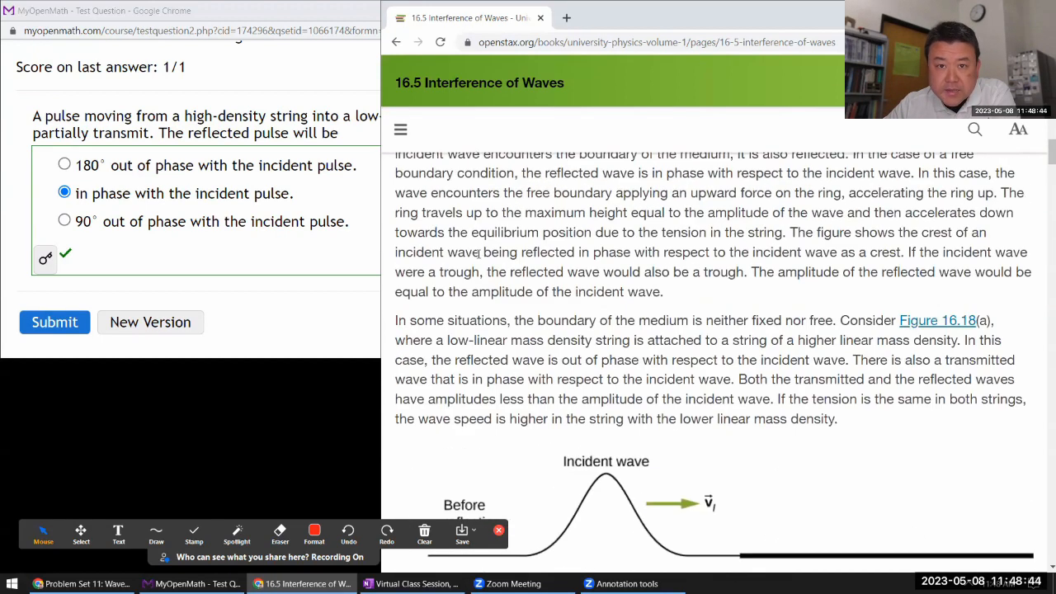
pyautogui.scroll(3)
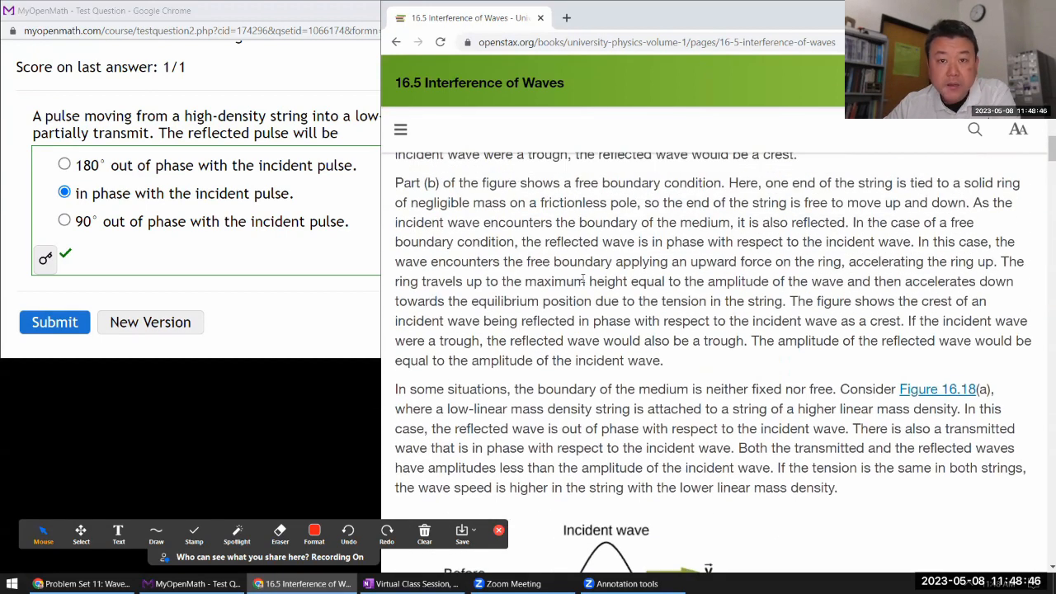
pyautogui.scroll(-3)
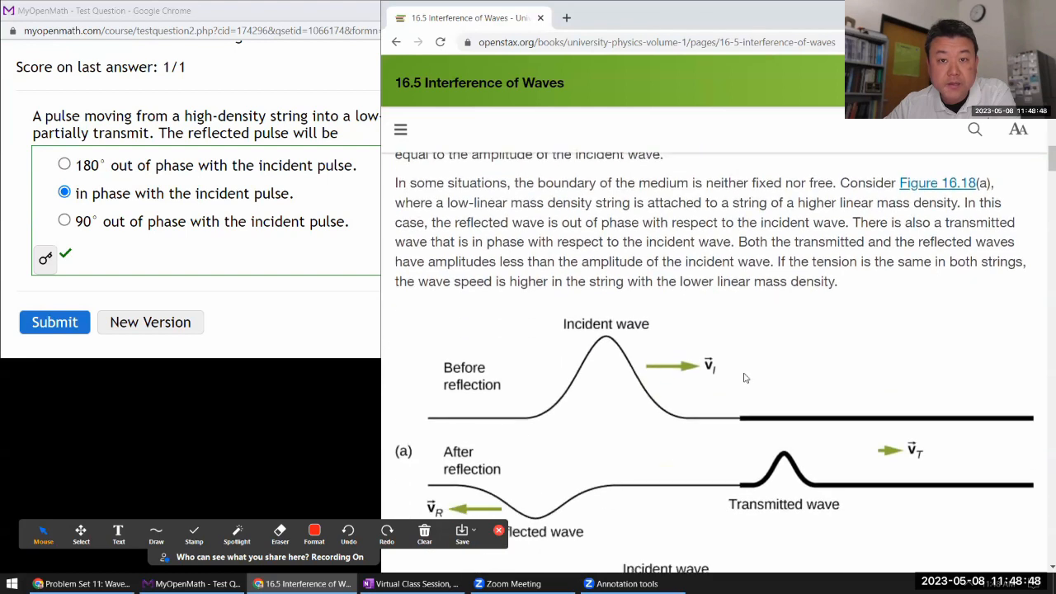
pyautogui.moveTo(475, 425)
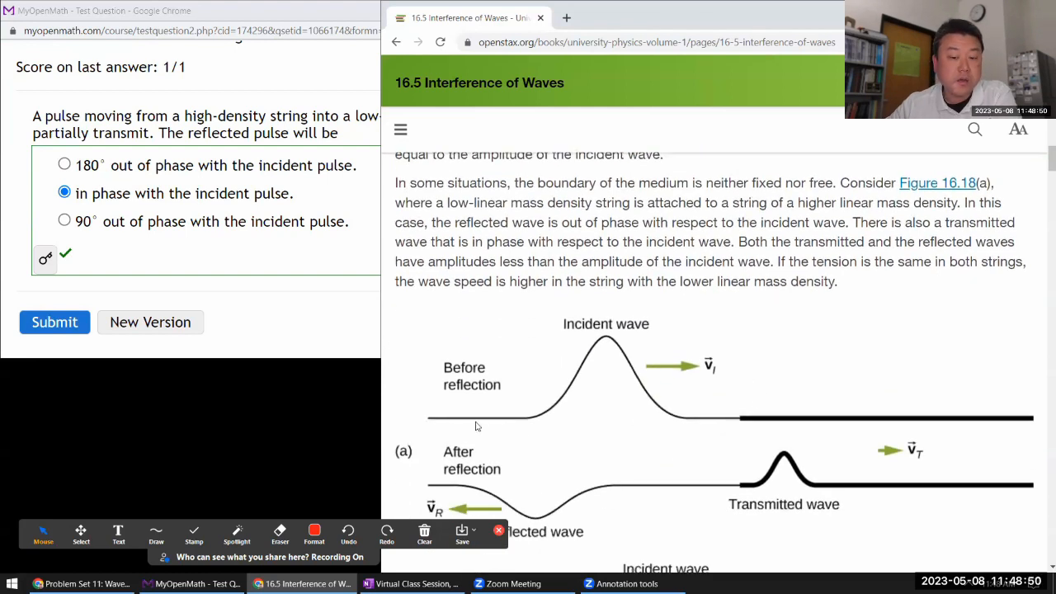
pyautogui.moveTo(943, 411)
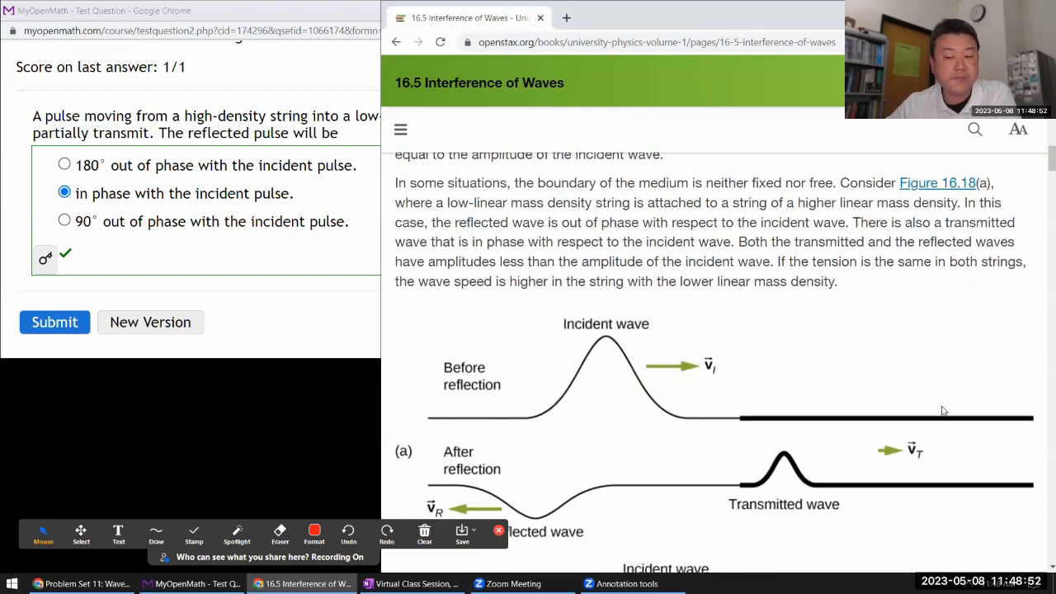
pyautogui.moveTo(452, 433)
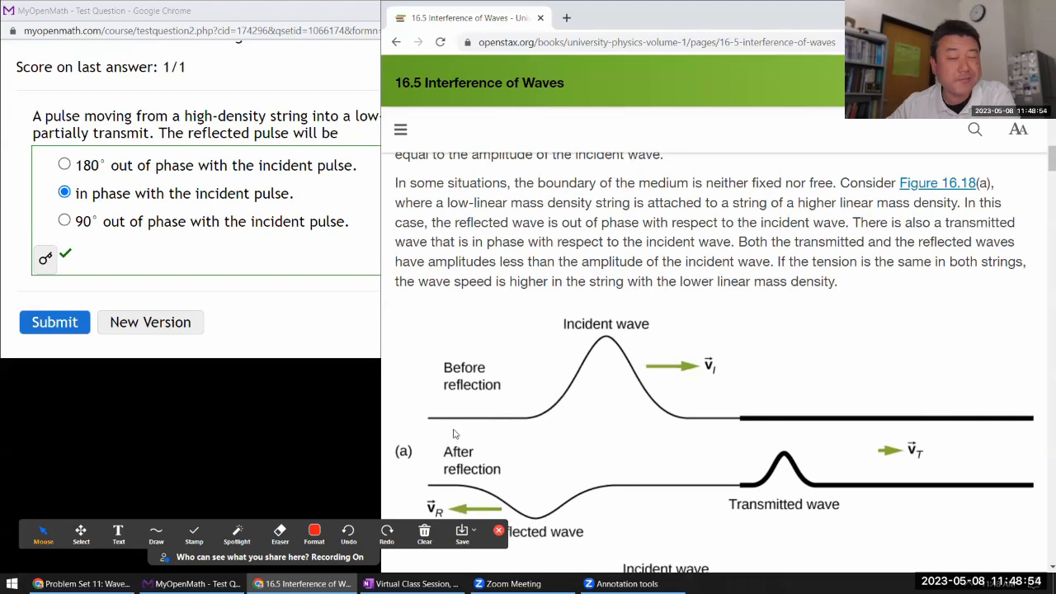
pyautogui.moveTo(619, 343)
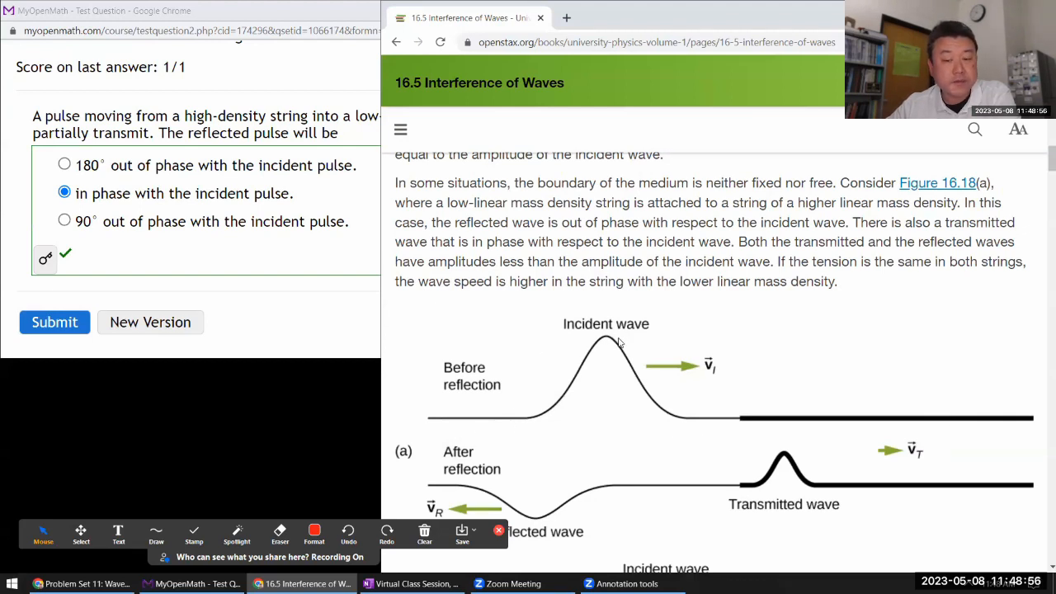
pyautogui.moveTo(936, 412)
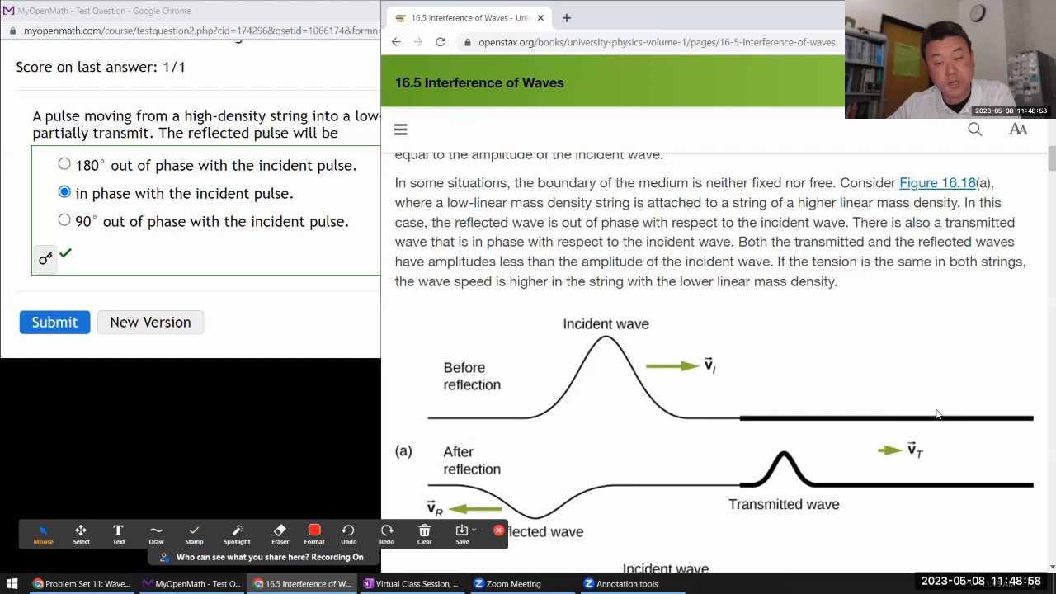
pyautogui.scroll(-3)
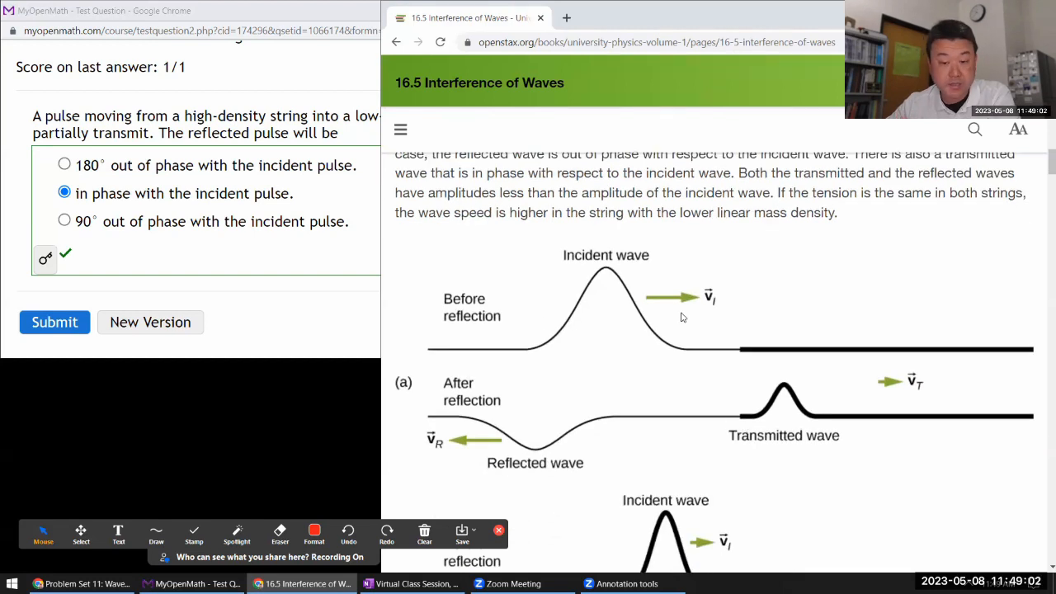
pyautogui.moveTo(767, 441)
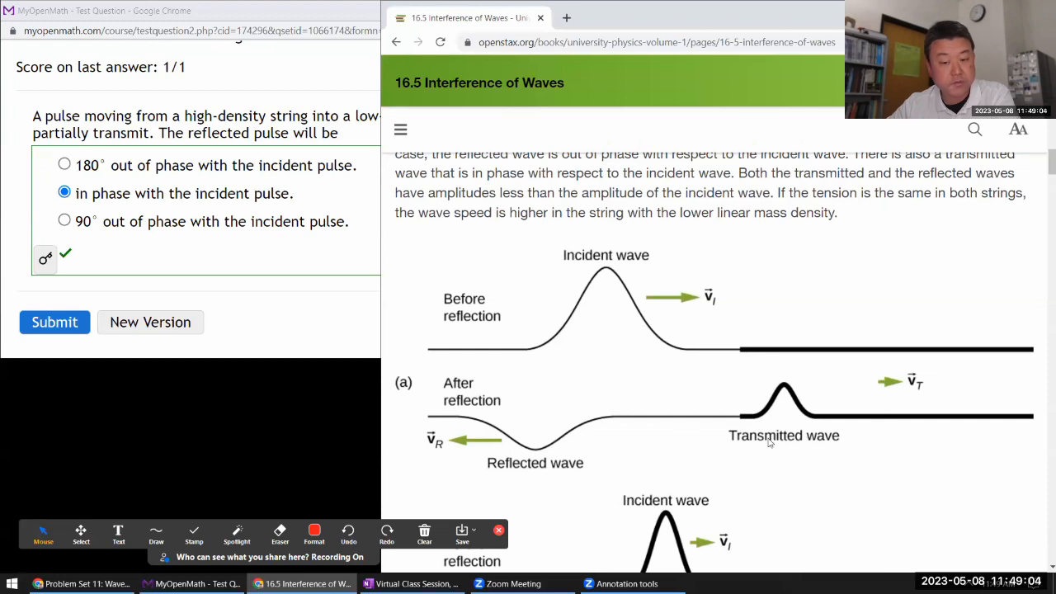
pyautogui.moveTo(524, 389)
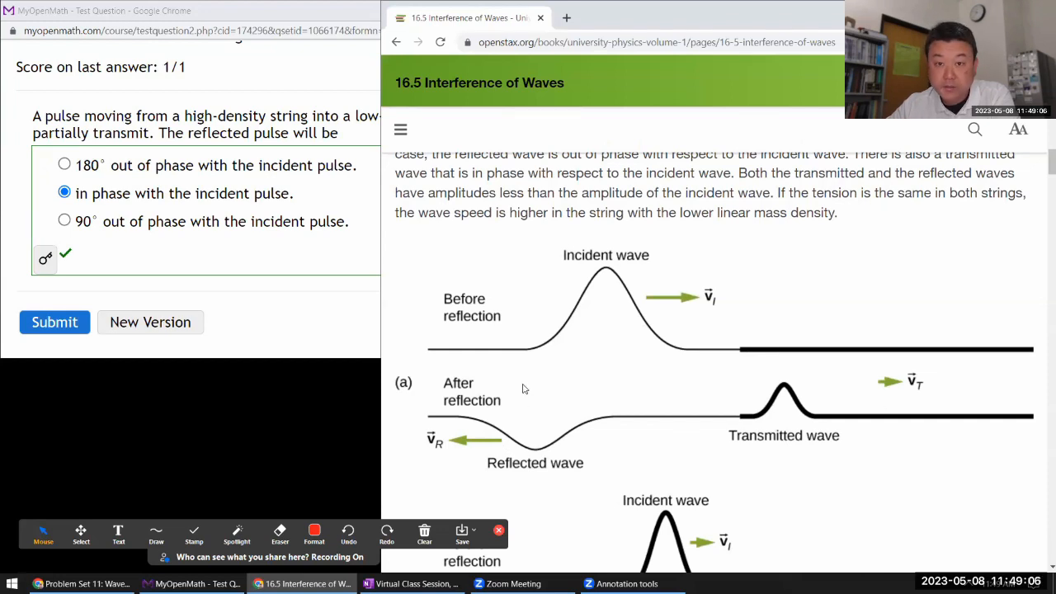
pyautogui.moveTo(600, 280)
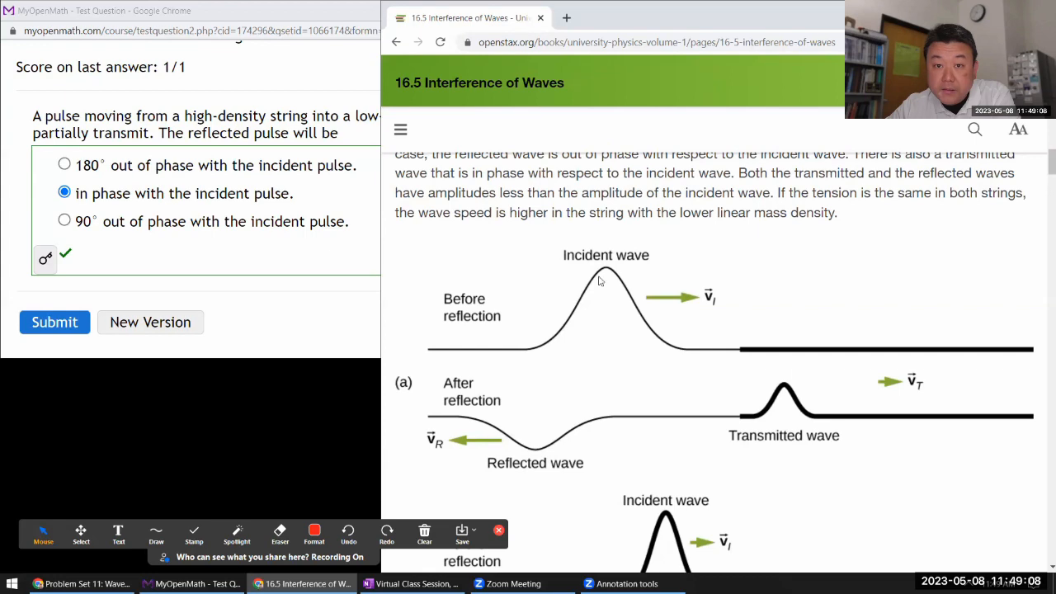
# Review Figure 16.18 and Figure 16.17 on fixed and free boundary reflections.
pyautogui.scroll(-3)
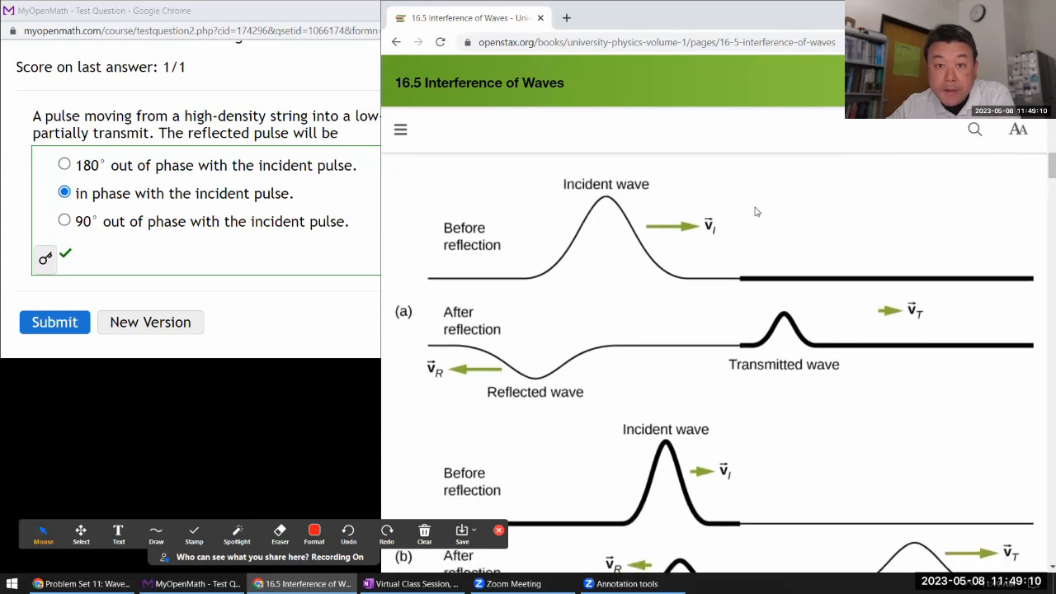
pyautogui.scroll(-3)
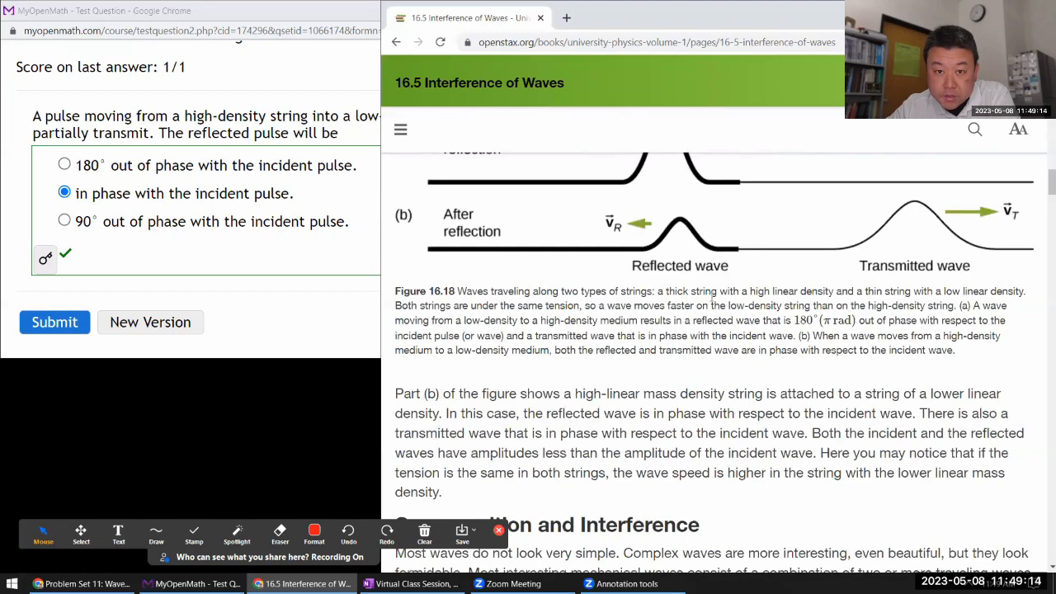
pyautogui.scroll(-3)
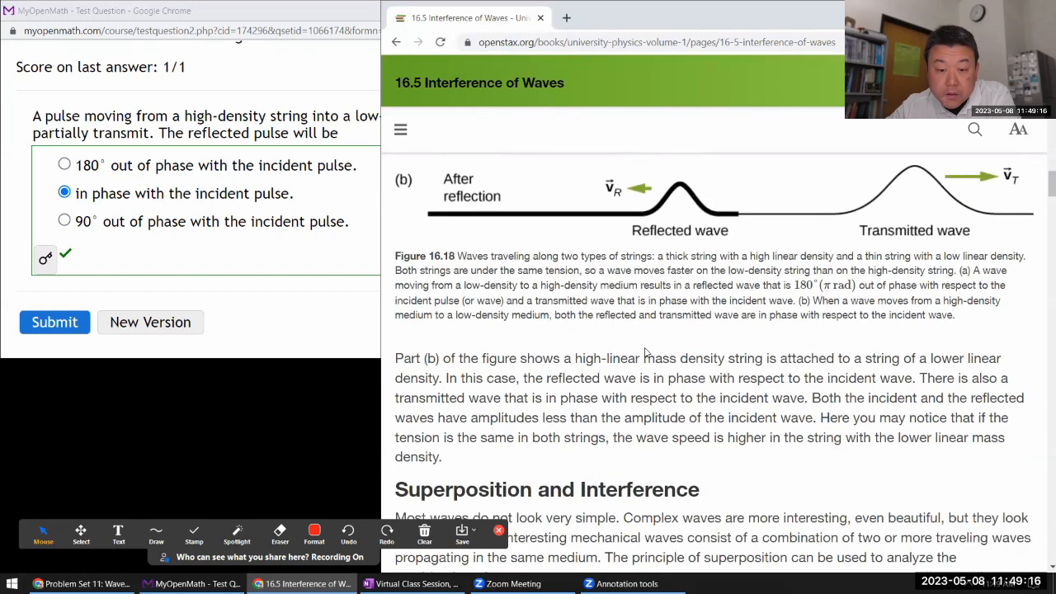
pyautogui.scroll(-3)
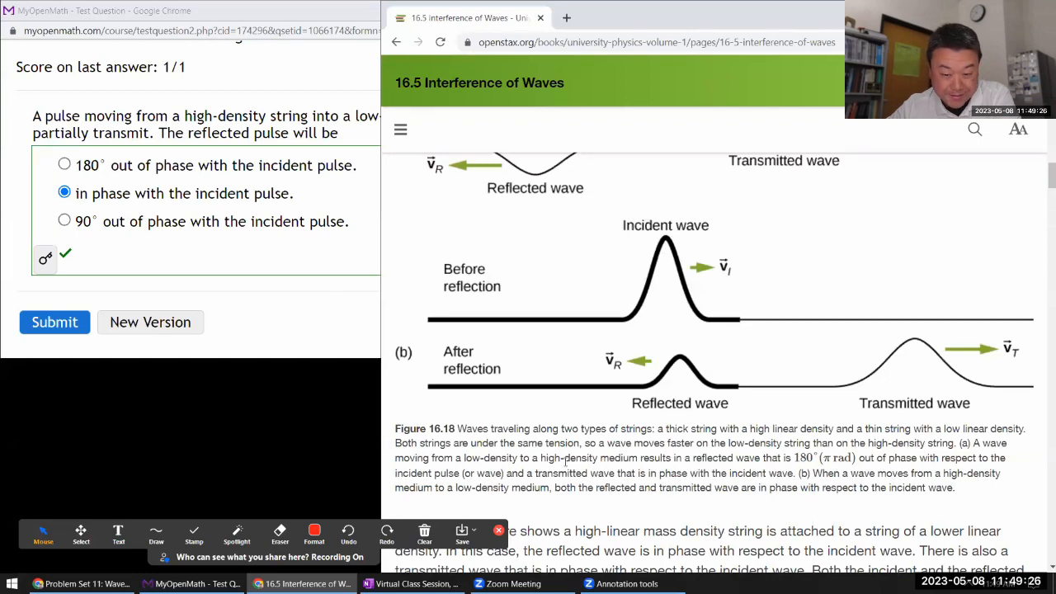
pyautogui.moveTo(672, 457); pyautogui.dragTo(854, 458)
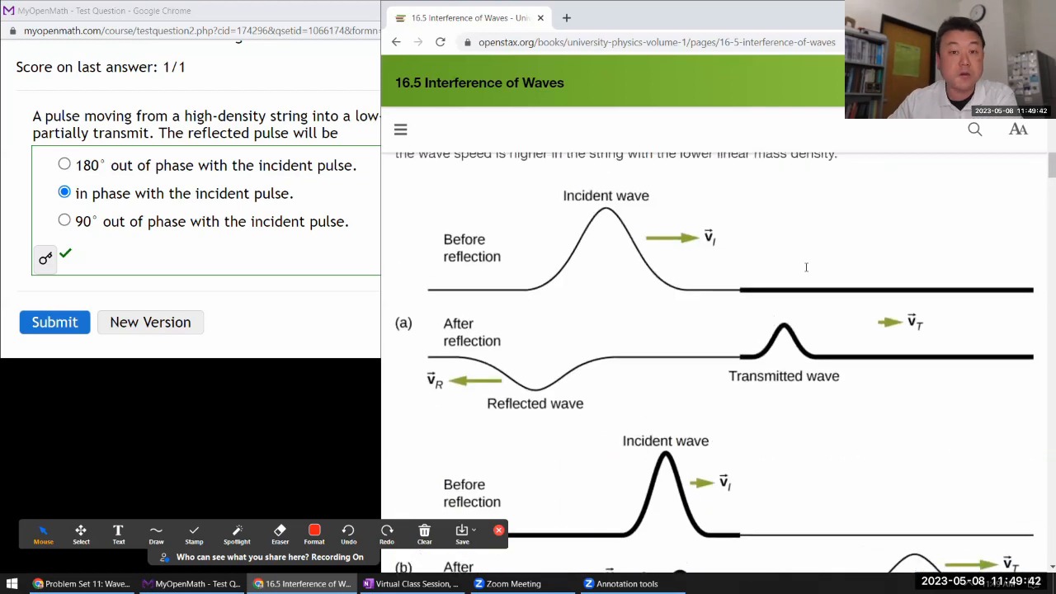
pyautogui.scroll(-3)
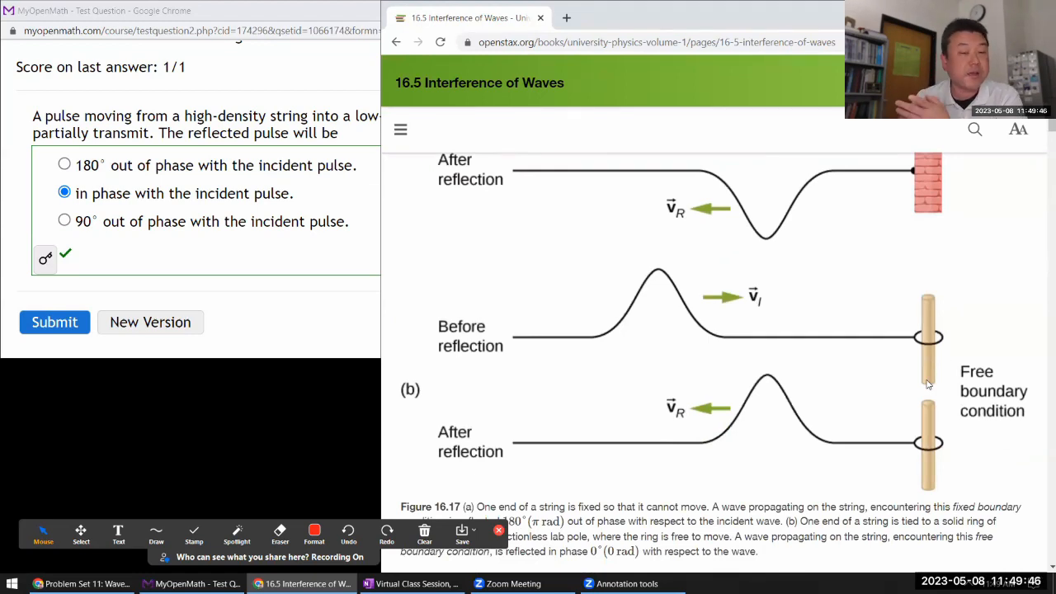
pyautogui.moveTo(684, 455)
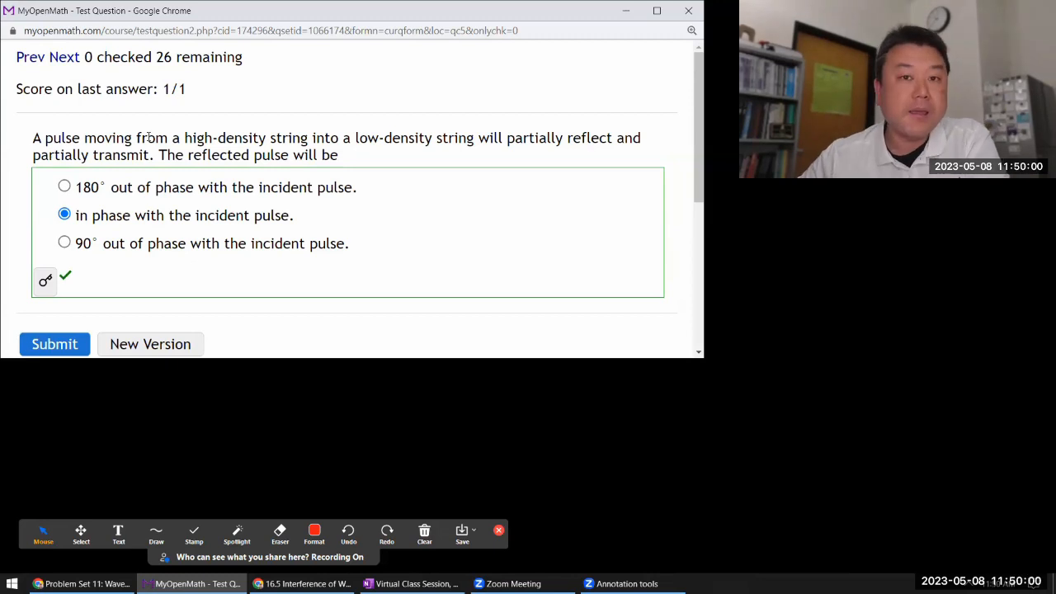
# Load the next quiz question, about a string supporting a standing wave.
pyautogui.click(68, 57)
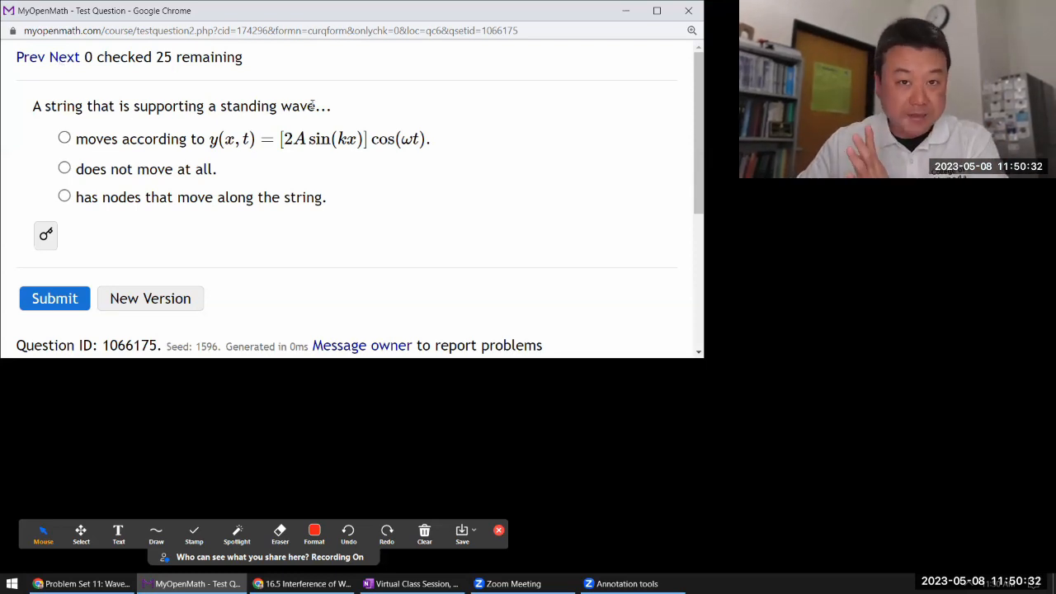
pyautogui.moveTo(179, 182)
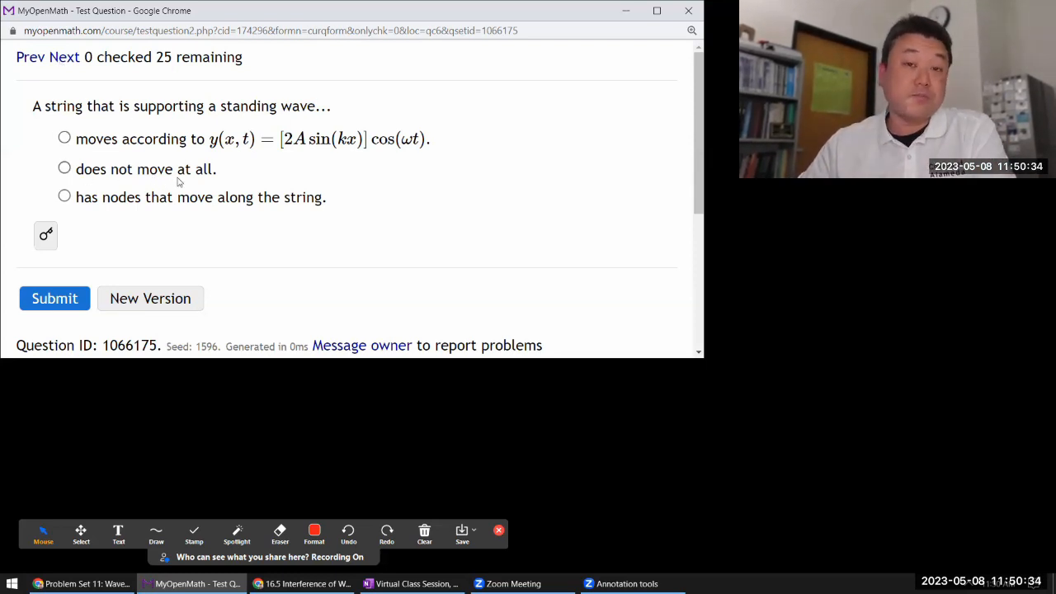
pyautogui.moveTo(216, 182)
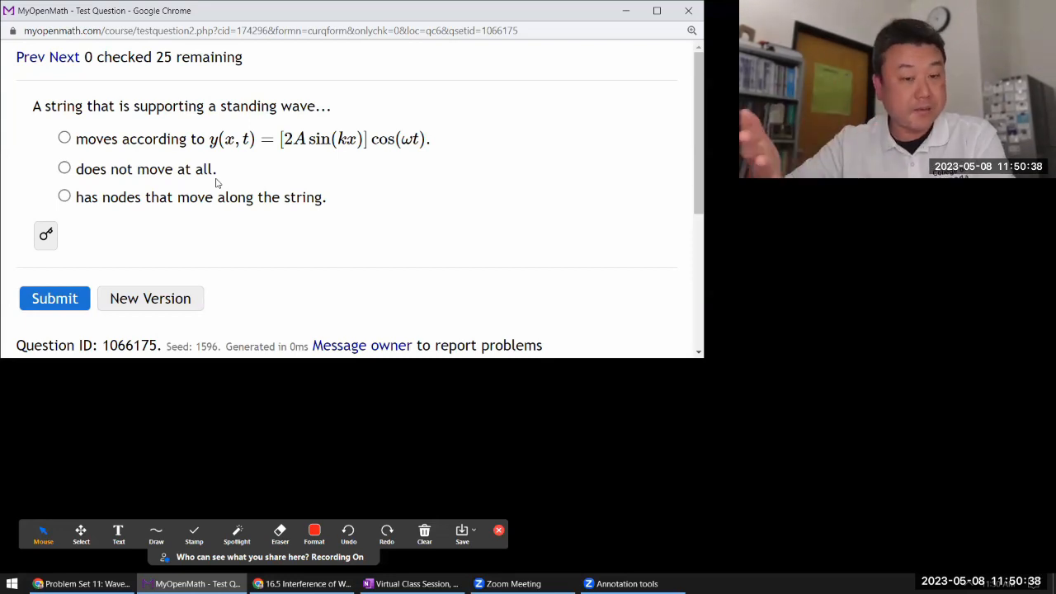
pyautogui.moveTo(114, 226)
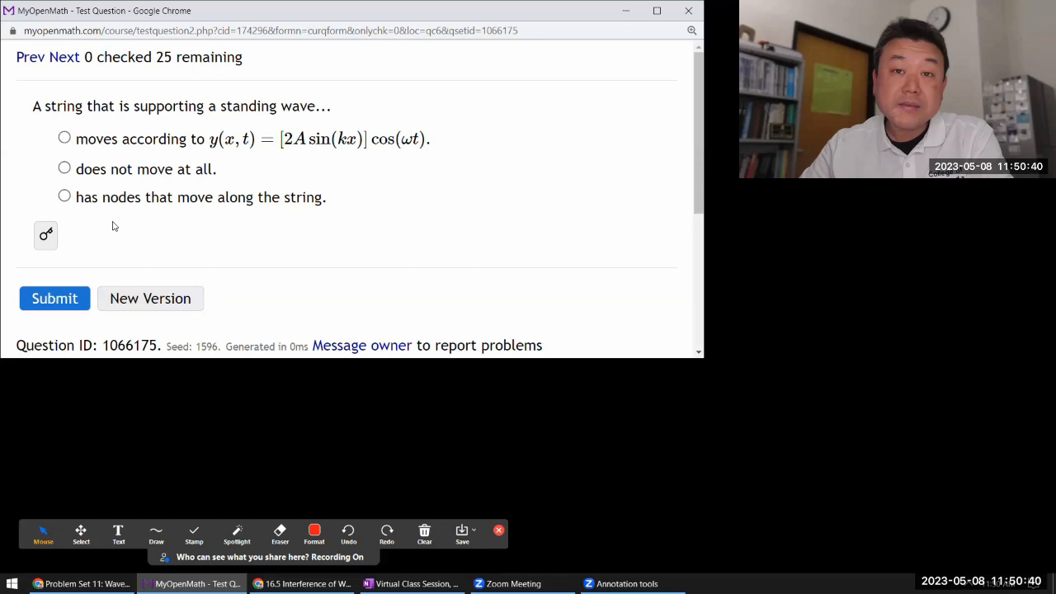
pyautogui.moveTo(157, 212)
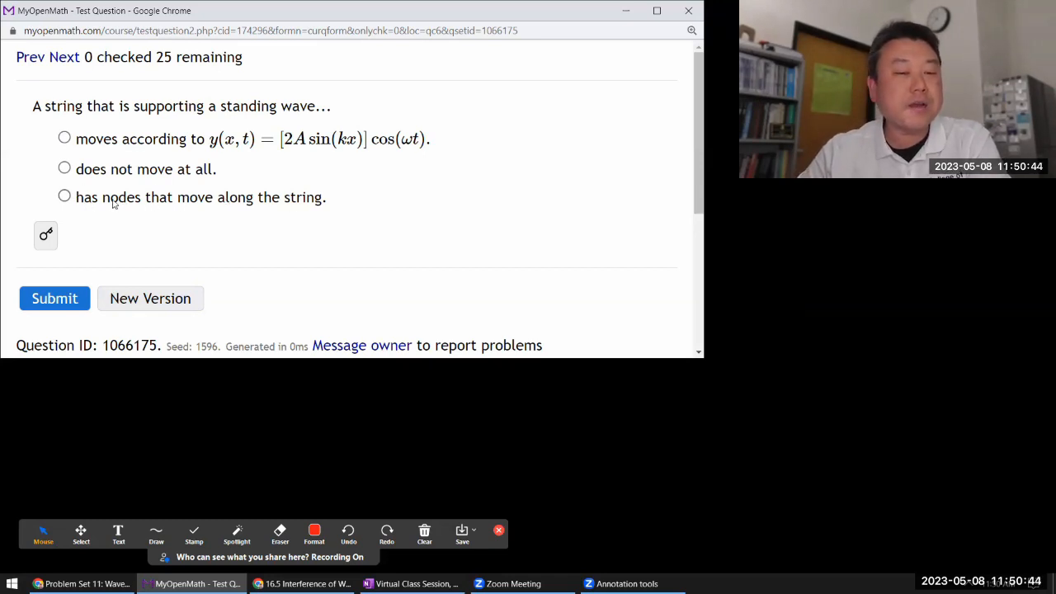
# Choose 'moves according to y(x,t)=[2A sin(kx)]cos(ωt)' and submit, scoring 1/1.
pyautogui.doubleClick(121, 197)
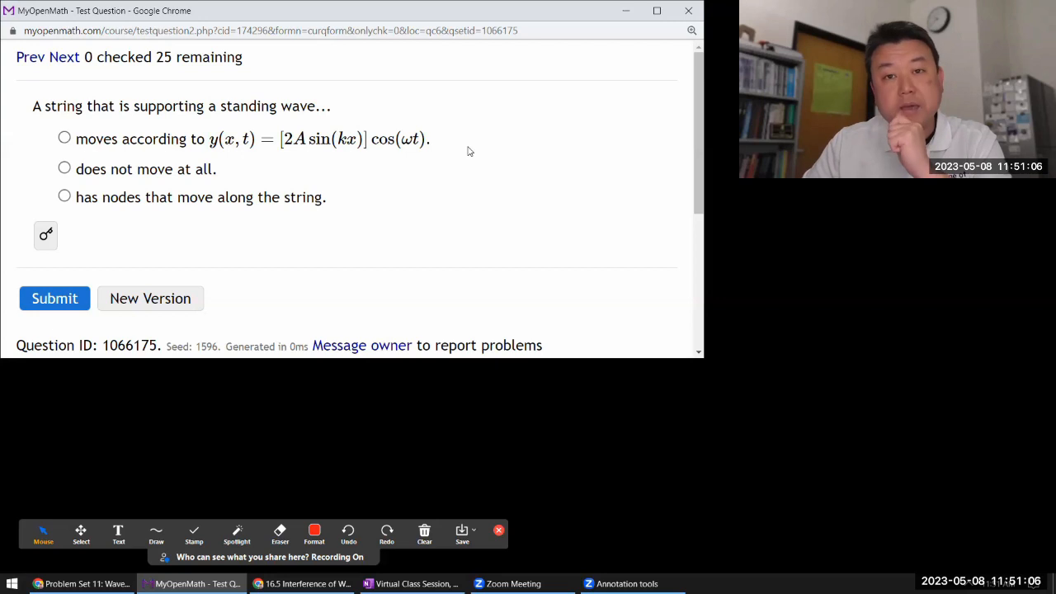
pyautogui.moveTo(314, 160)
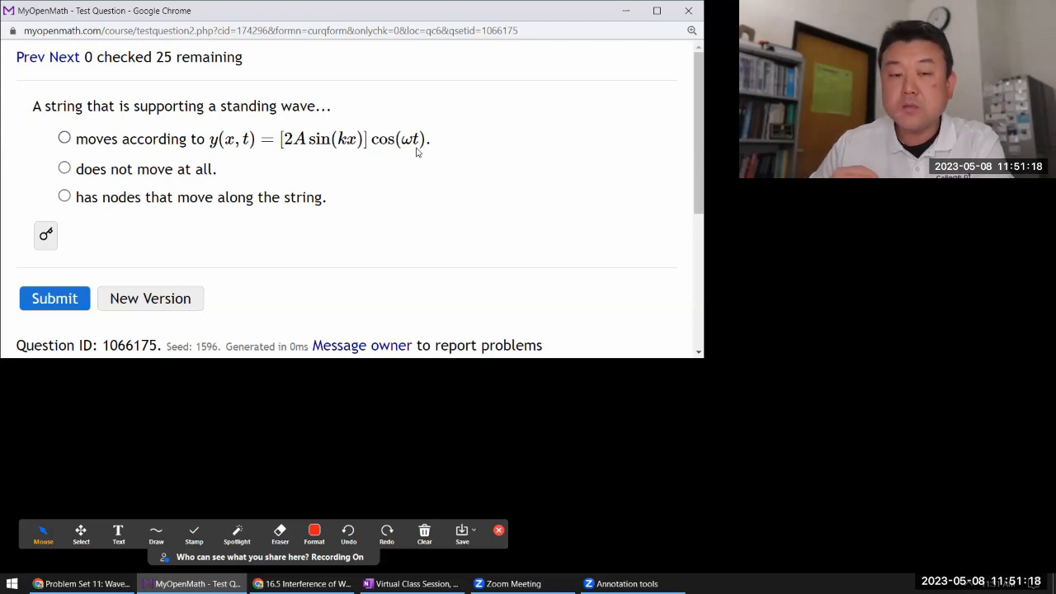
pyautogui.moveTo(380, 153)
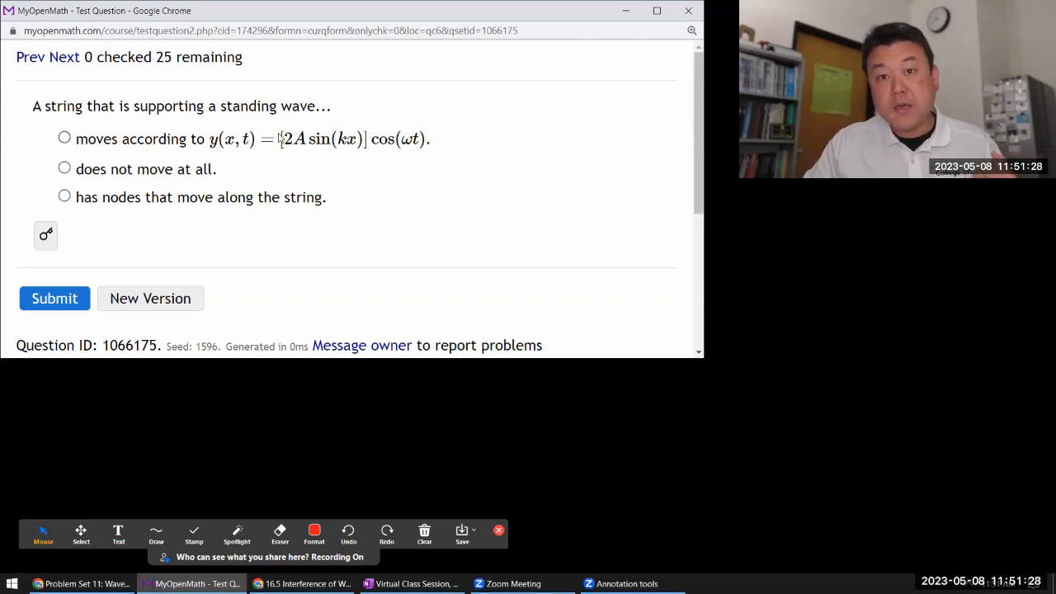
pyautogui.moveTo(286, 163)
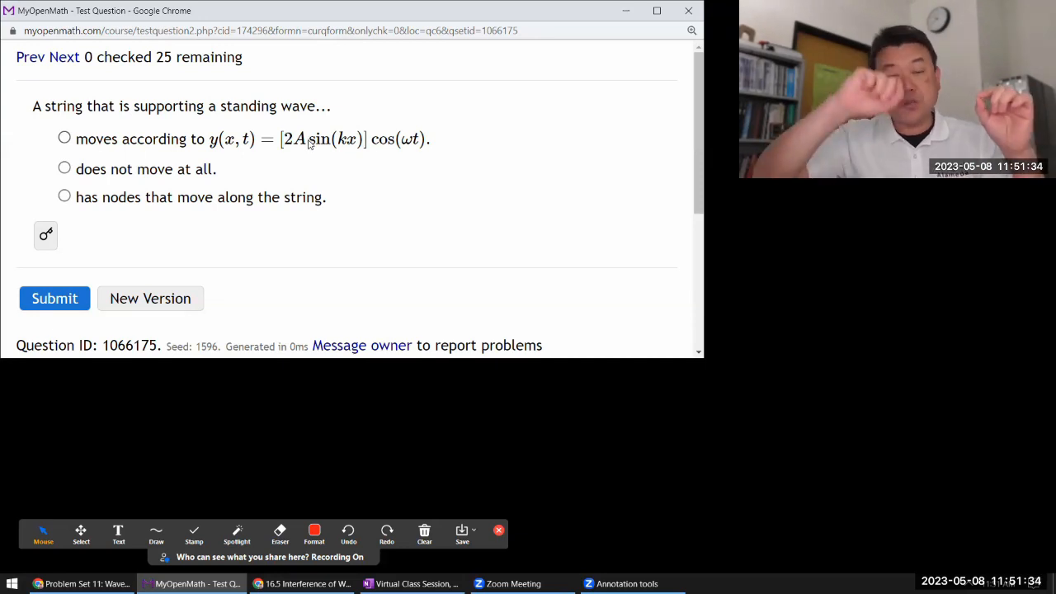
pyautogui.moveTo(396, 160)
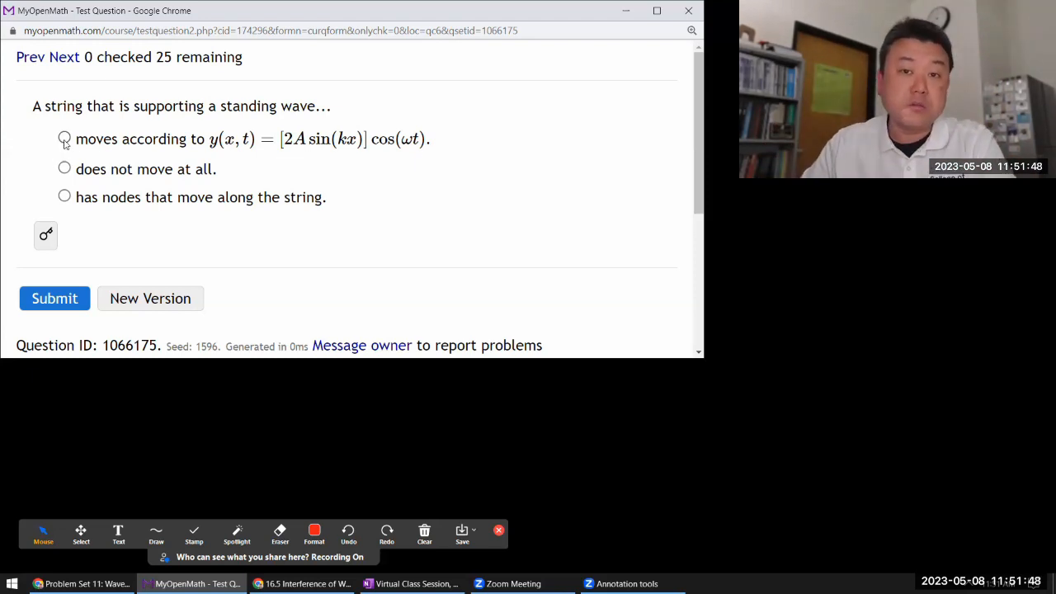
pyautogui.click(64, 138)
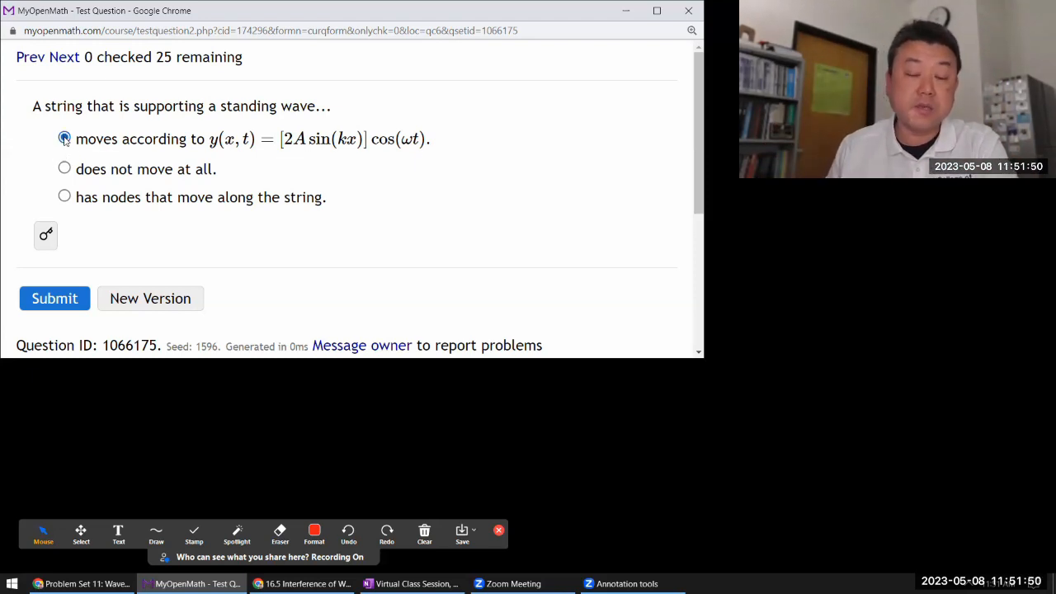
pyautogui.click(64, 138)
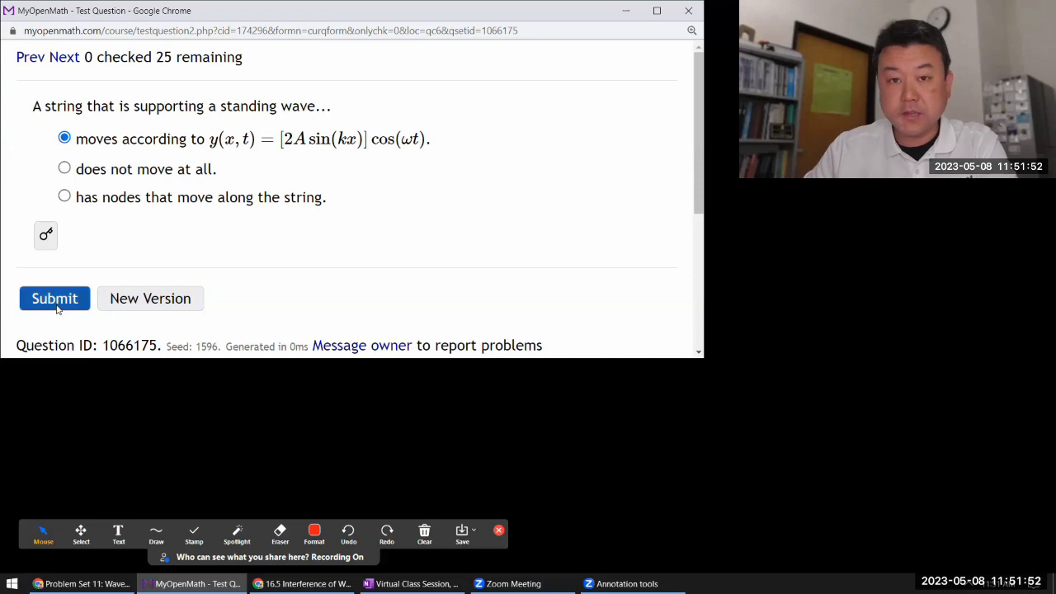
pyautogui.click(54, 298)
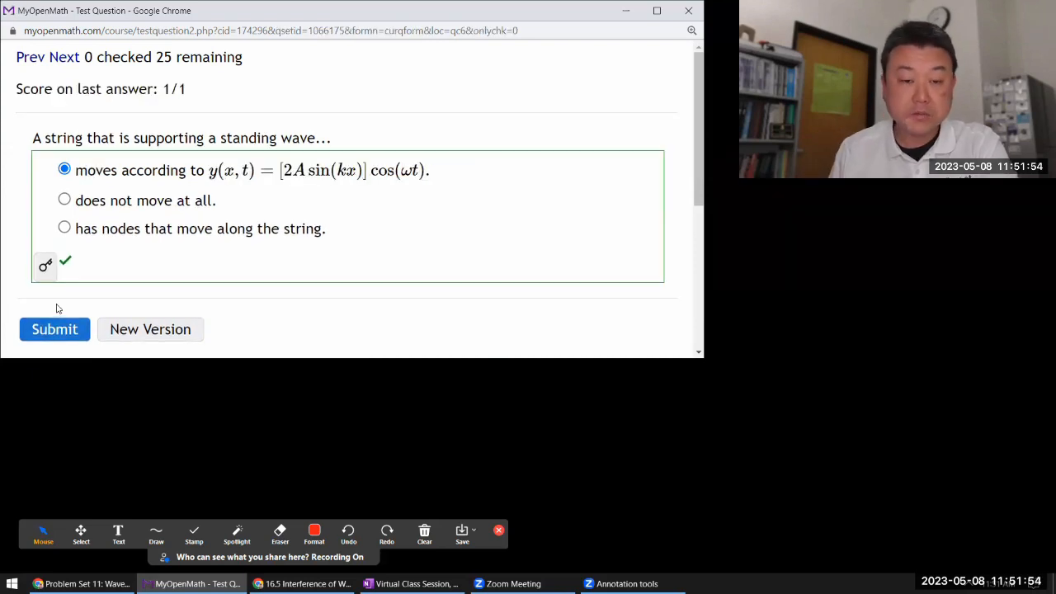